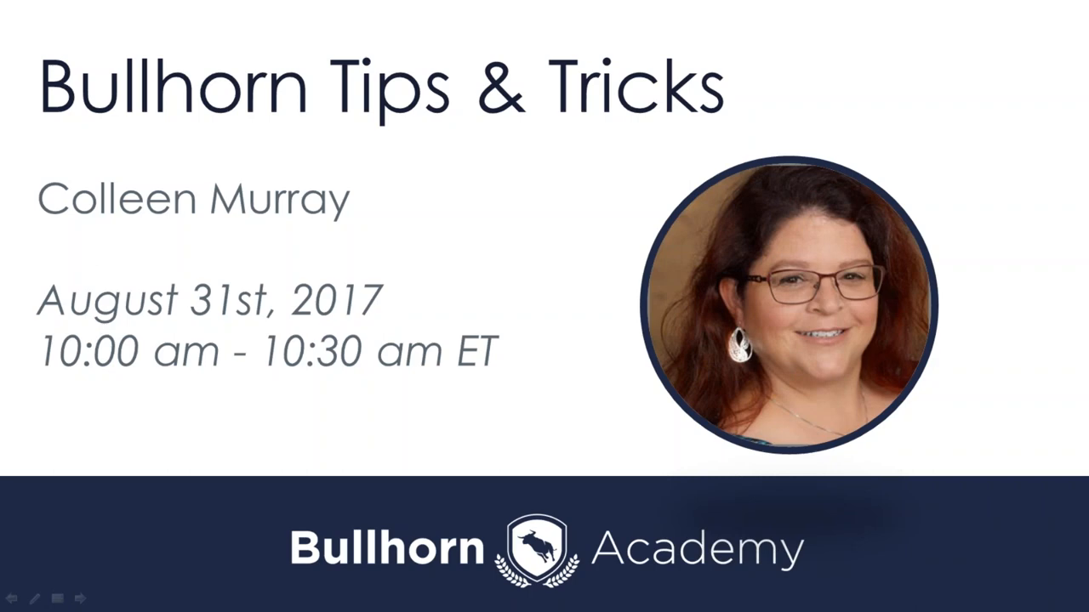
mouse_move(428, 313)
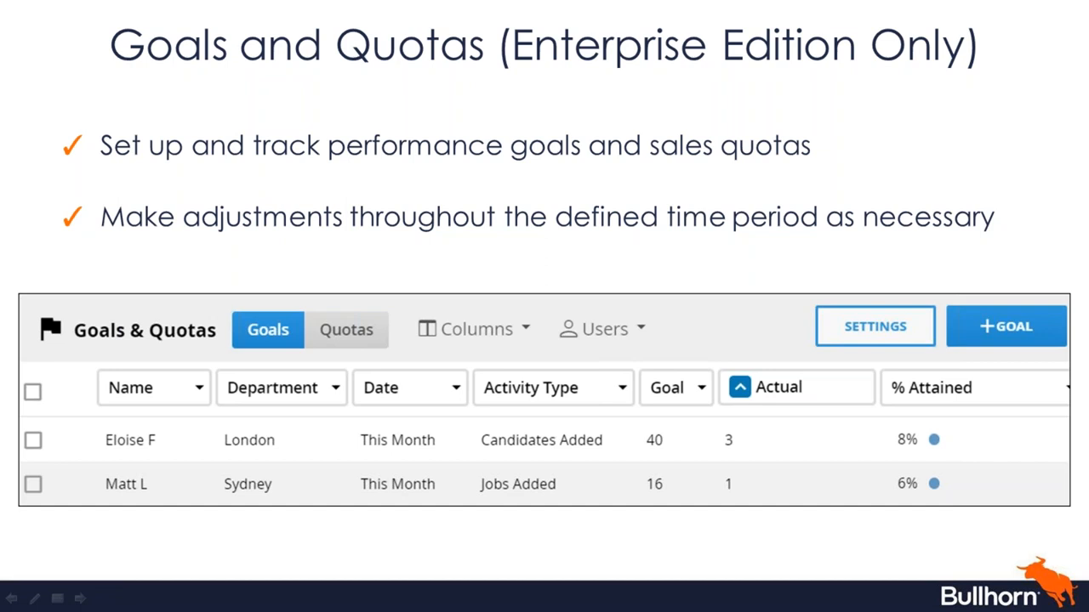
mouse_move(524, 364)
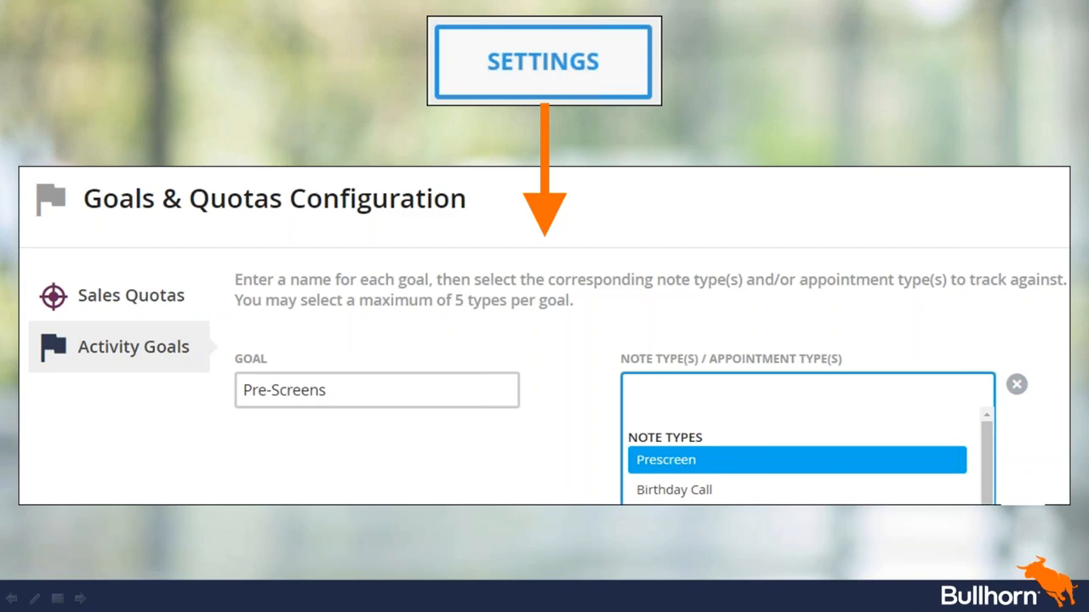
mouse_move(116, 588)
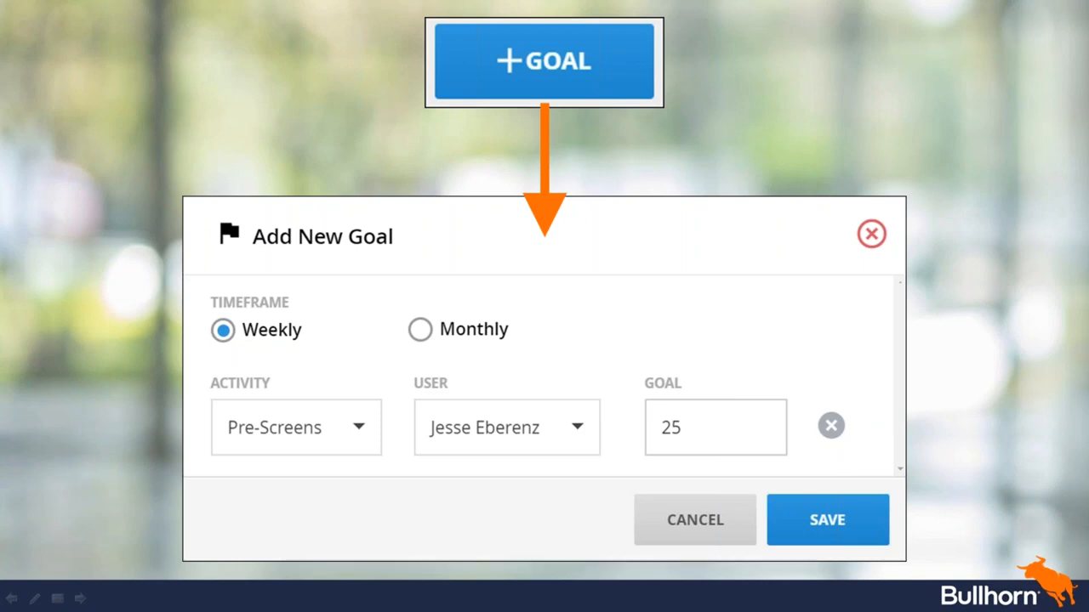
mouse_move(956, 375)
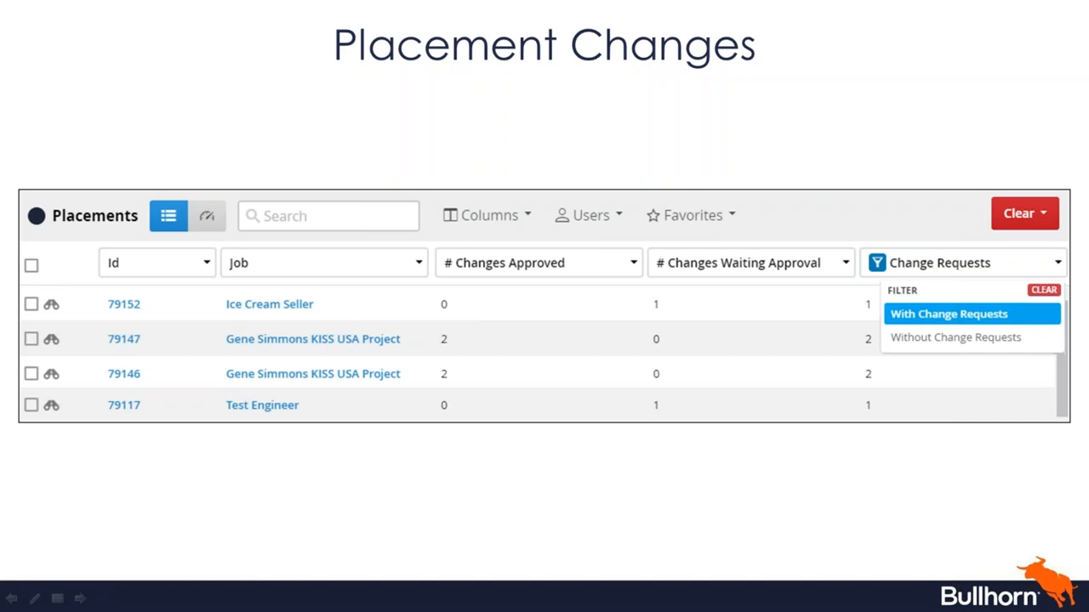
mouse_move(513, 497)
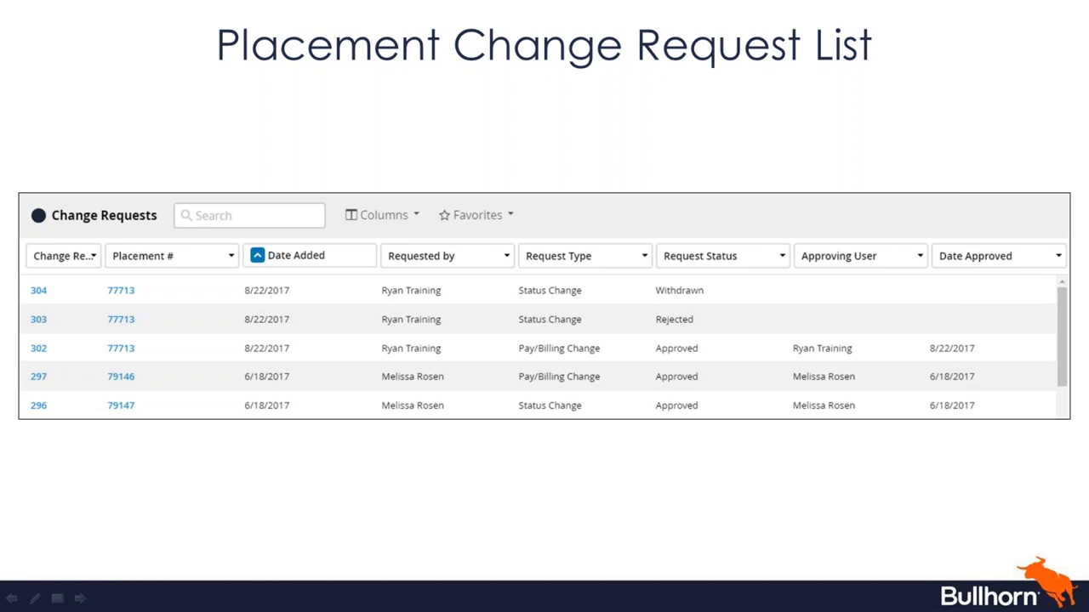
mouse_move(310, 493)
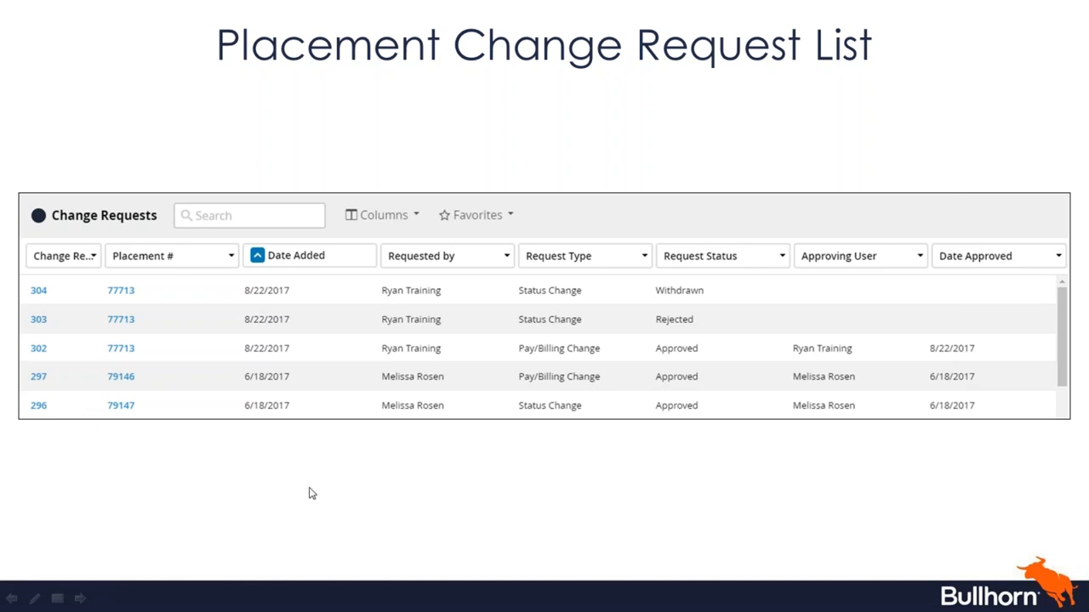
mouse_move(242, 481)
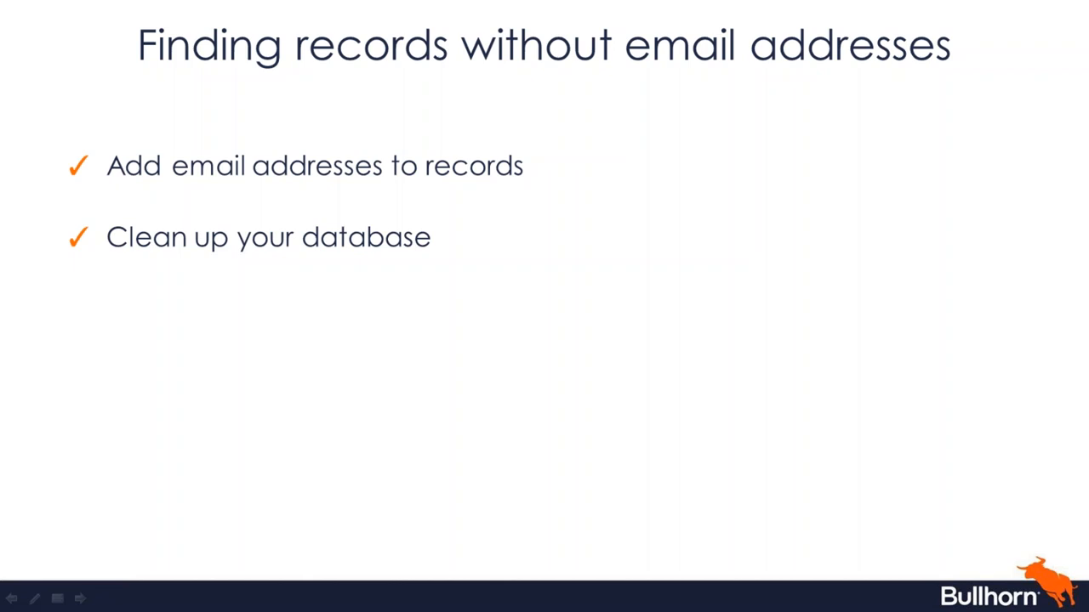
mouse_move(332, 466)
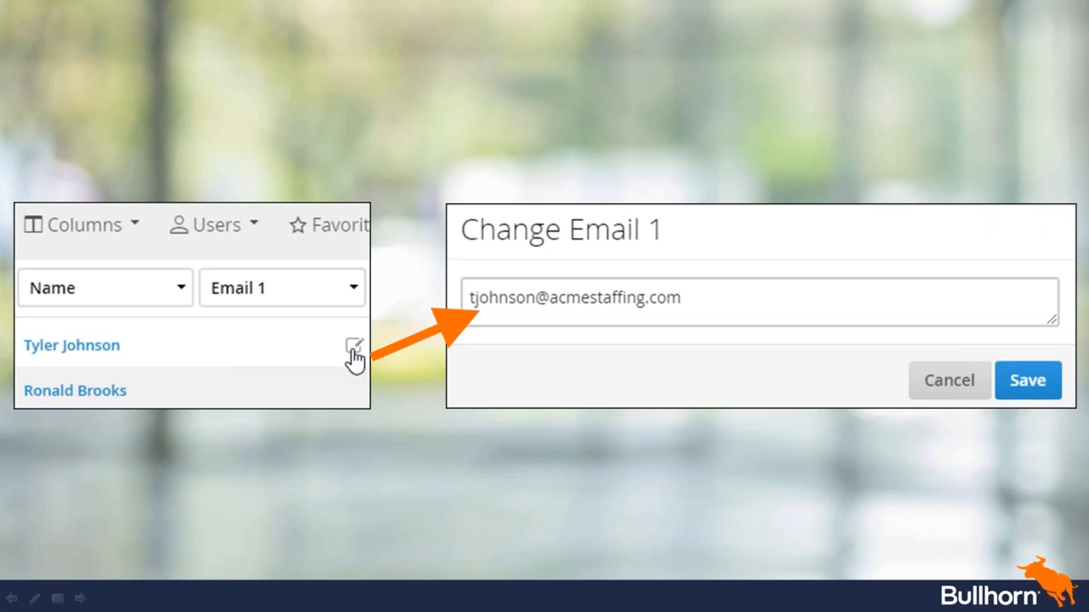
mouse_move(332, 529)
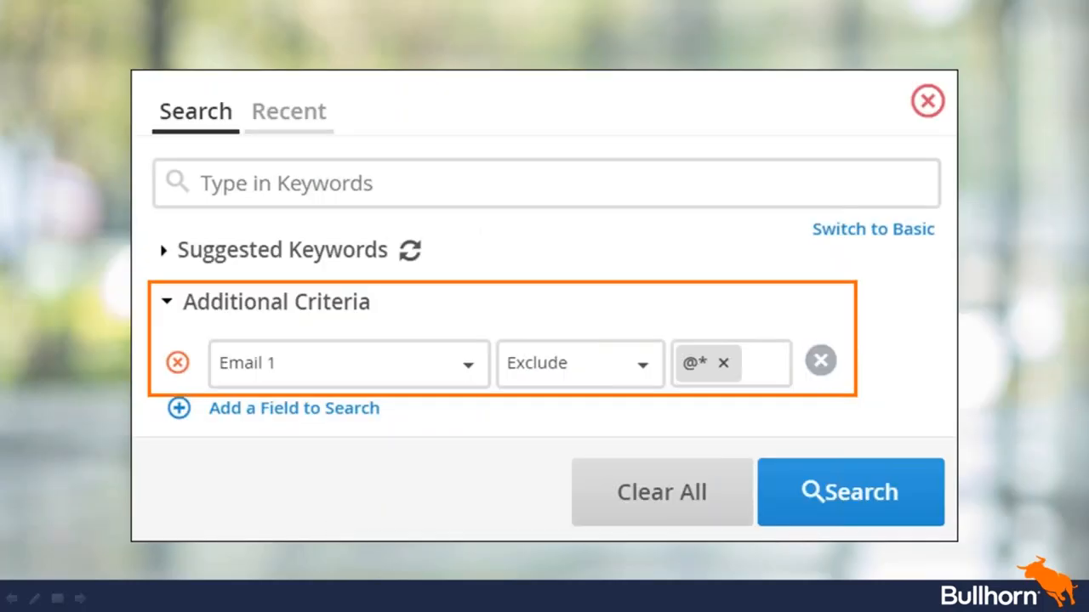
mouse_move(316, 336)
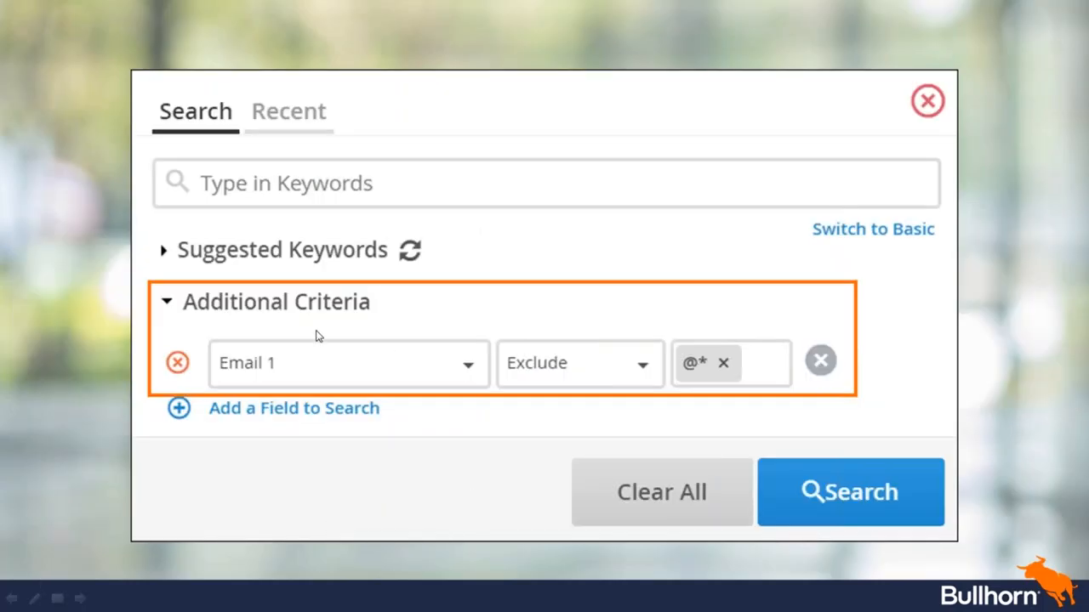
mouse_move(207, 310)
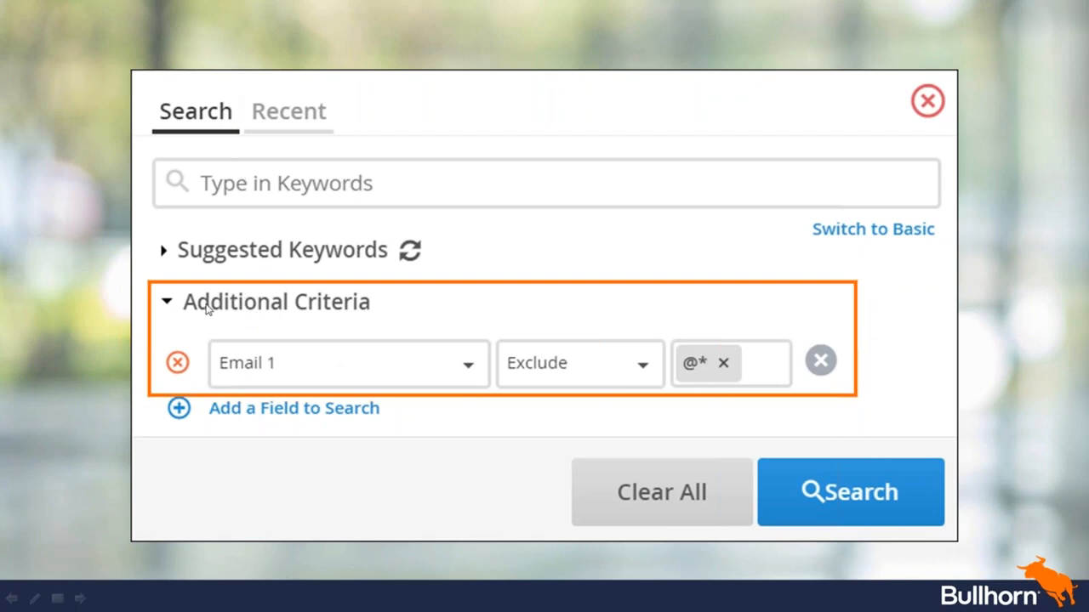
mouse_move(258, 370)
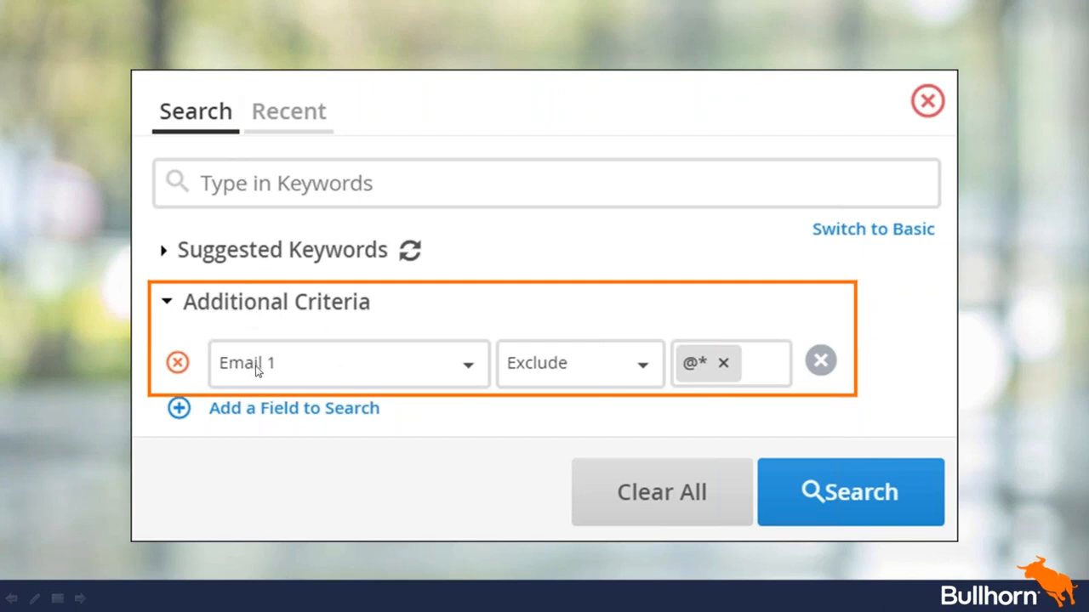
mouse_move(567, 398)
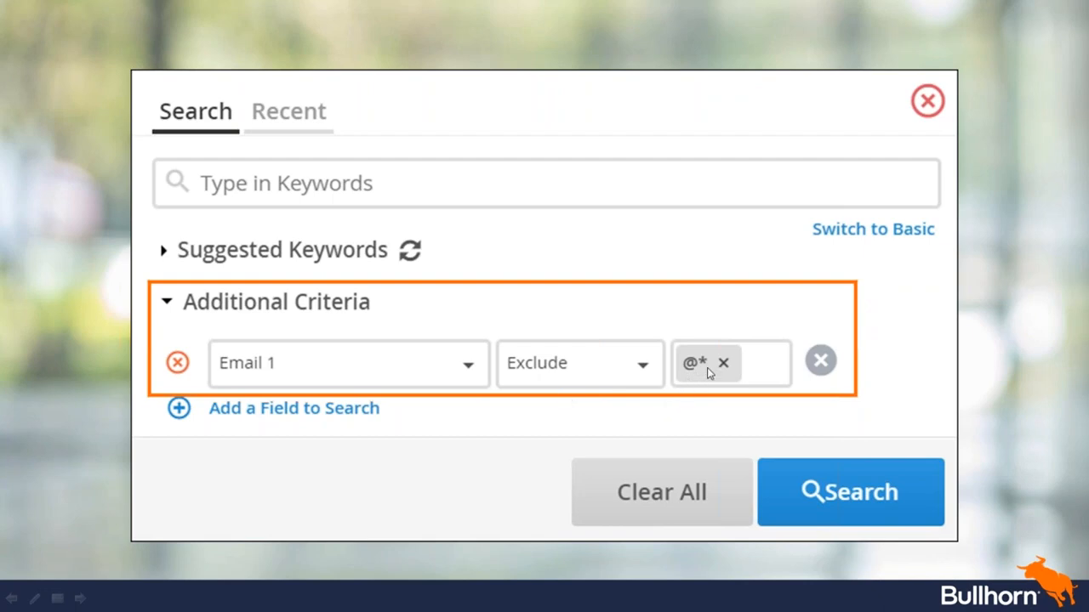
mouse_move(690, 377)
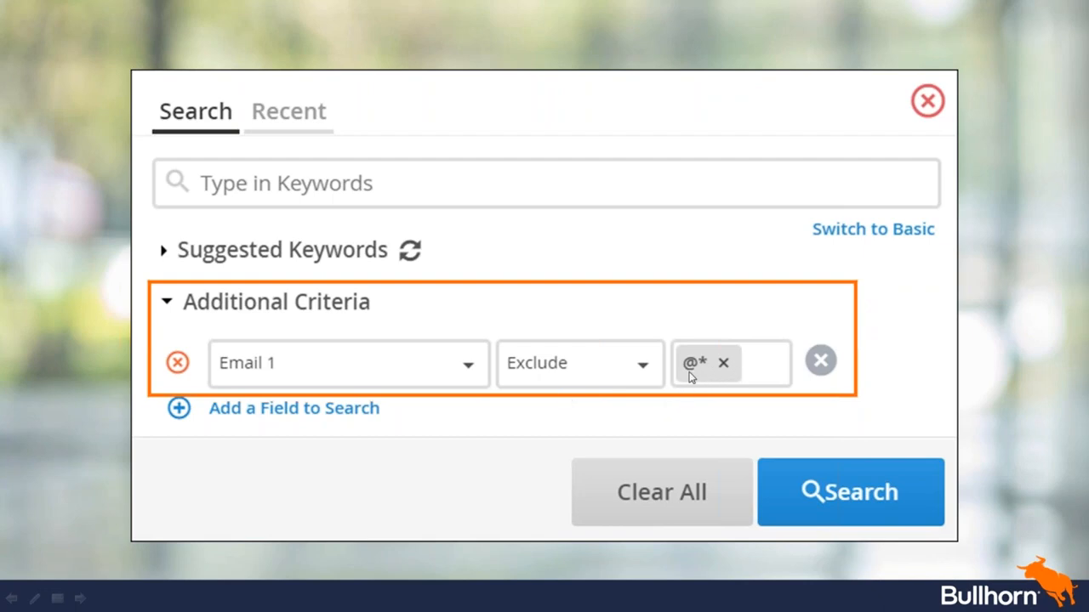
mouse_move(688, 371)
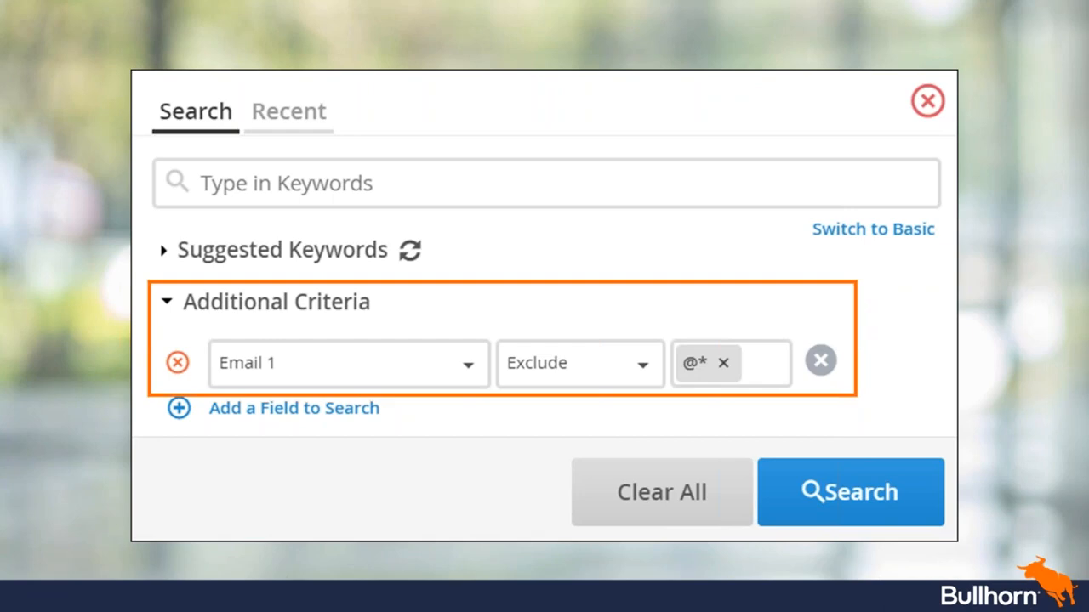
mouse_move(276, 357)
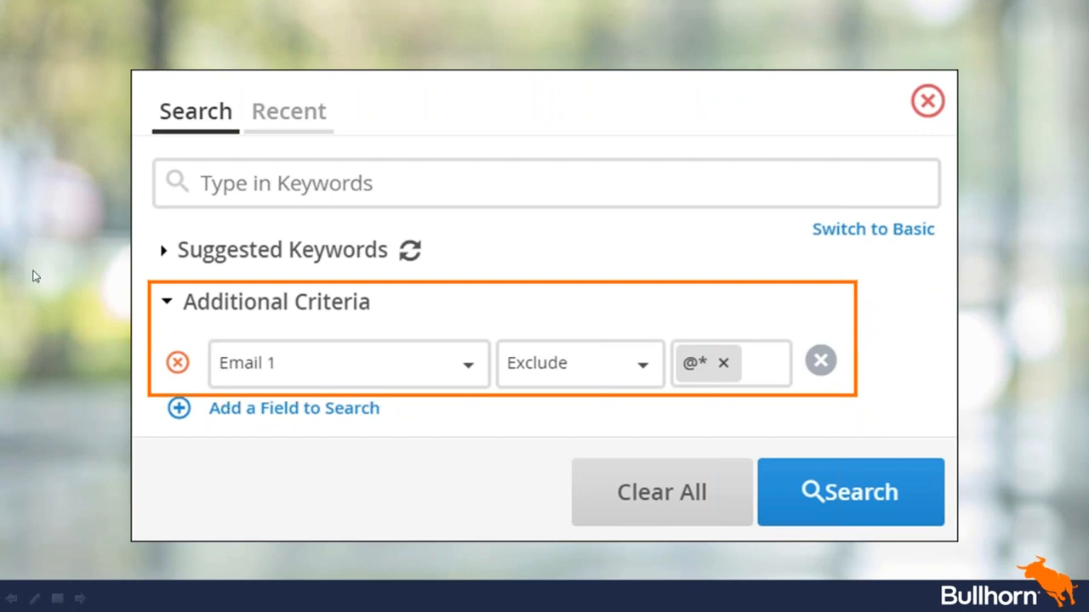
mouse_move(456, 443)
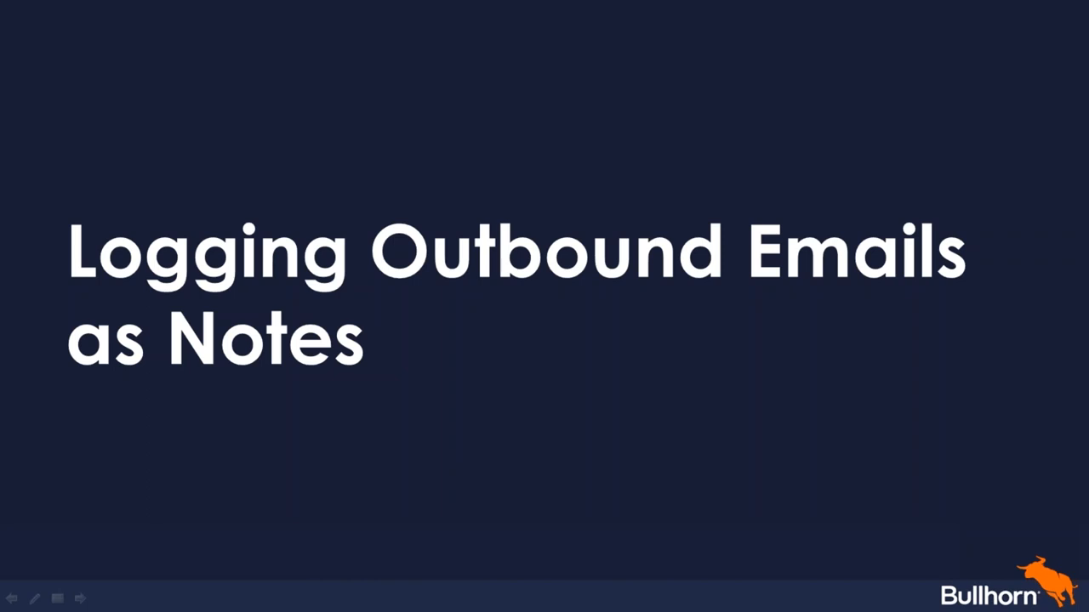
mouse_move(163, 413)
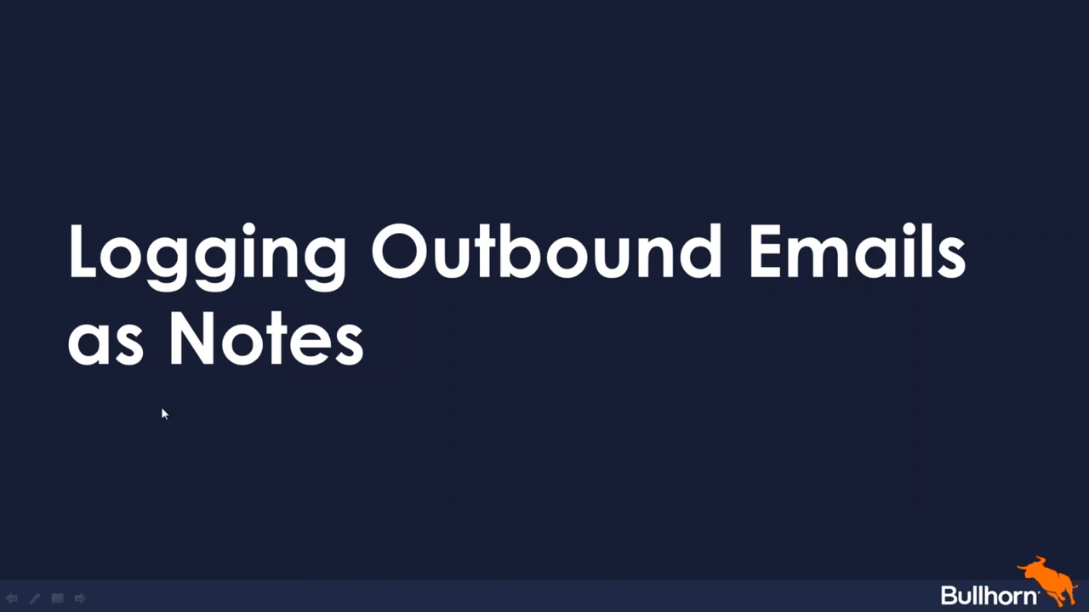
mouse_move(385, 391)
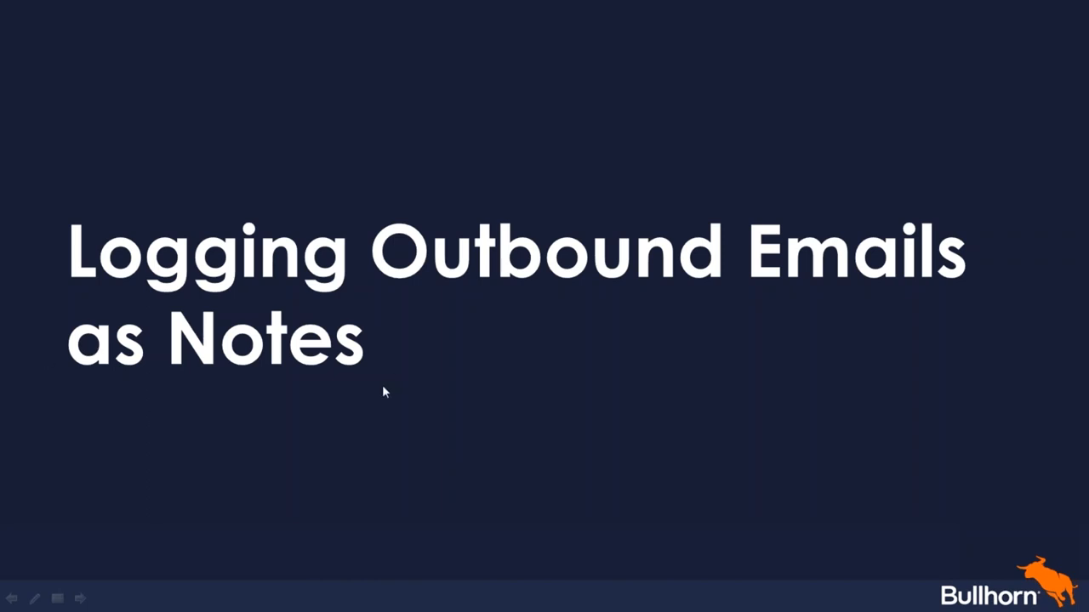
mouse_move(381, 387)
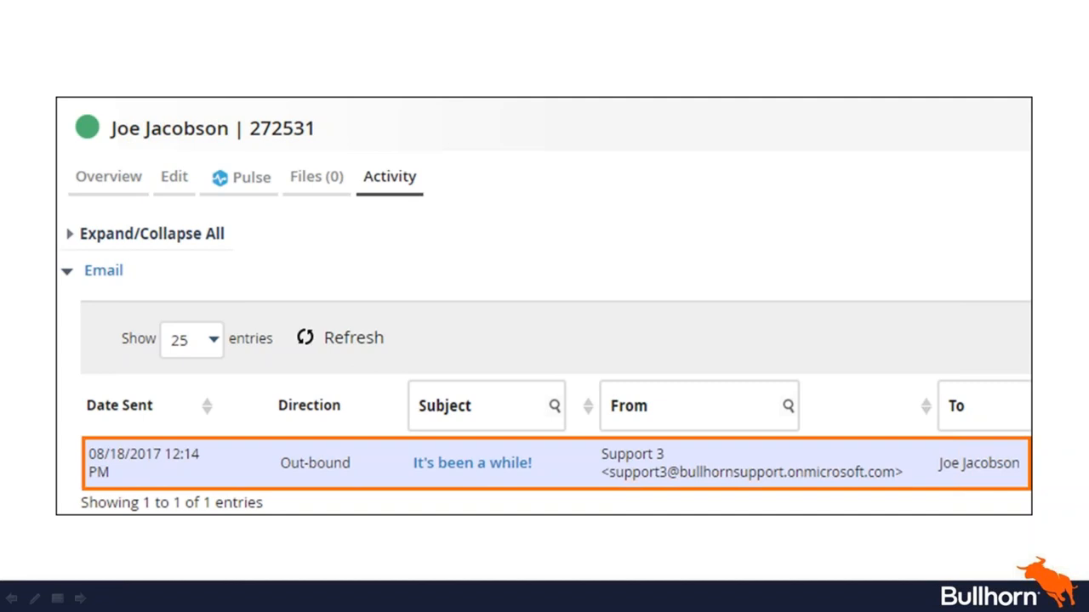
mouse_move(631, 293)
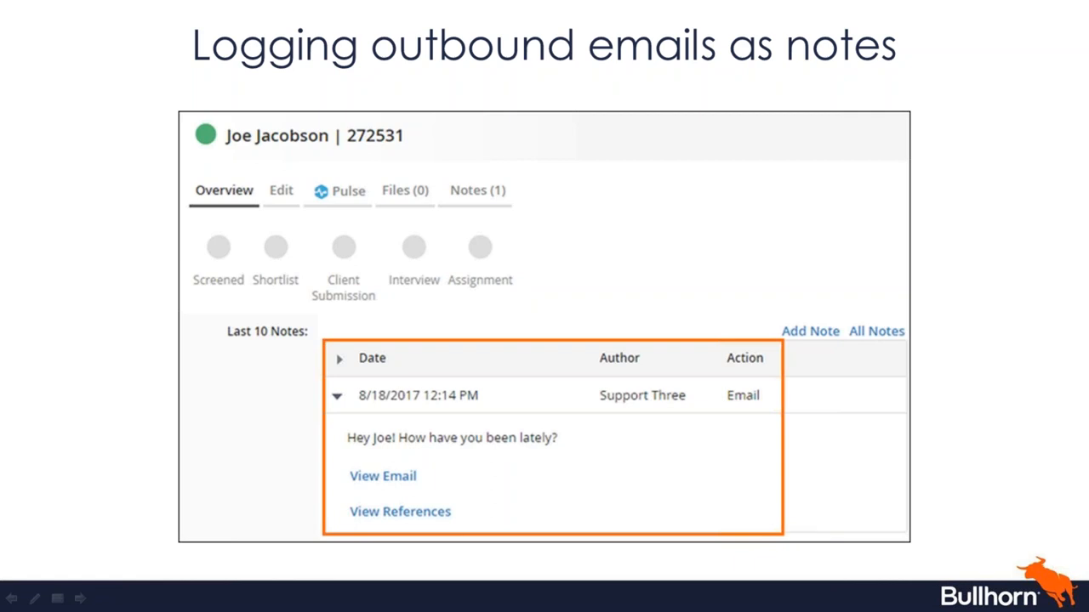
mouse_move(530, 410)
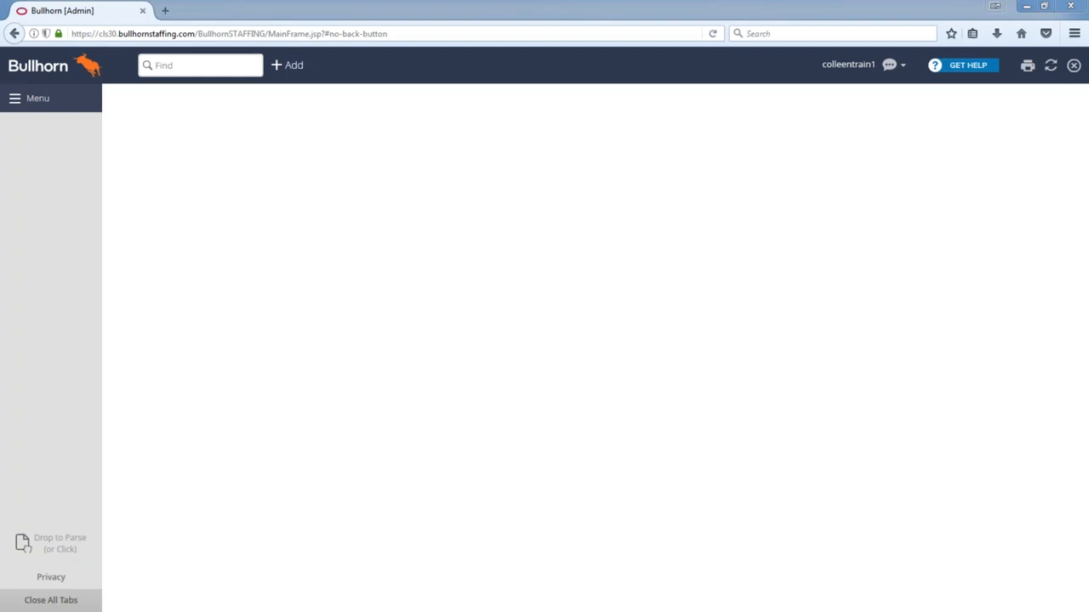
mouse_move(293, 68)
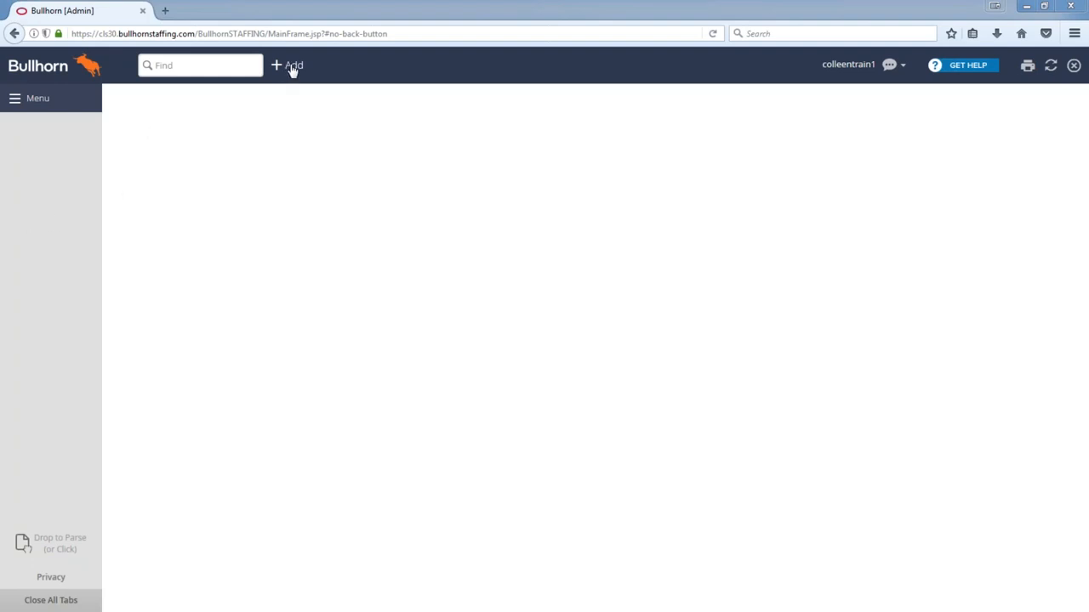
- Start a new blank Note record from the + Add menu
click(290, 64)
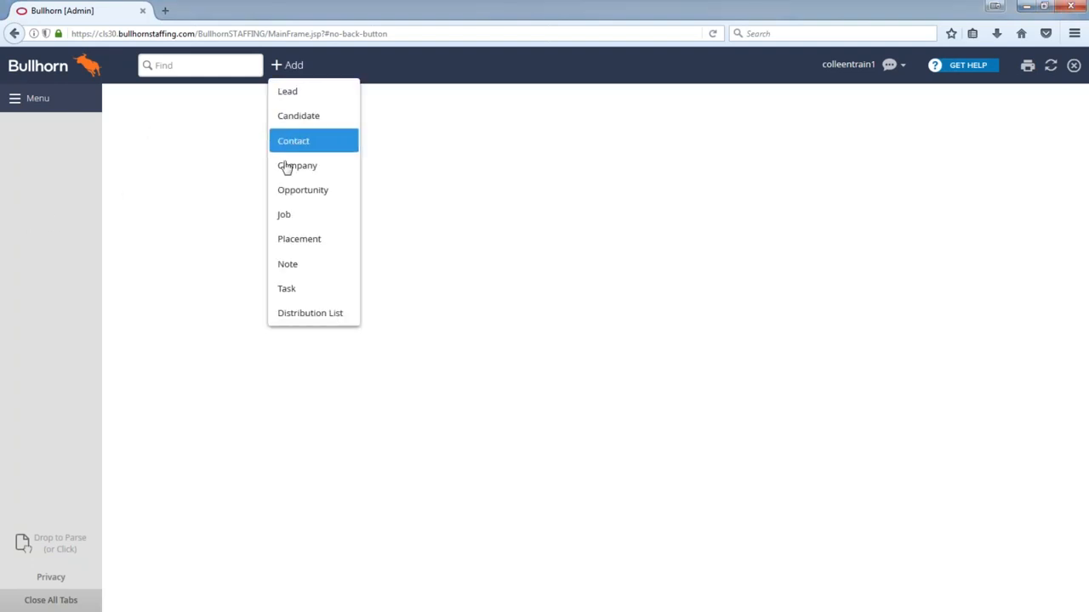
click(293, 140)
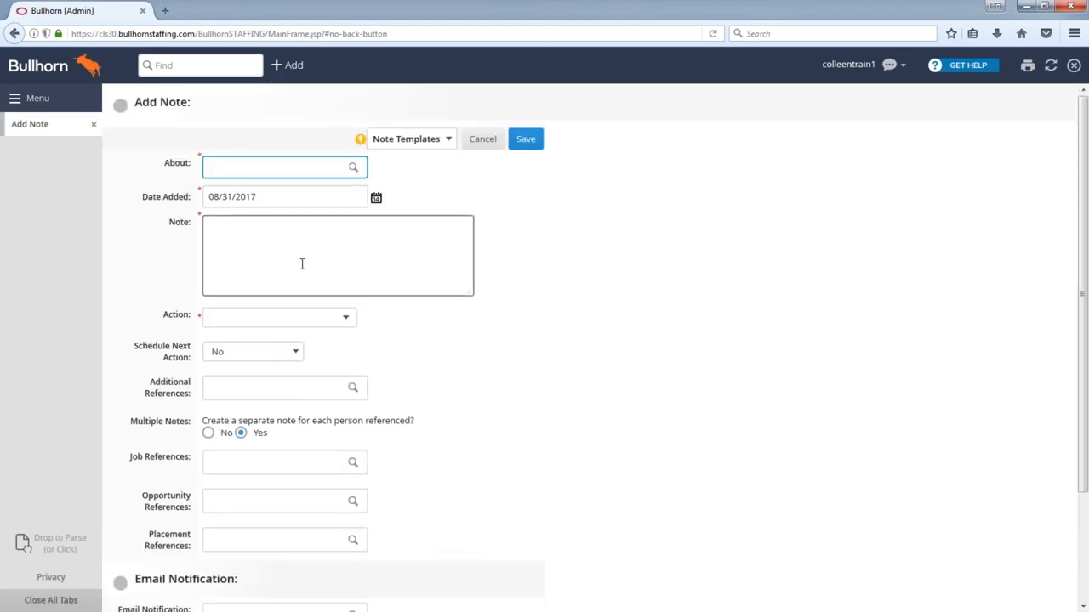
click(279, 317)
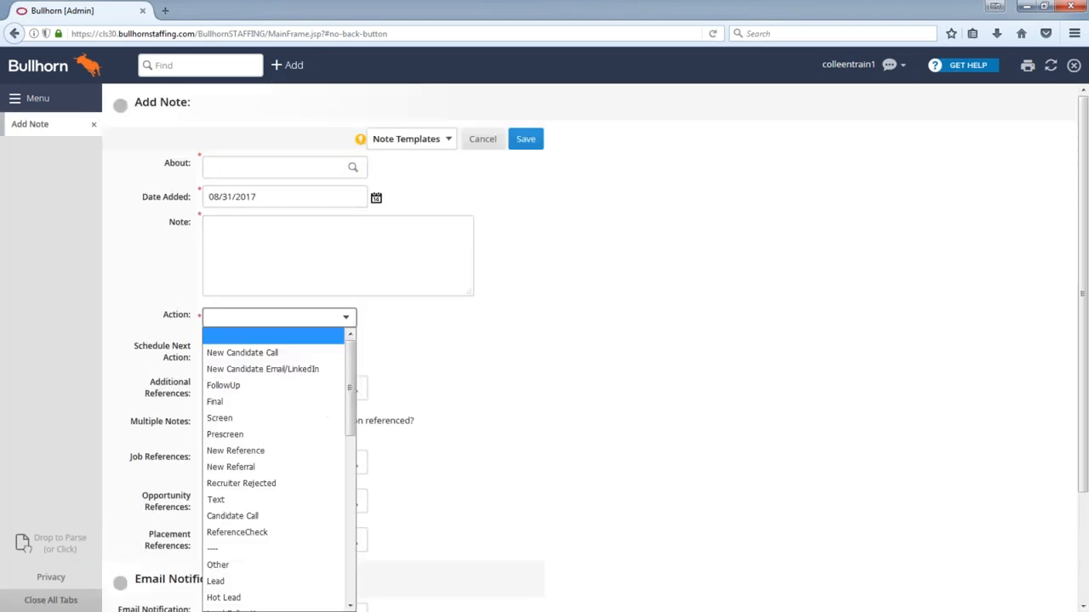
mouse_move(216, 500)
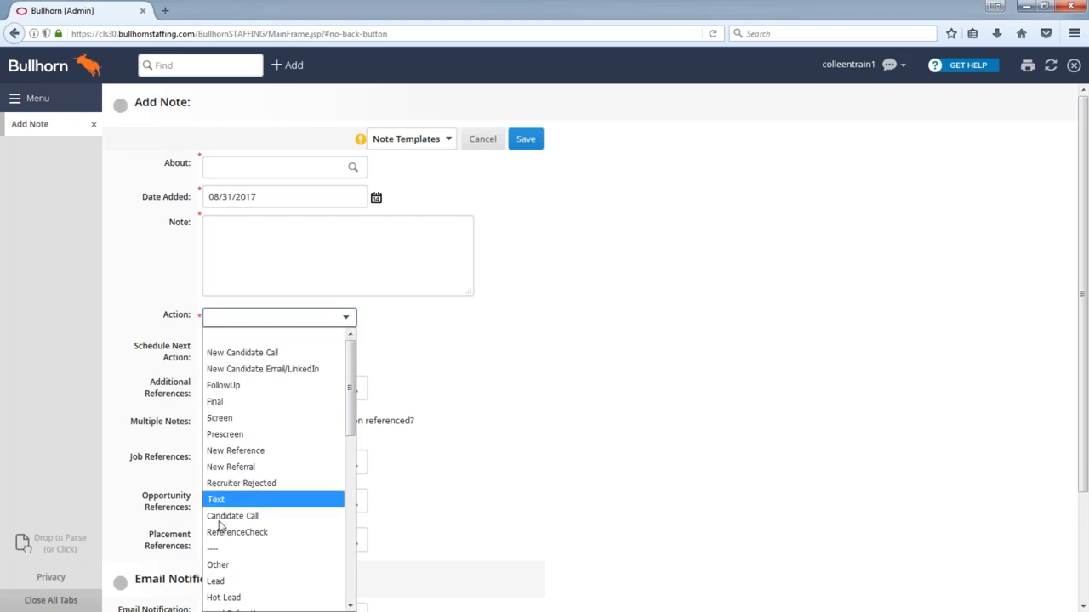
scroll(down, 3)
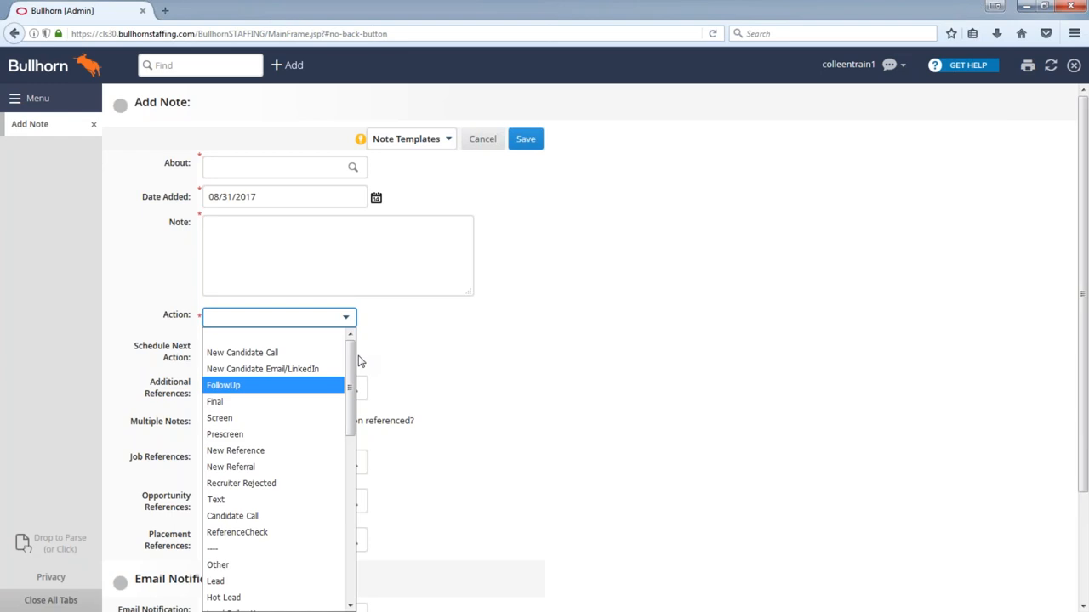
mouse_move(340, 366)
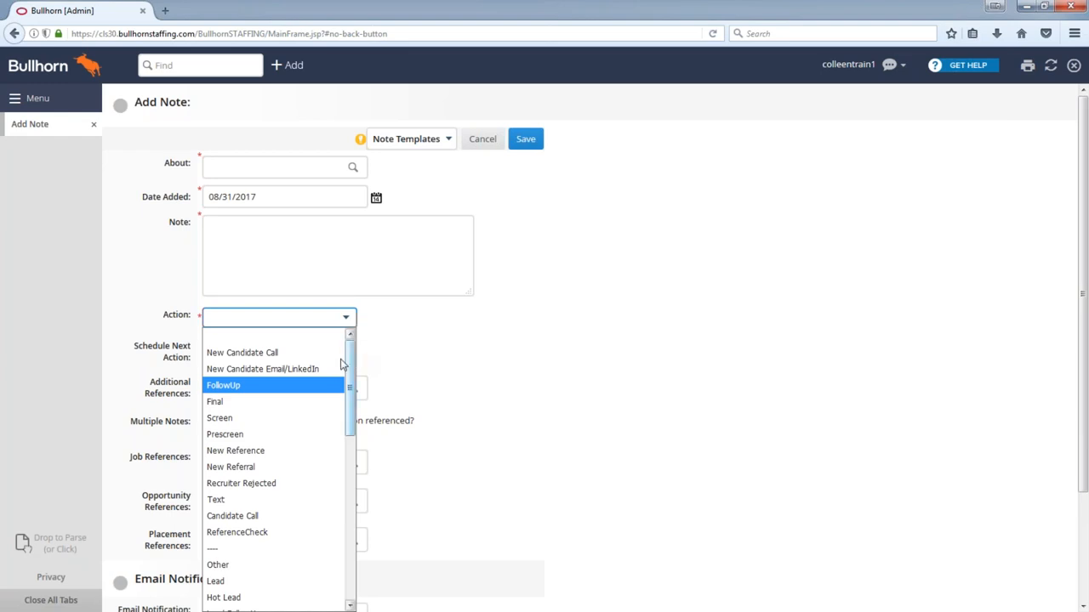
scroll(down, 3)
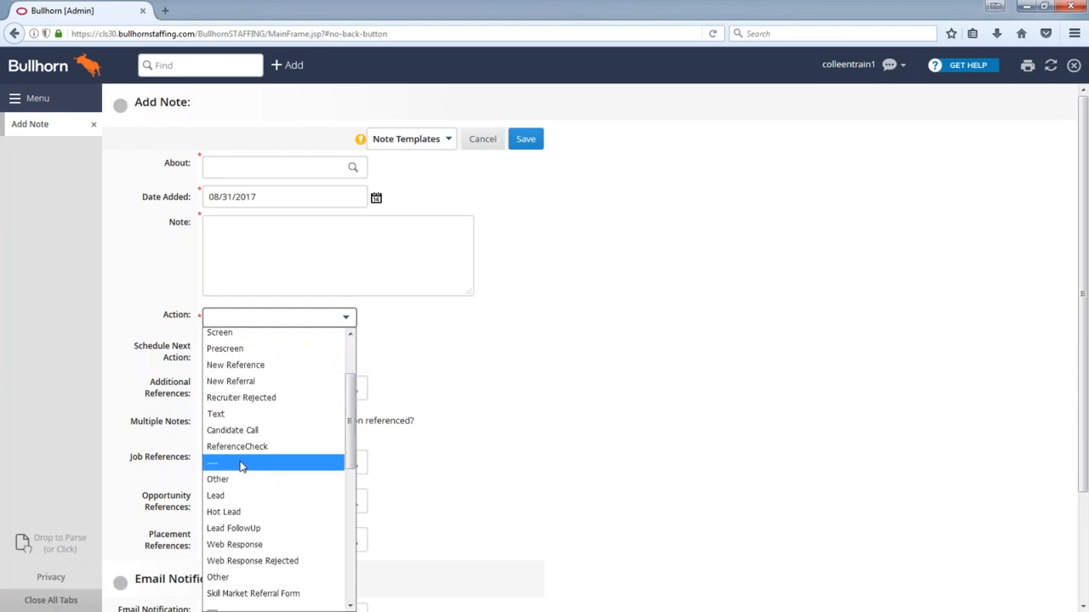
mouse_move(214, 466)
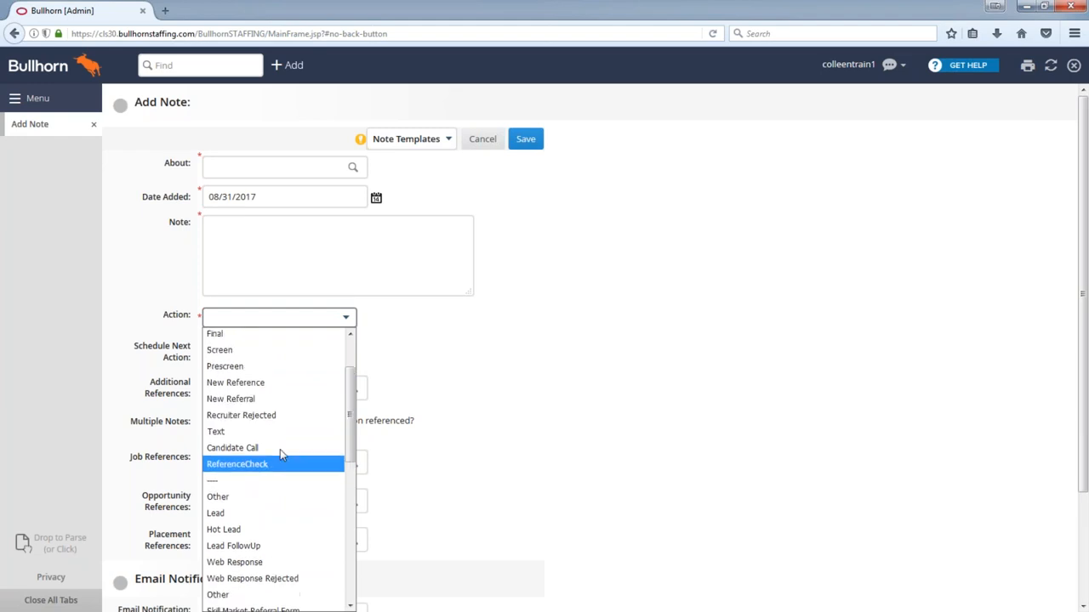
scroll(up, 3)
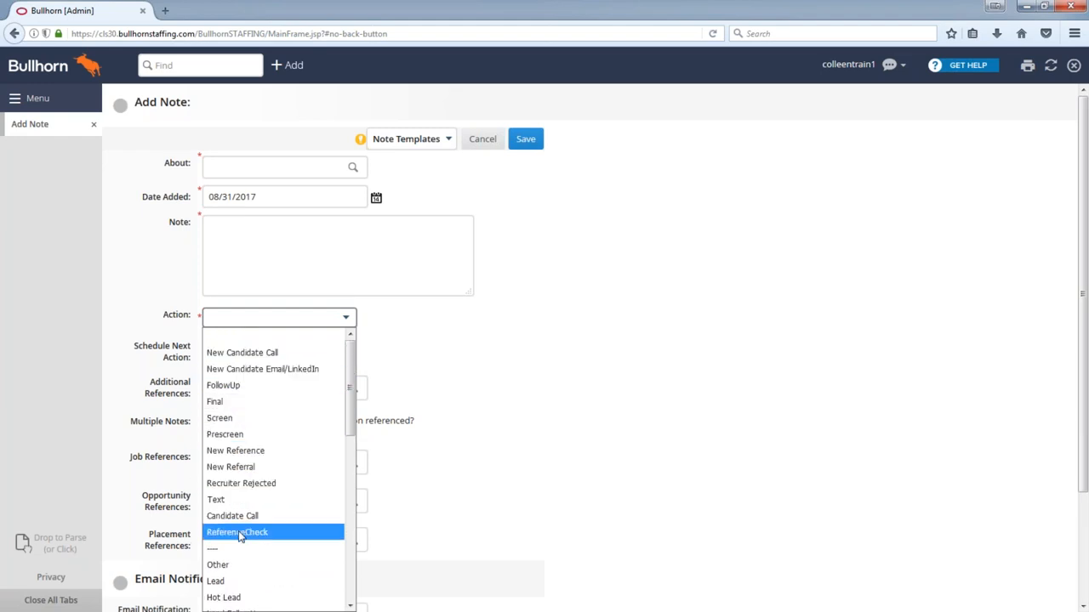
mouse_move(231, 466)
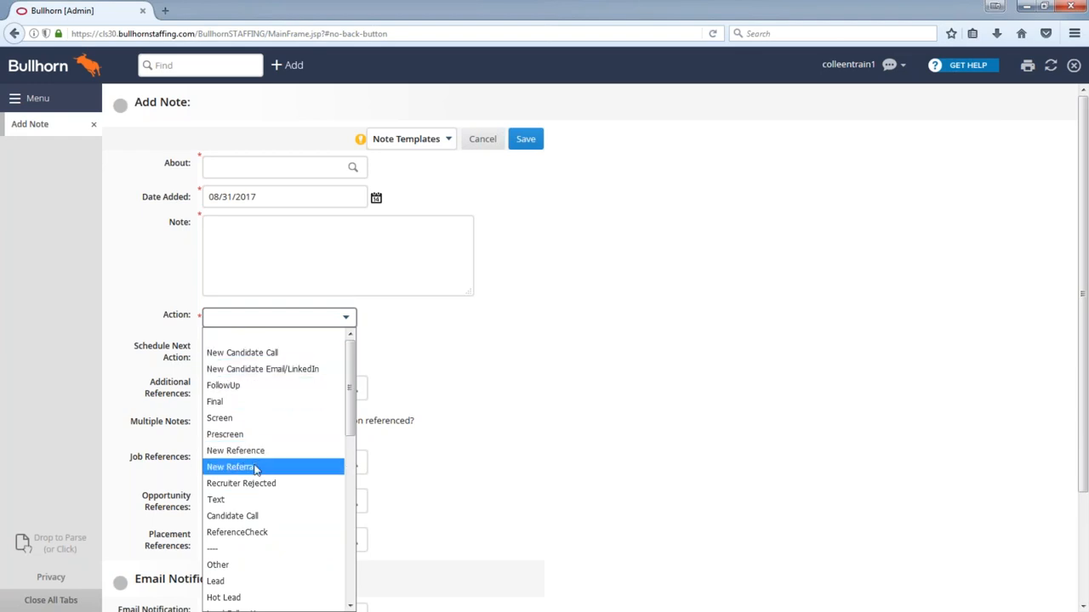
mouse_move(272, 352)
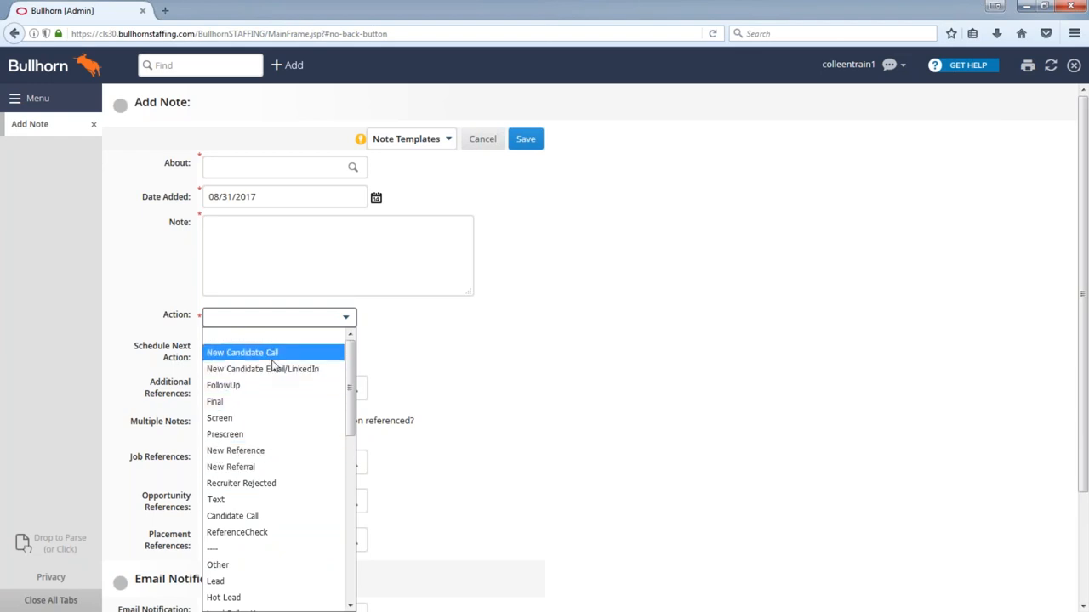
mouse_move(215, 402)
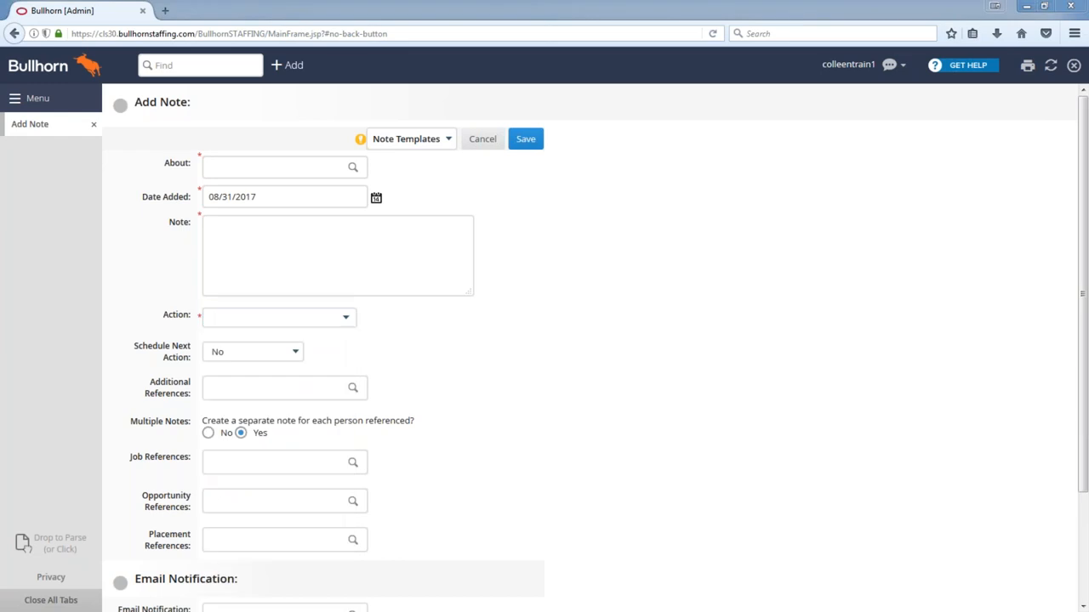
mouse_move(109, 426)
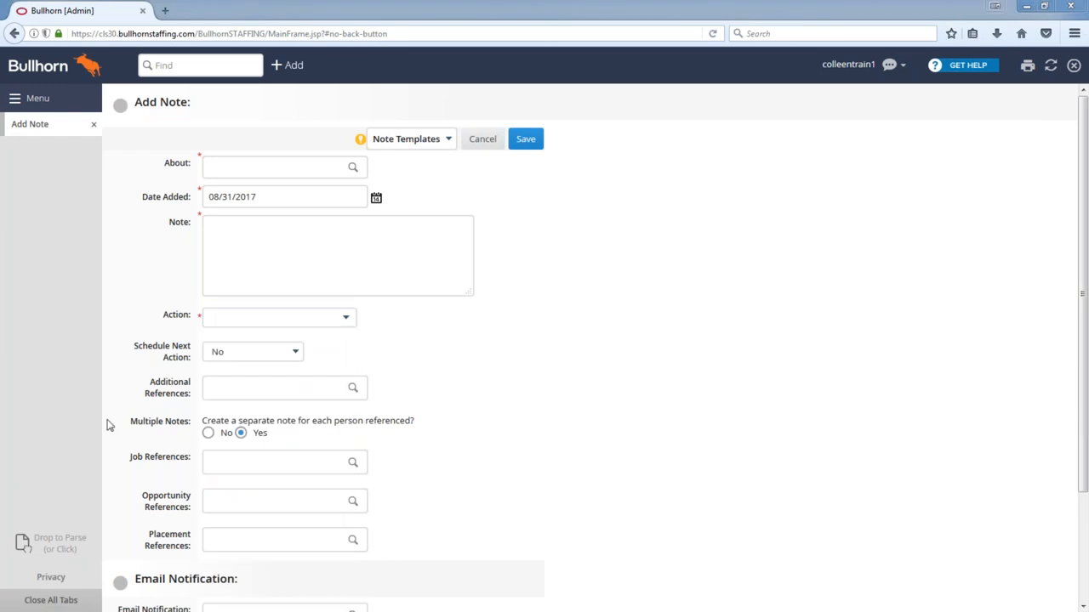
click(279, 316)
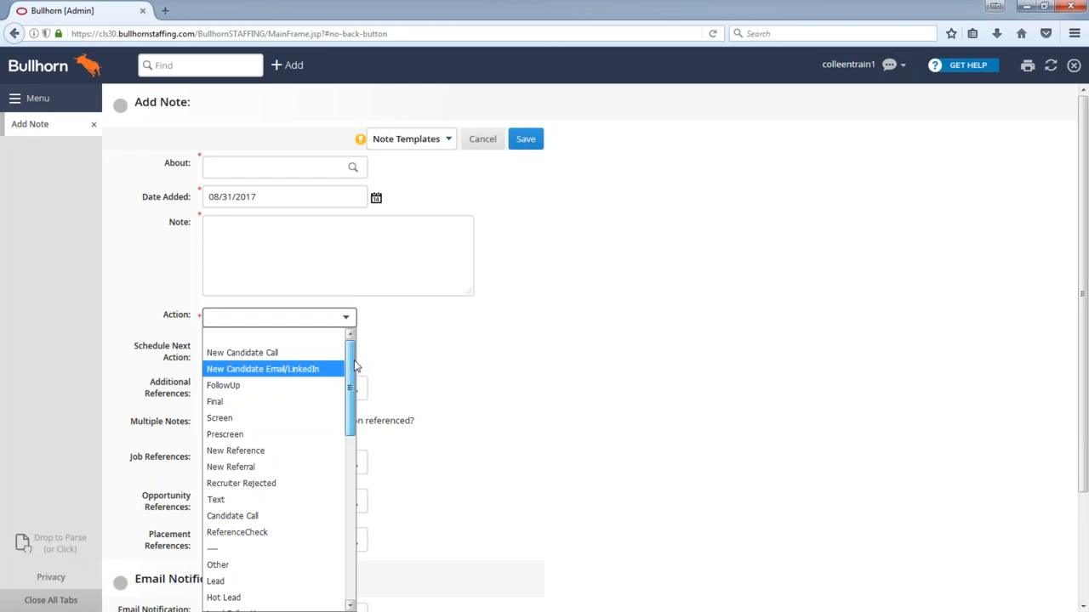
scroll(down, 3)
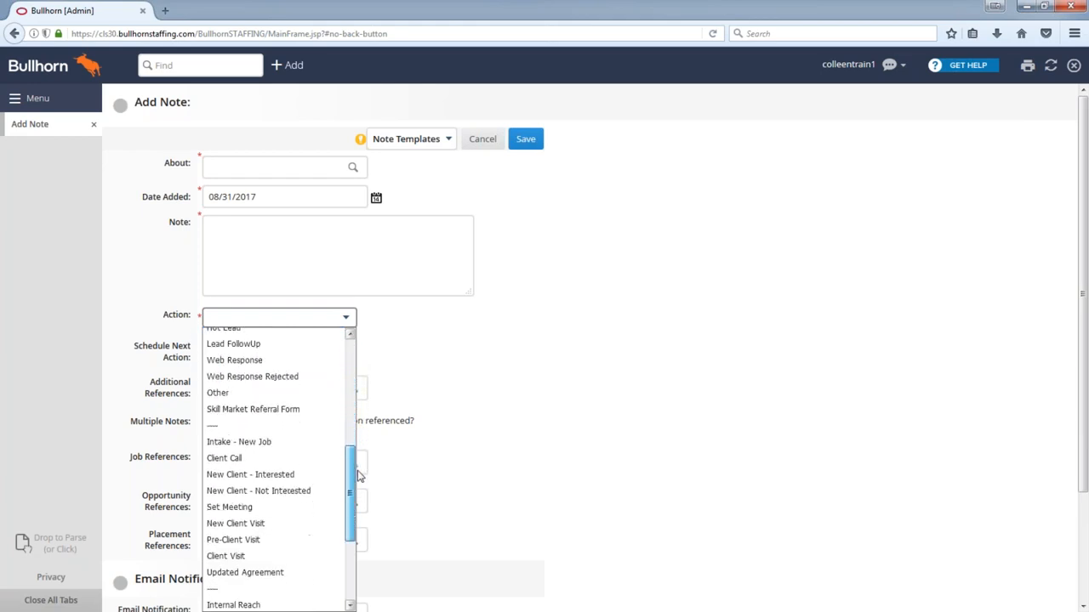
scroll(down, 3)
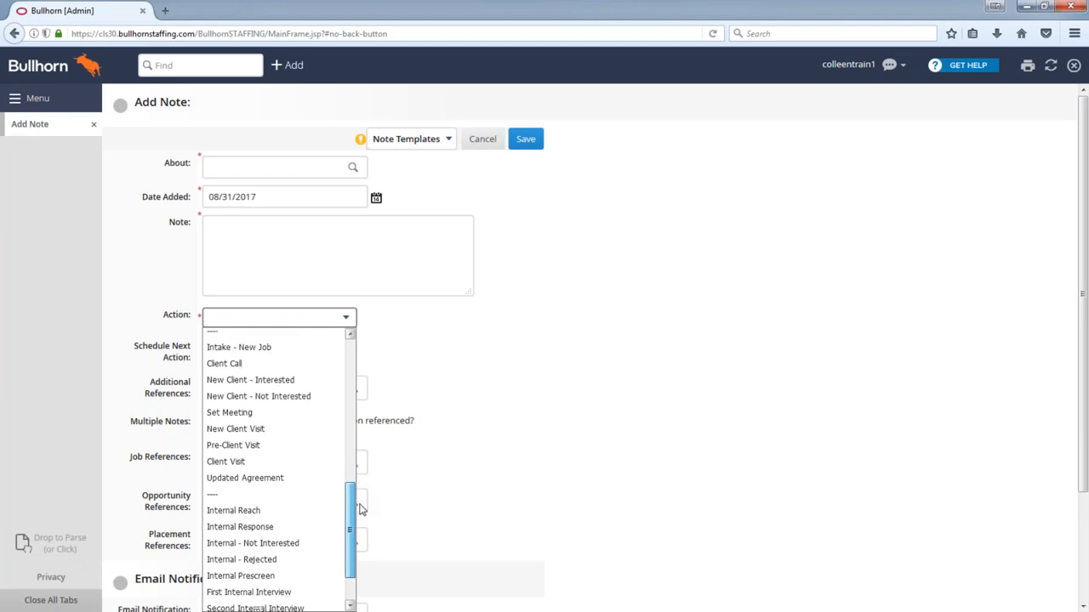
scroll(down, 3)
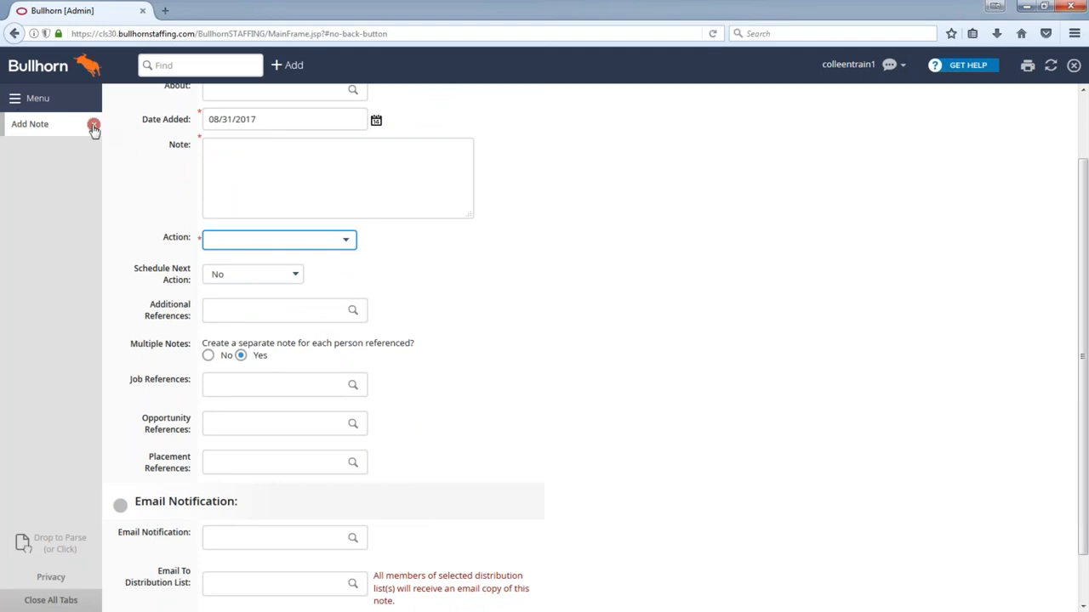
- Close the Add Note form and go to System Settings under Tools
click(93, 127)
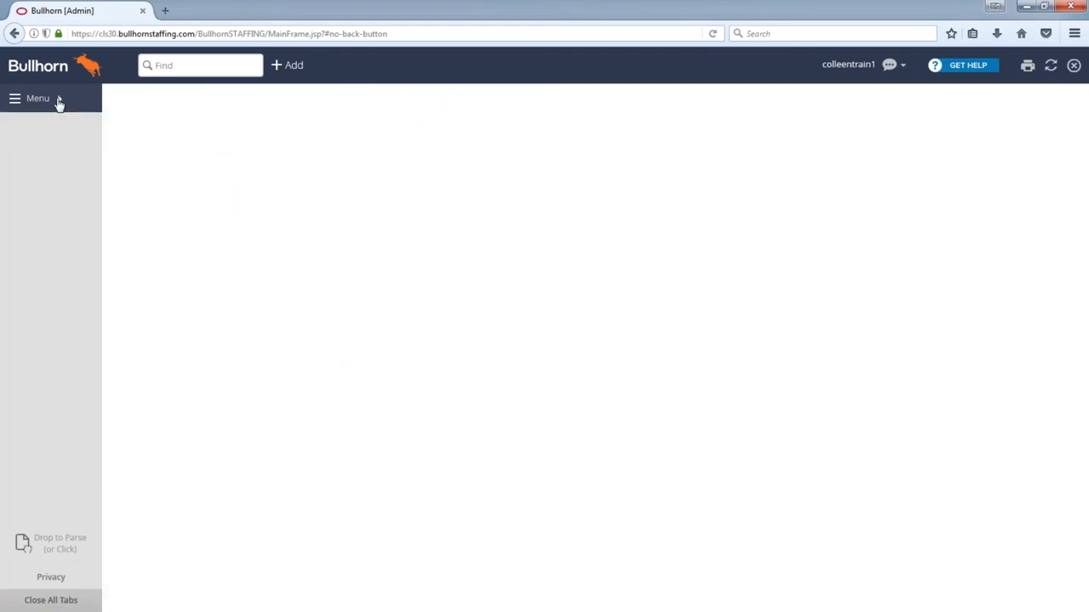
click(37, 97)
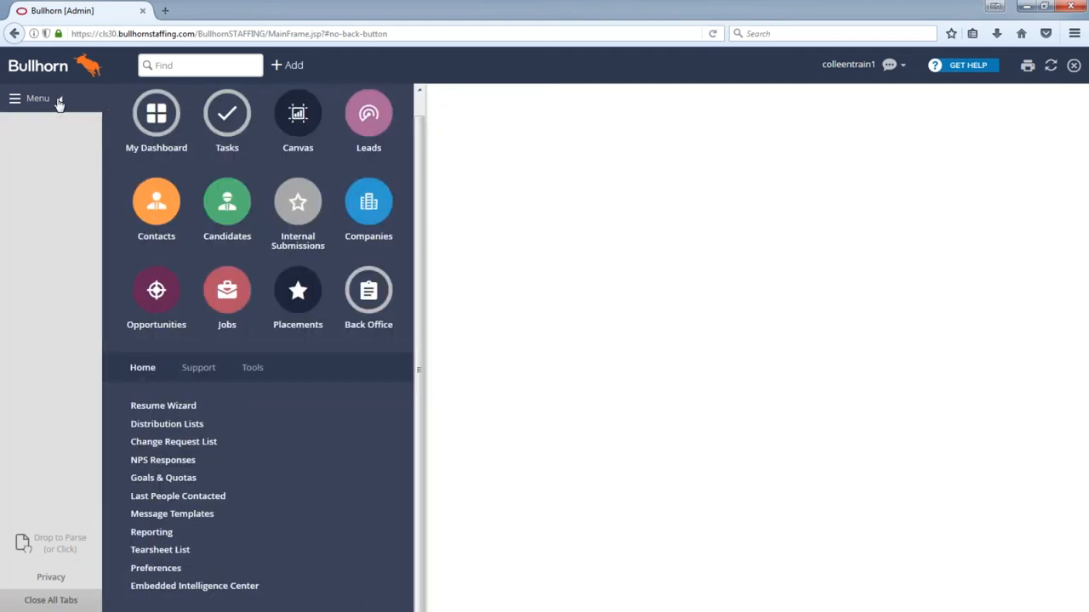
click(252, 368)
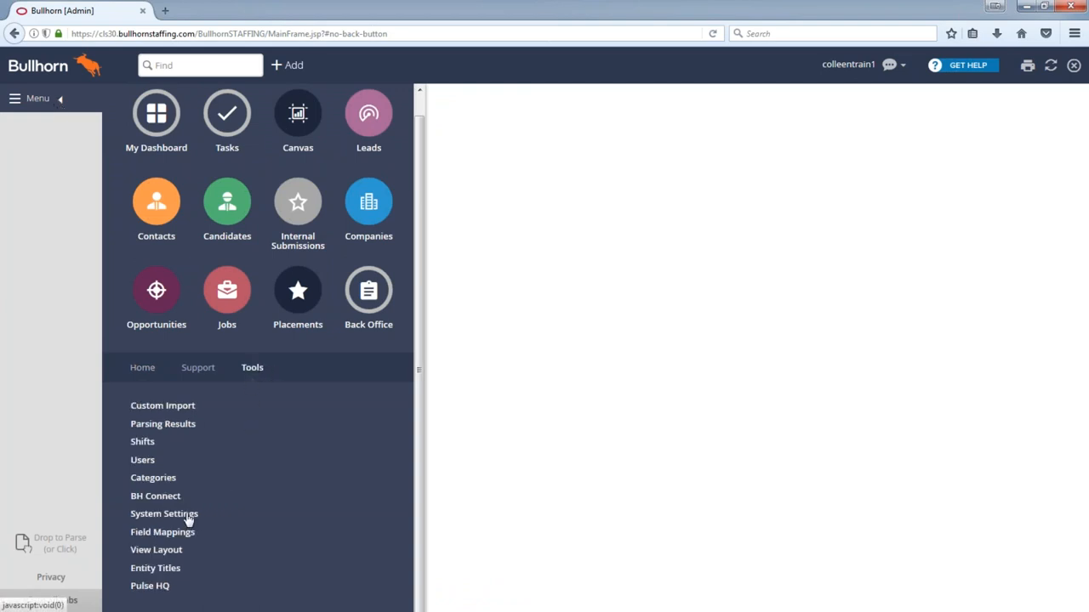
click(164, 514)
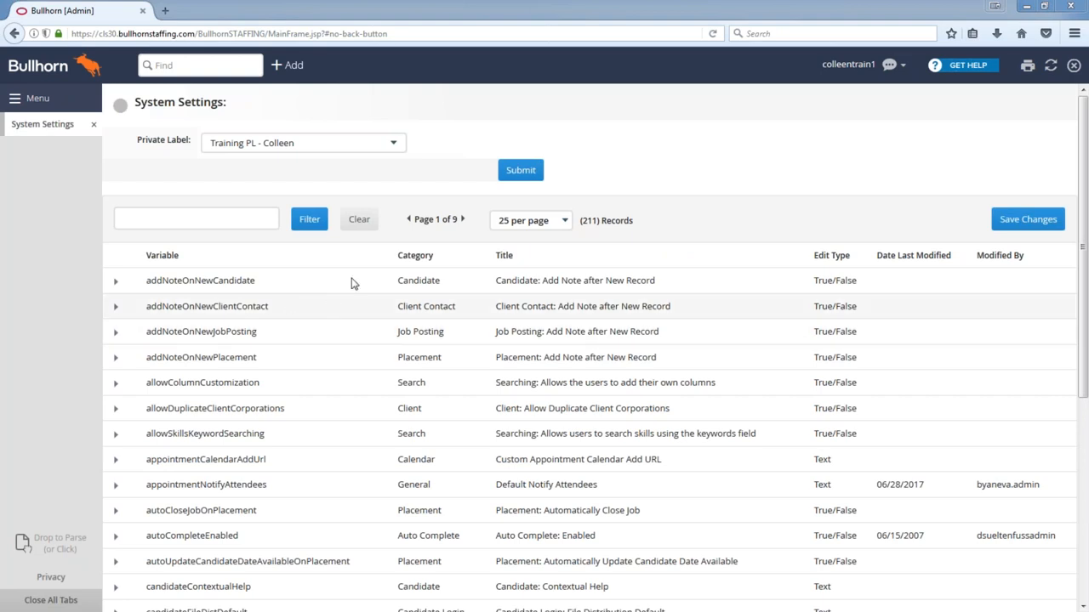
- Filter the System Settings list by 'note' down to 12 note-related variables
click(197, 218)
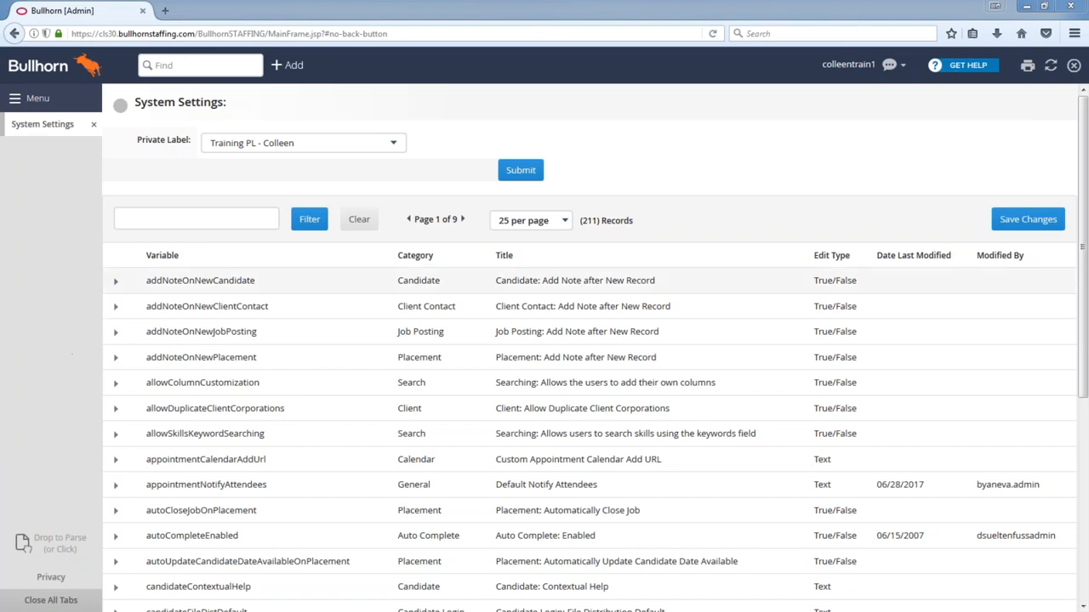
click(196, 218)
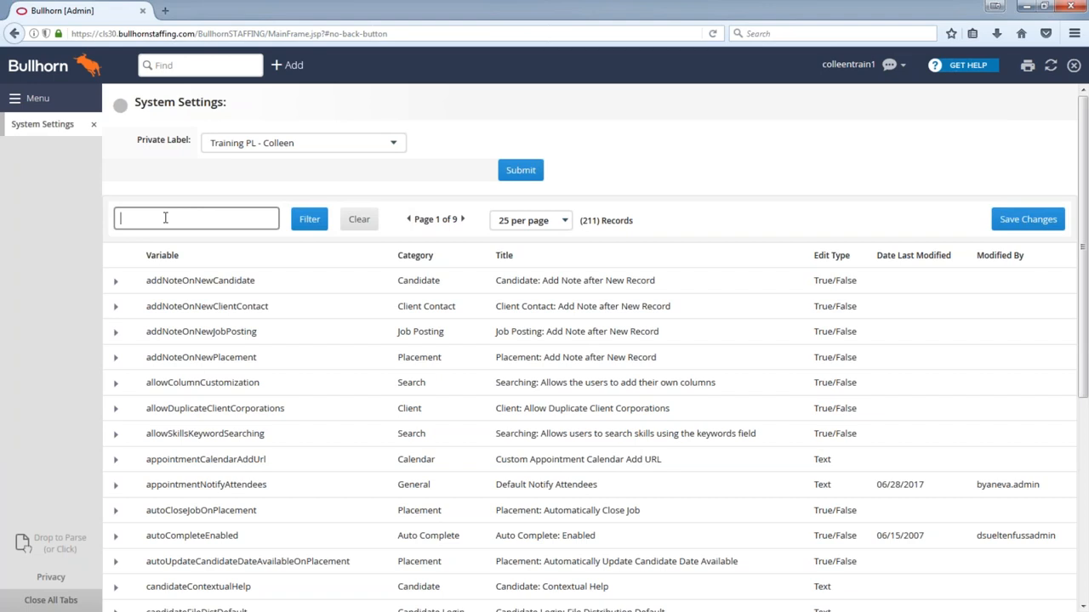
text(no)
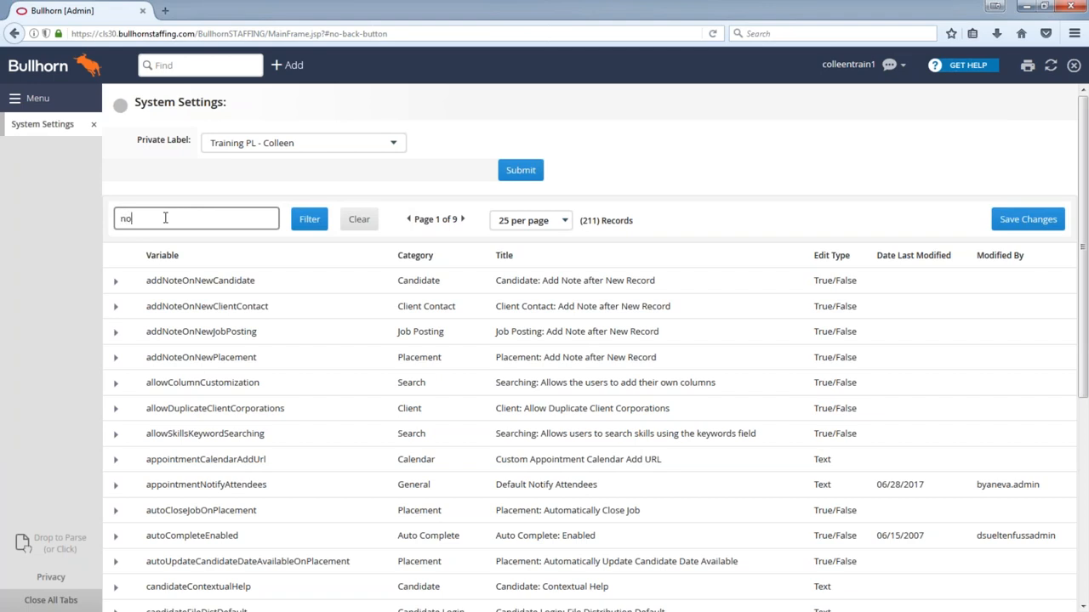
click(309, 218)
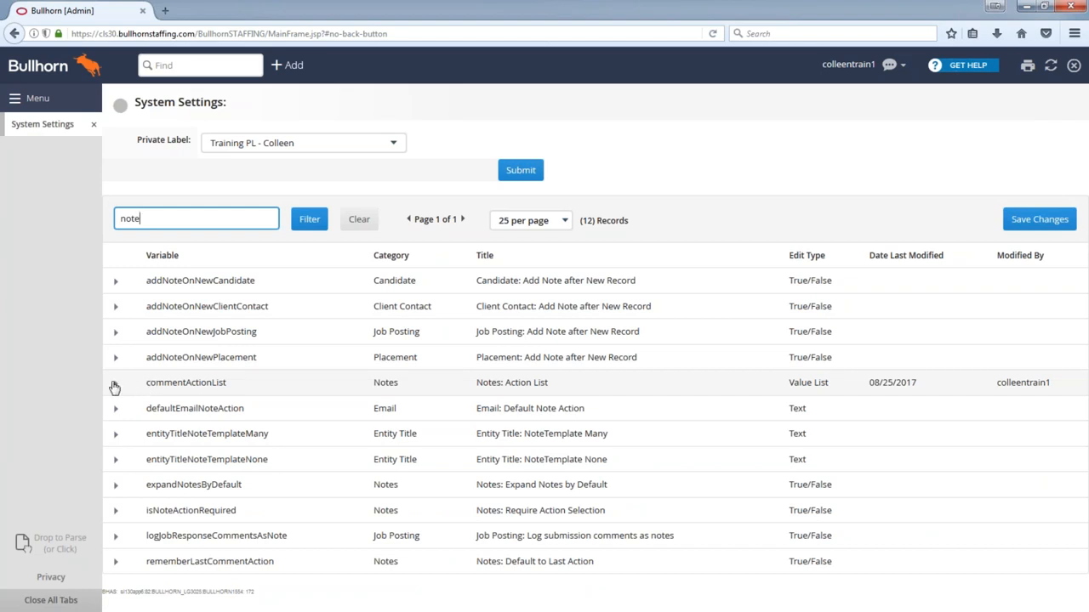
click(116, 381)
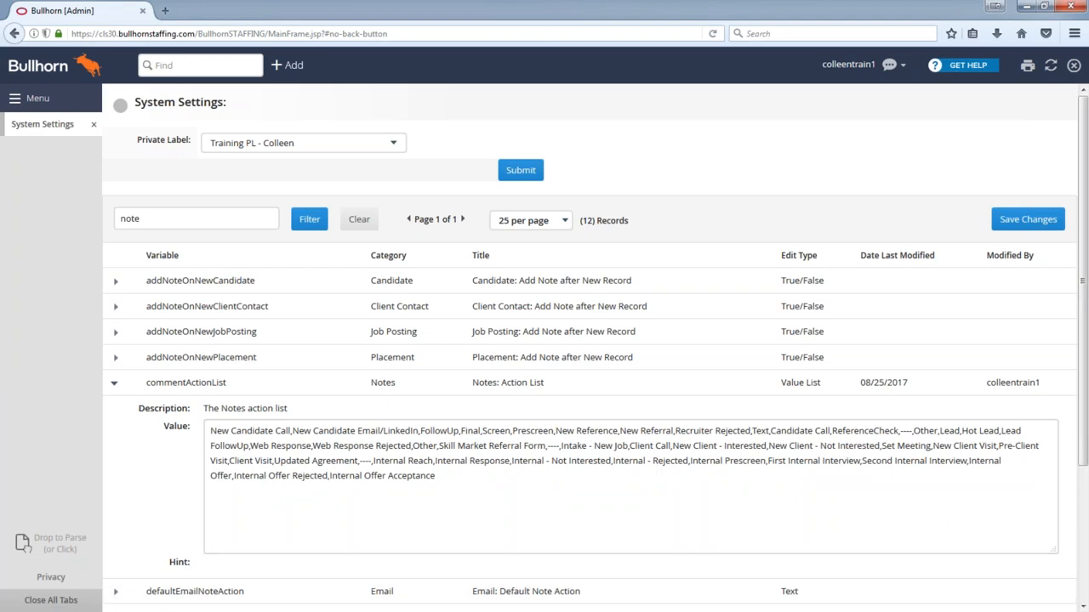
click(629, 485)
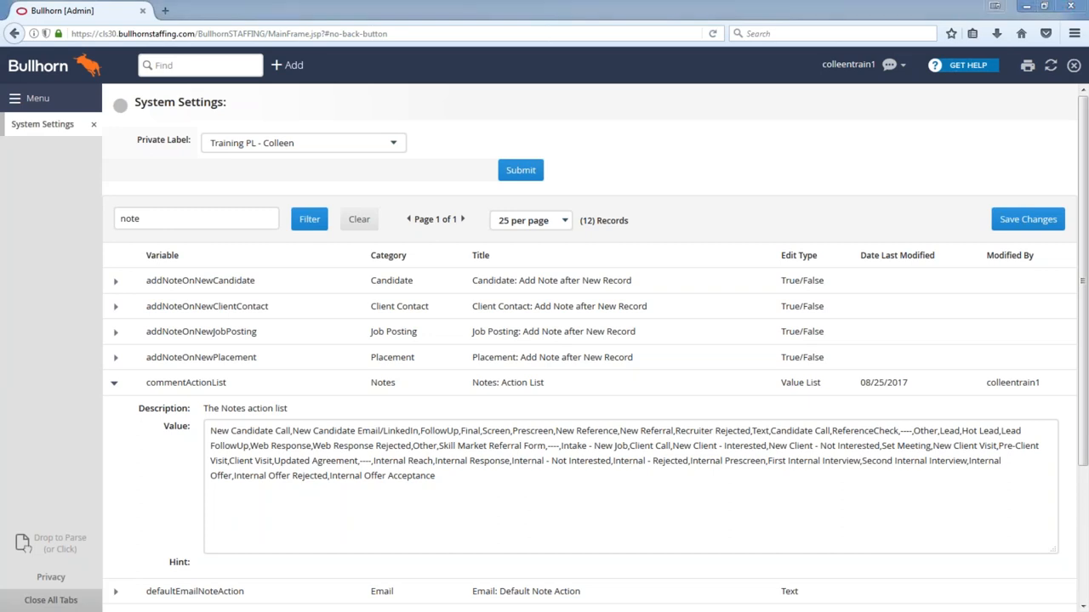
mouse_move(157, 238)
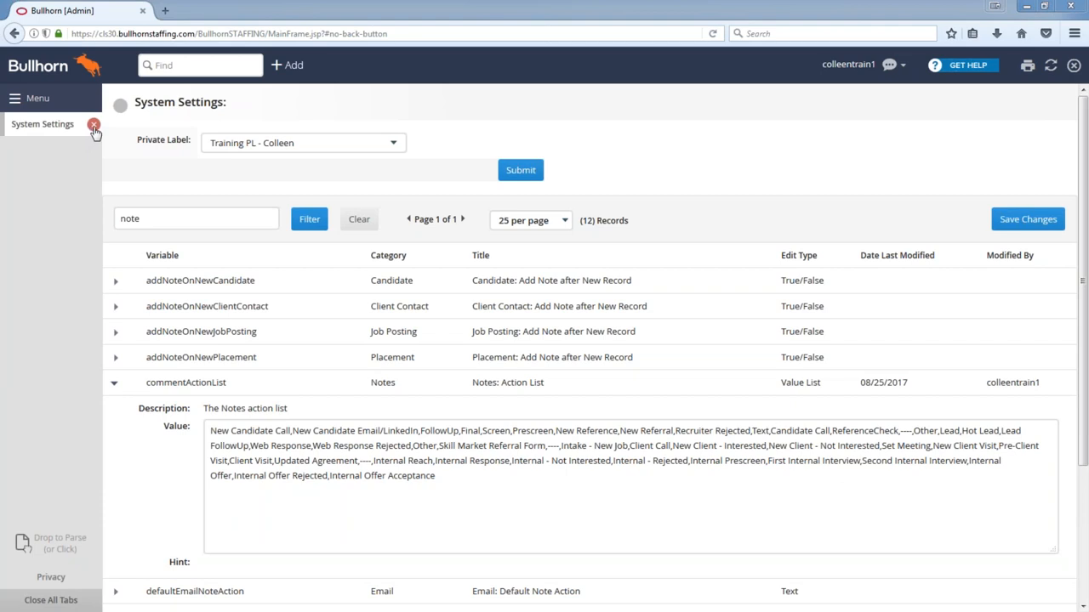
click(116, 382)
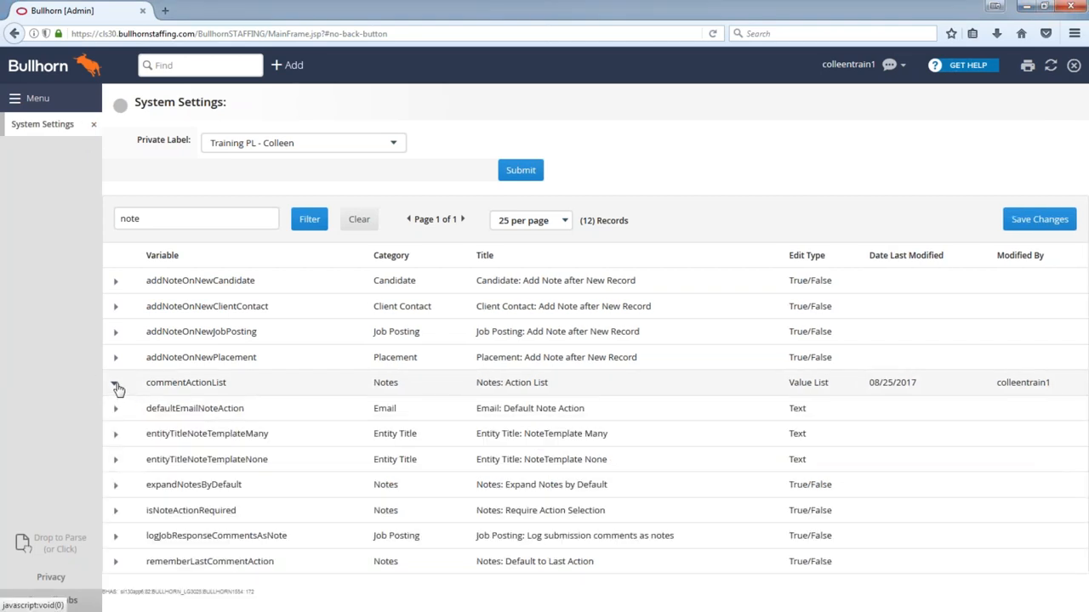
click(196, 218)
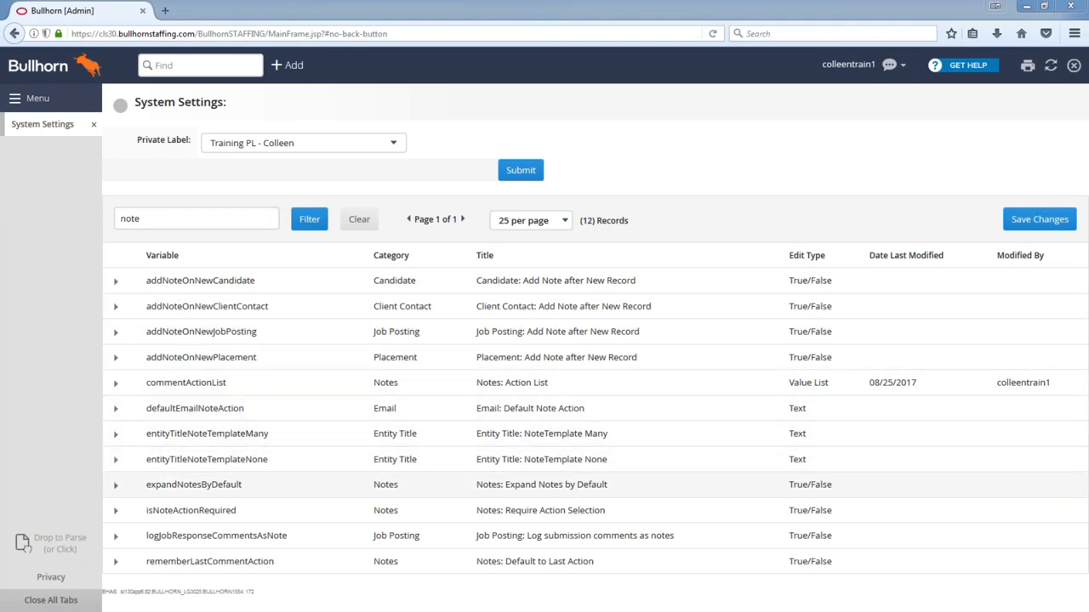
click(116, 483)
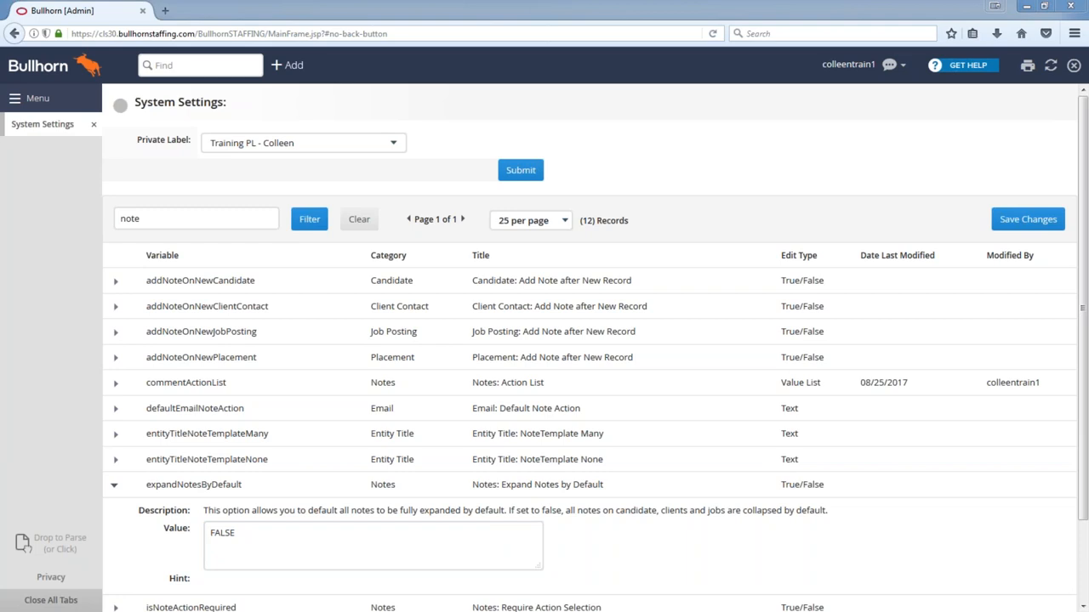
mouse_move(7, 586)
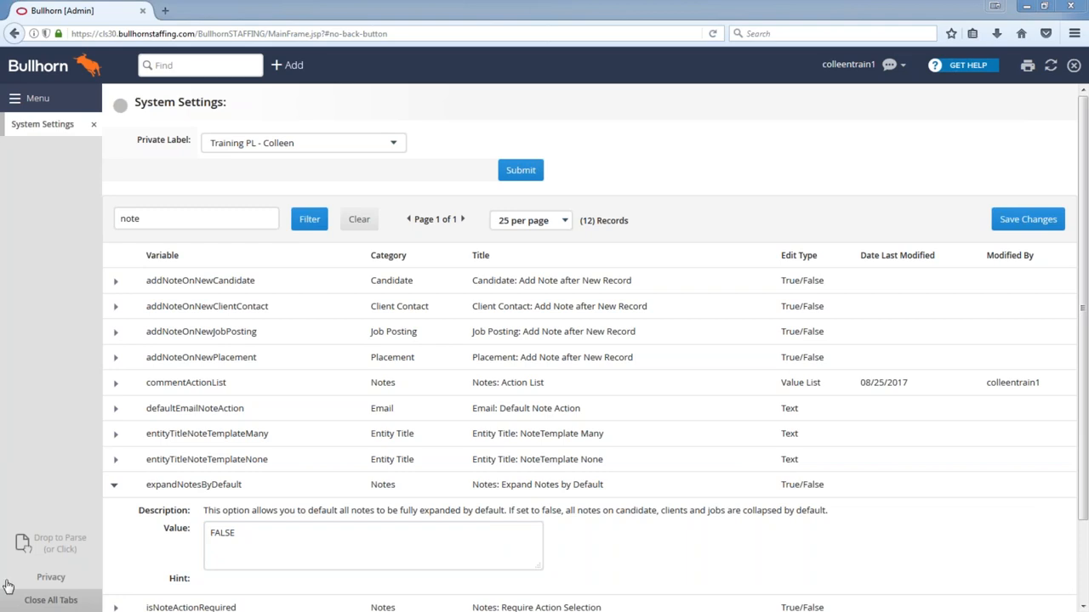
click(372, 546)
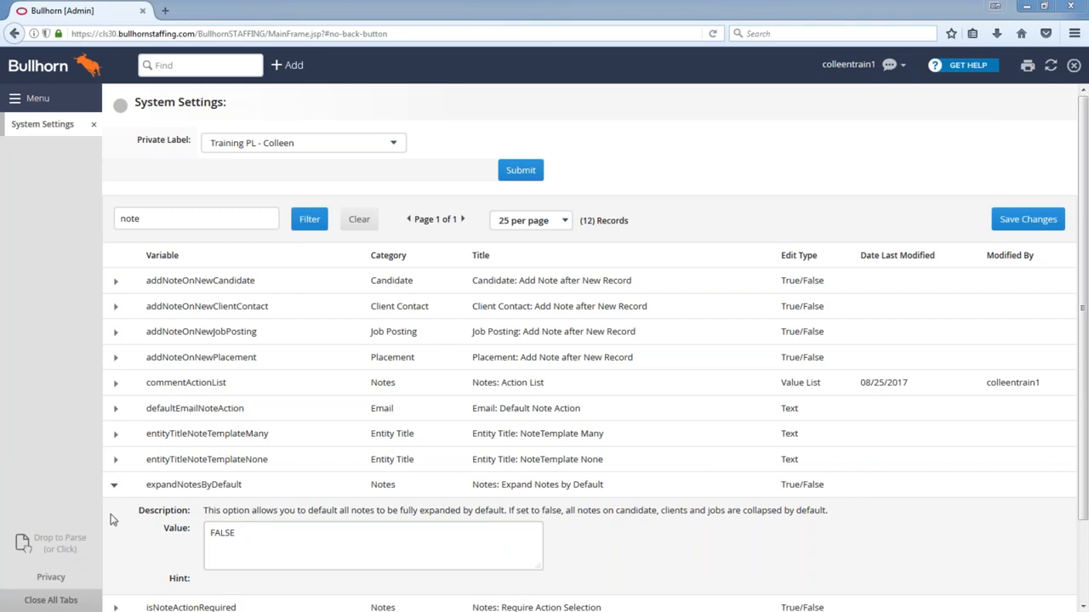
click(116, 485)
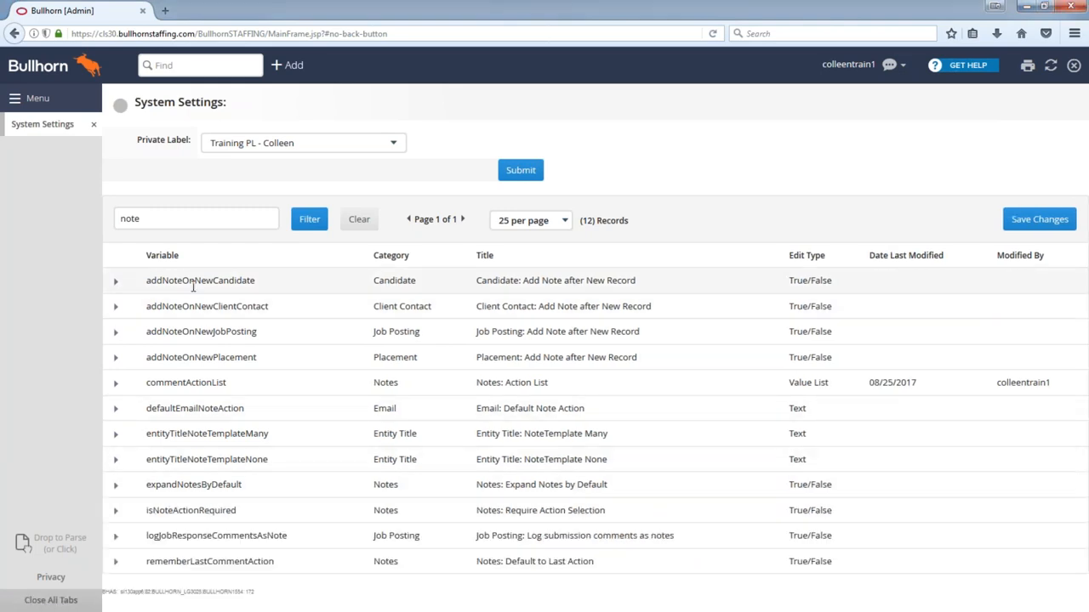
- Expand rememberLastCommentAction to show its description and FALSE value
click(116, 561)
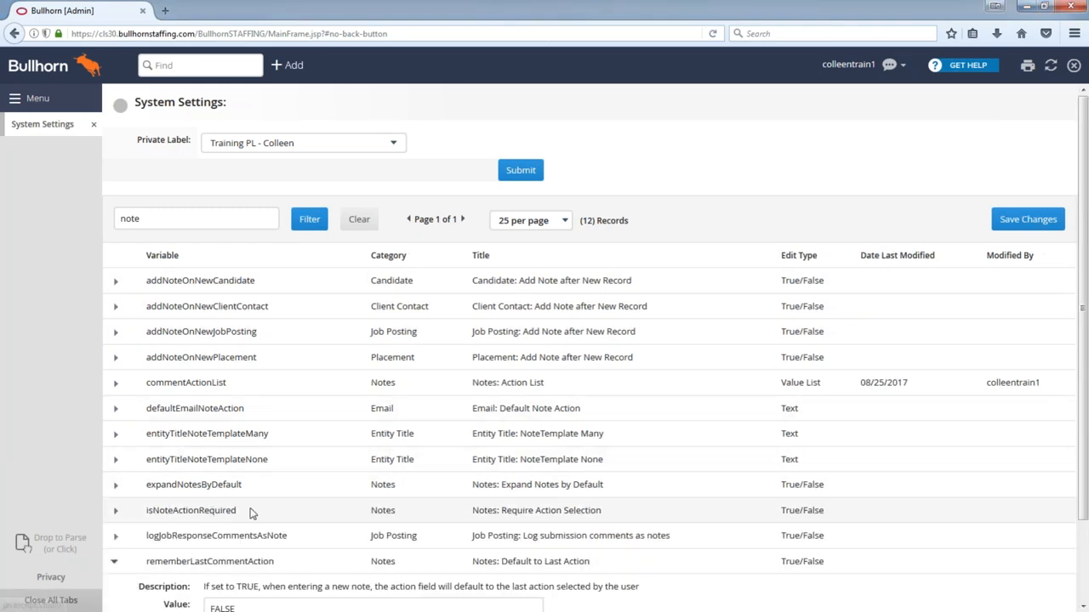
scroll(down, 3)
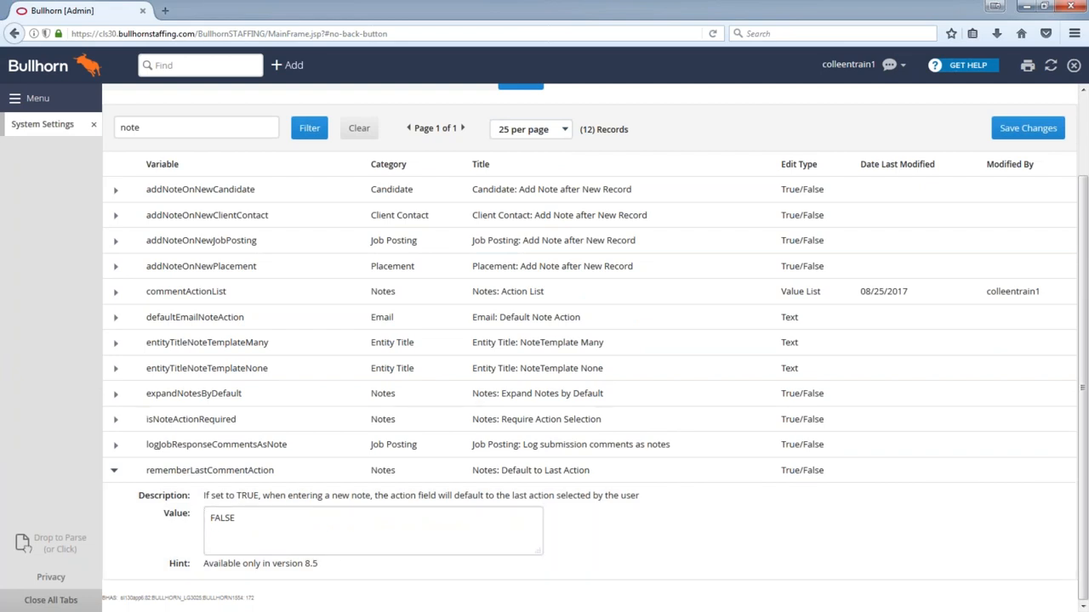
click(116, 470)
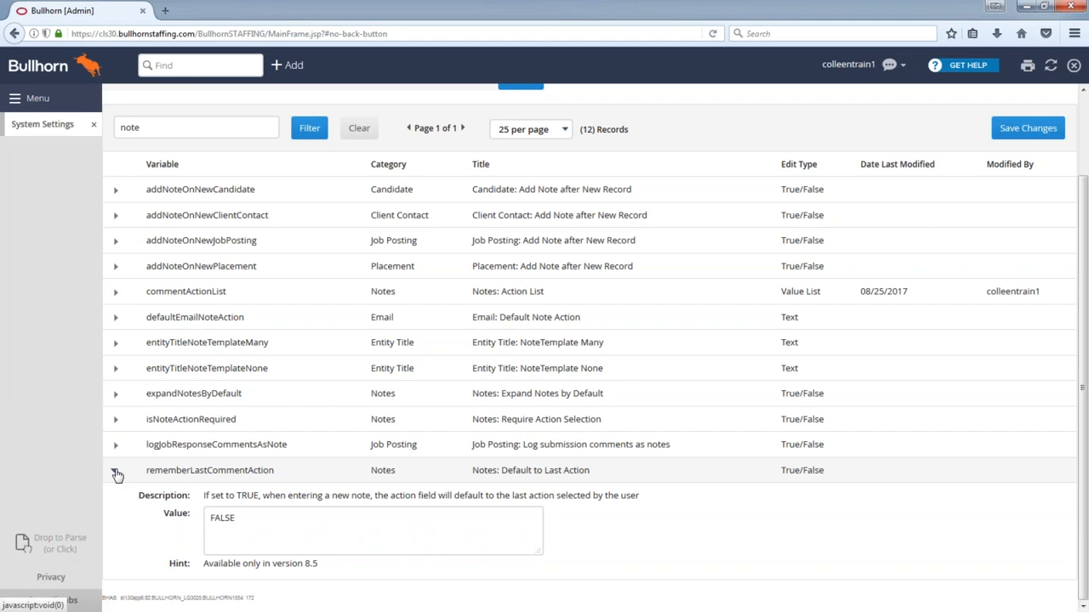
click(116, 475)
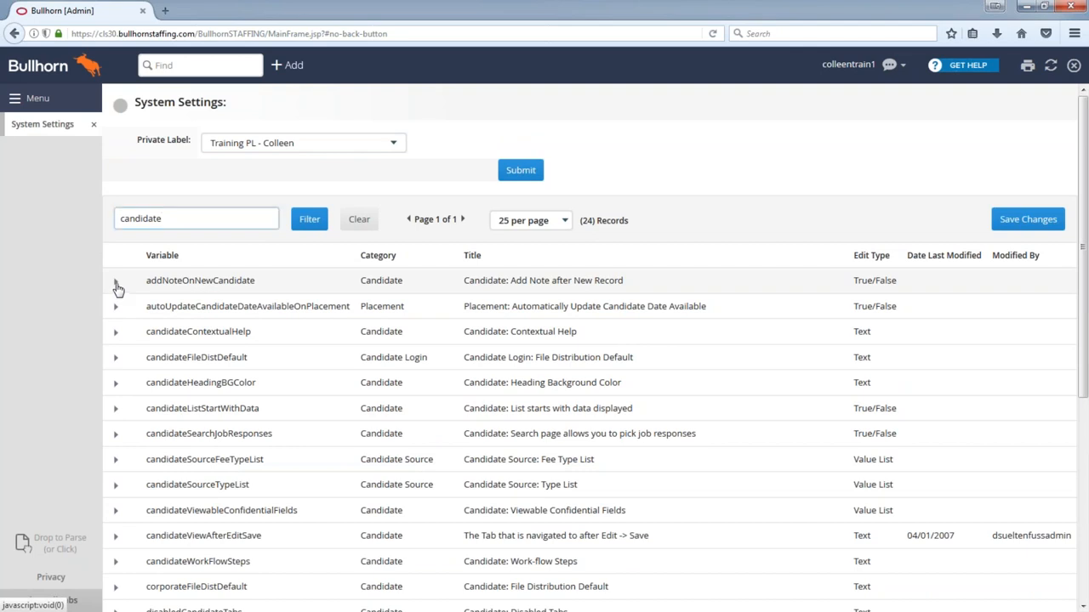
- Expand the addNoteOnNewCandidate setting to review its details
click(115, 279)
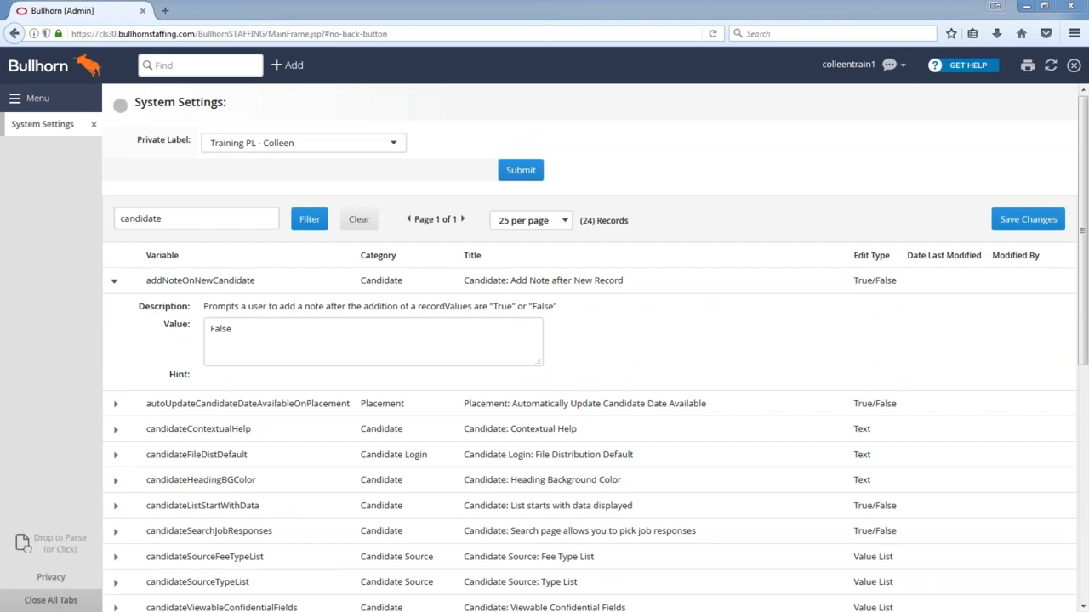
click(276, 333)
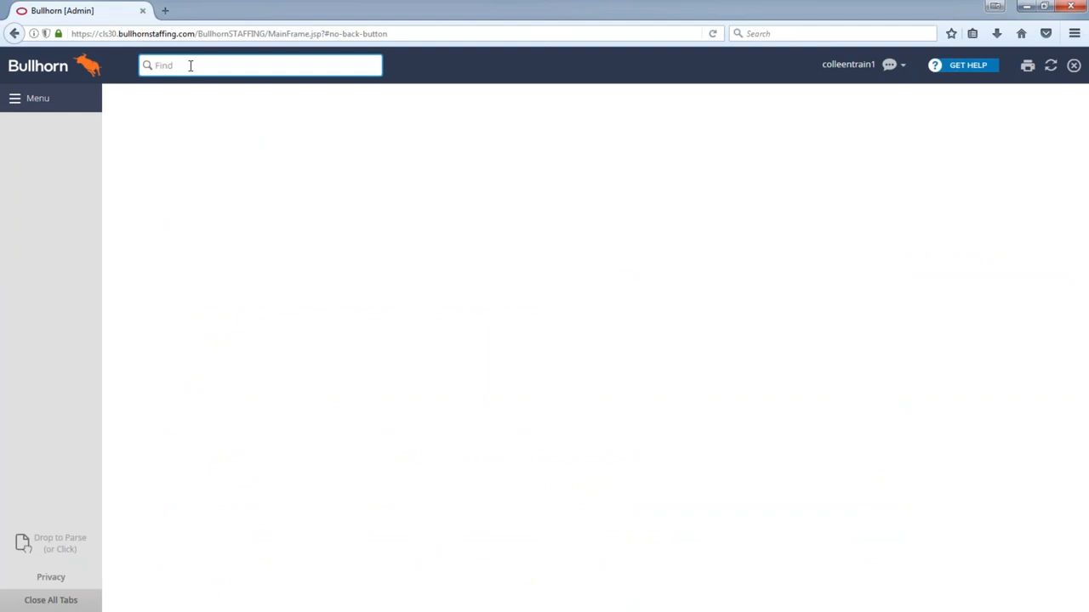
text(joh)
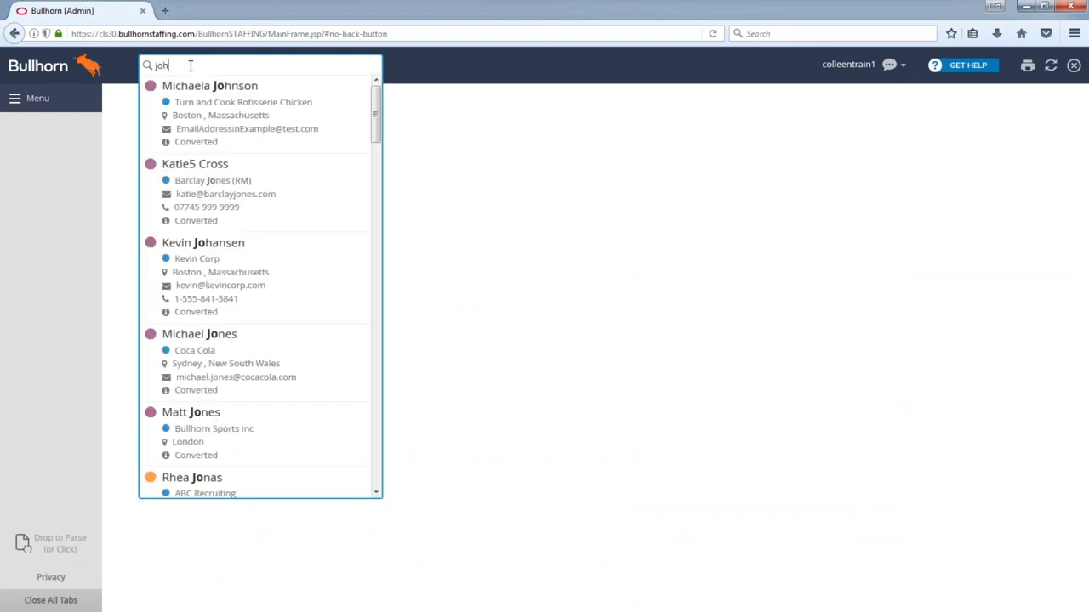
text(she)
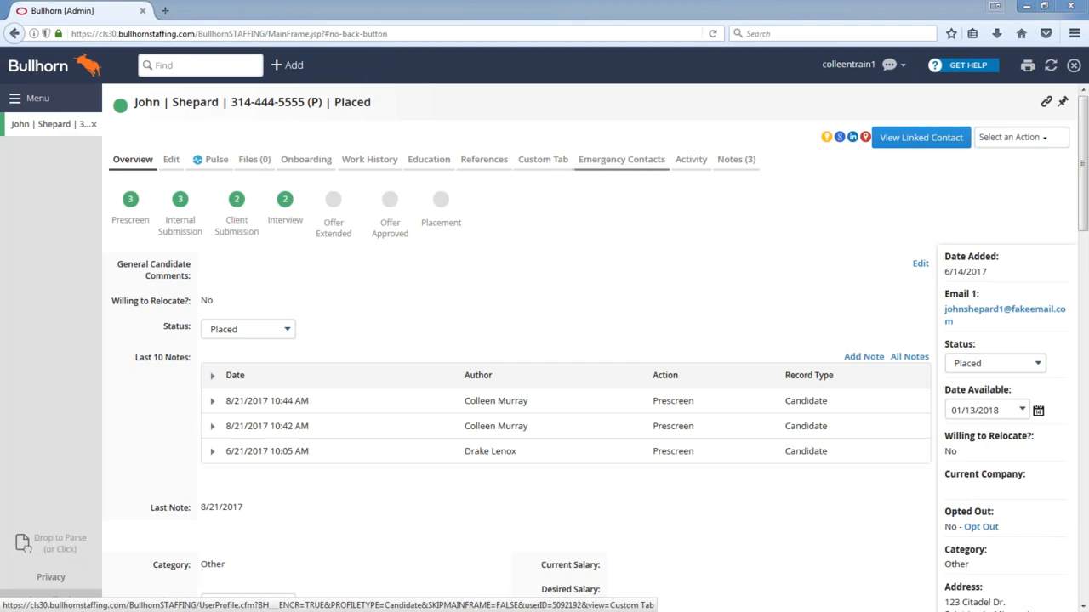
mouse_move(621, 160)
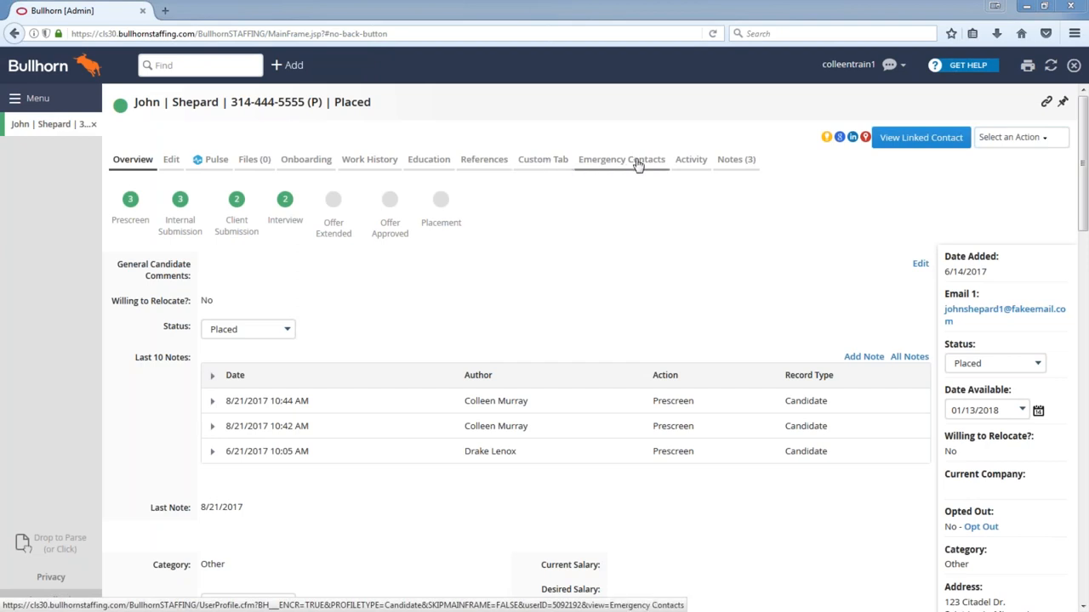
- View John Shepard's two emergency contacts on his record
click(621, 160)
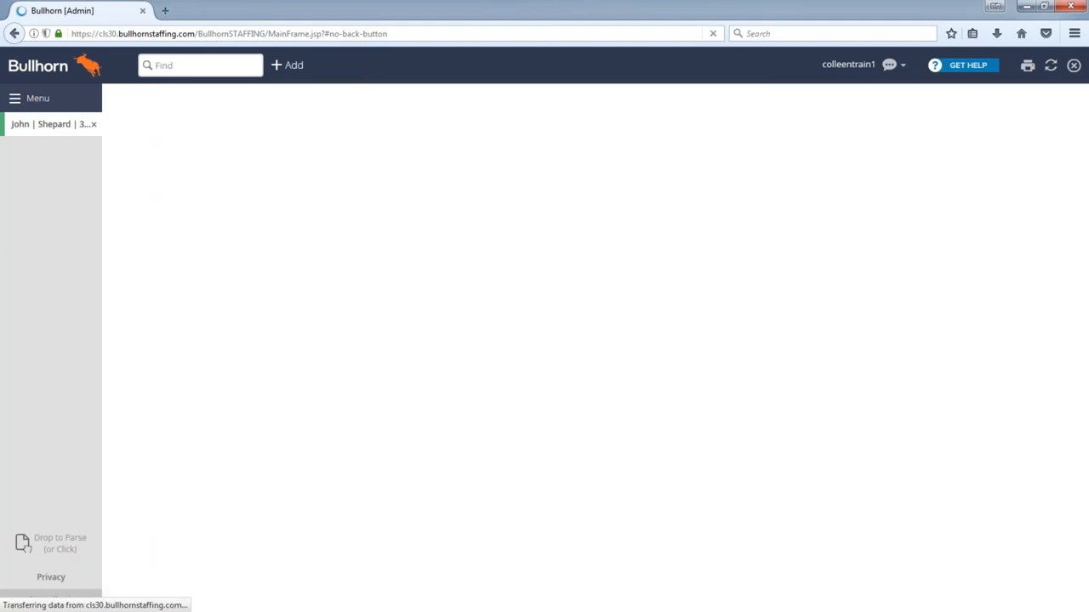
click(621, 160)
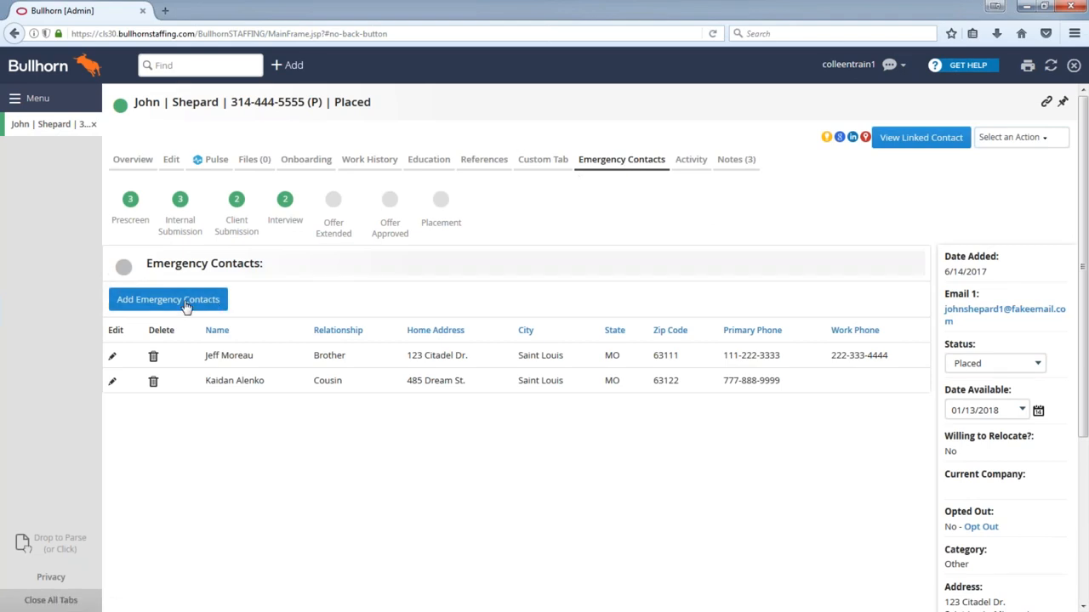
click(166, 299)
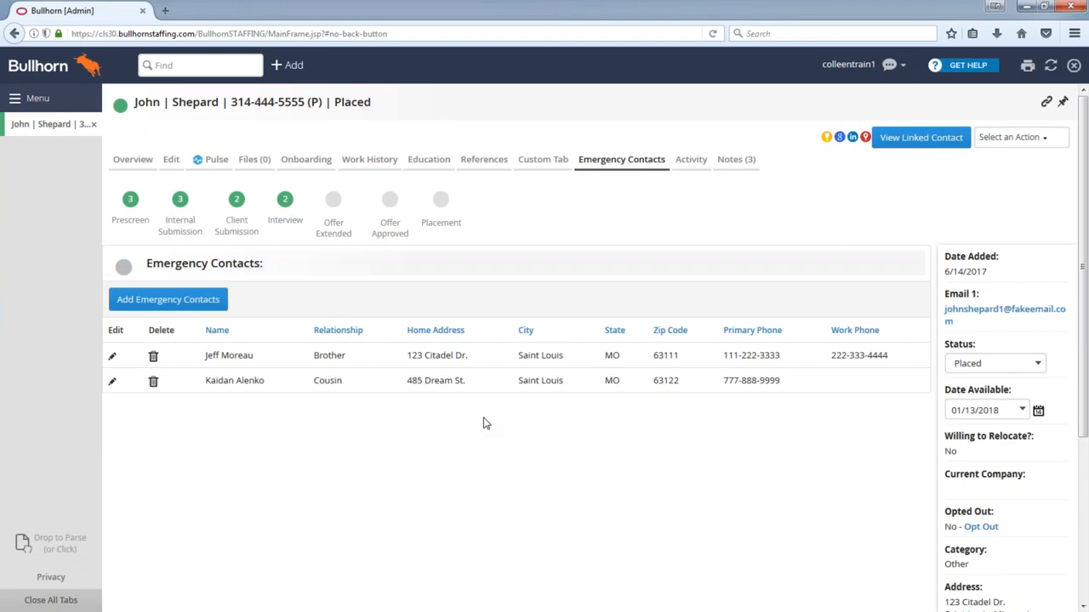
mouse_move(493, 417)
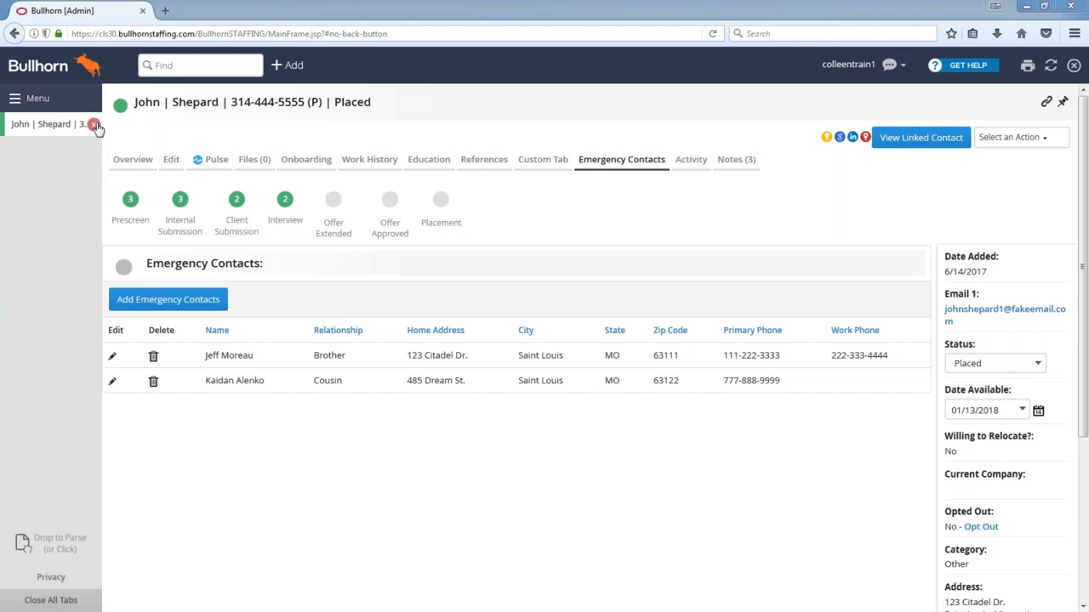
- Close the candidate record, leaving an empty workspace
click(94, 124)
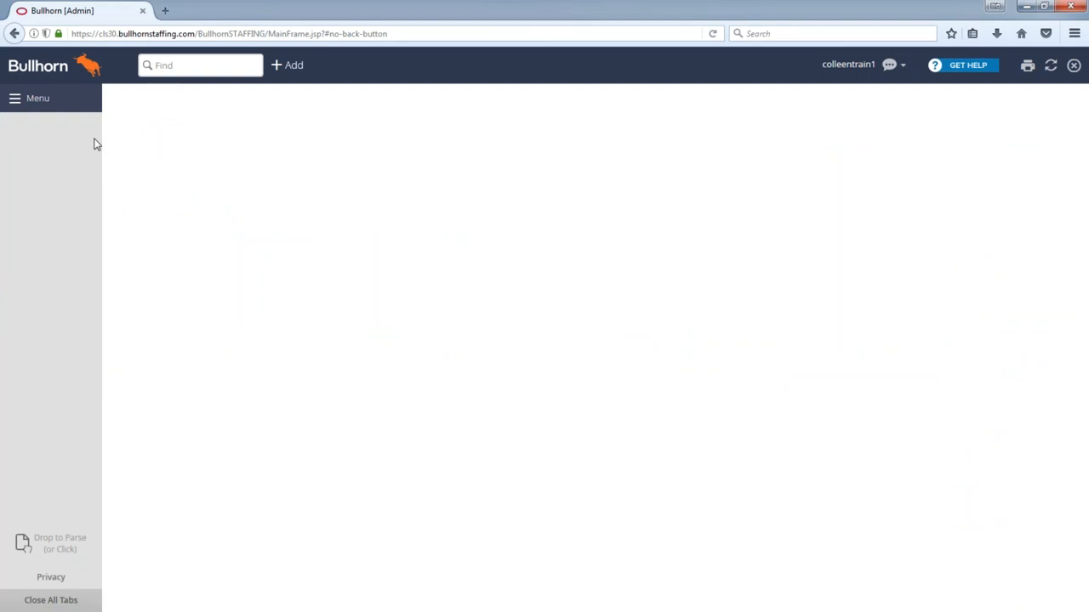
click(200, 65)
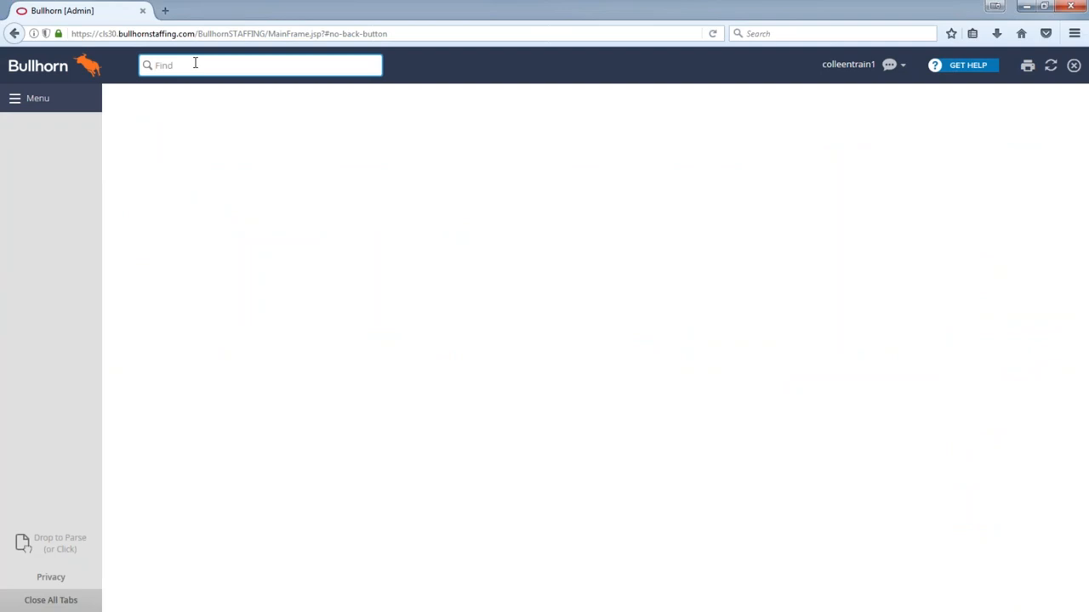
- Quick-search job number 114857 and open the Lead Technician job
text(11)
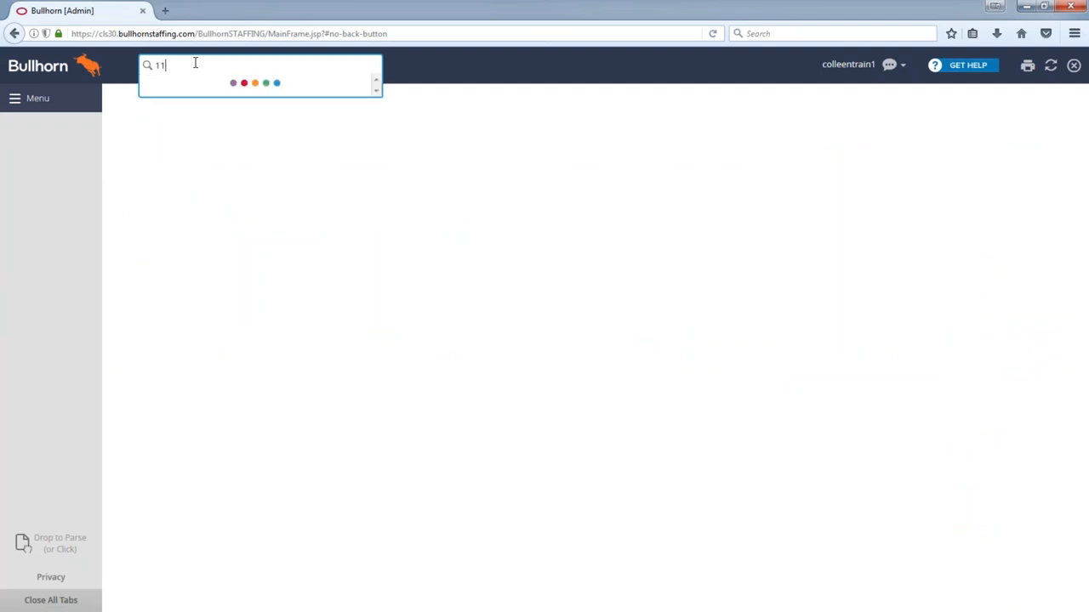
text(4857)
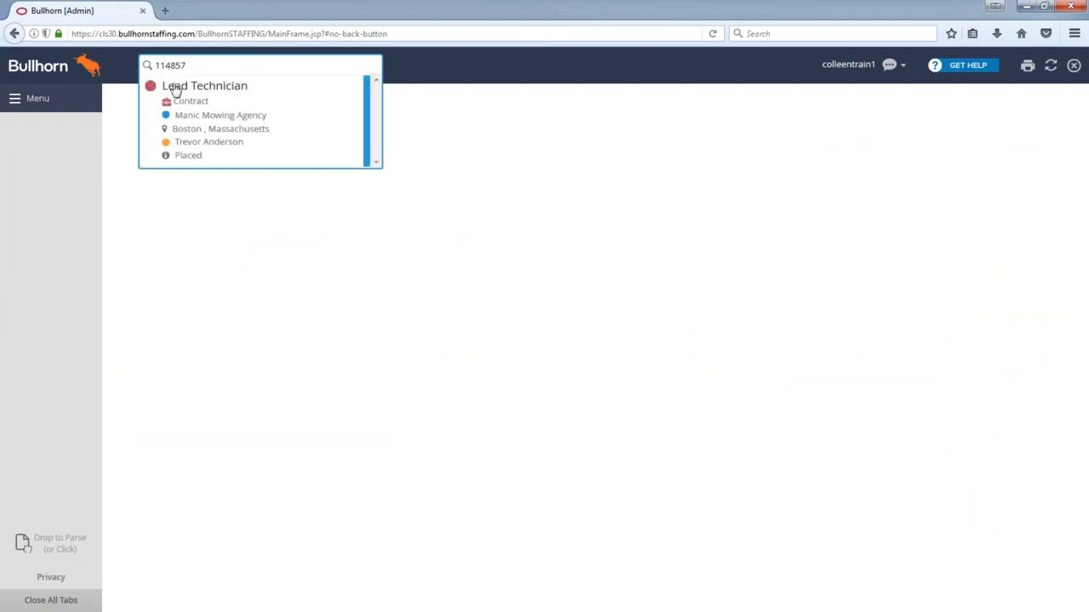
click(205, 85)
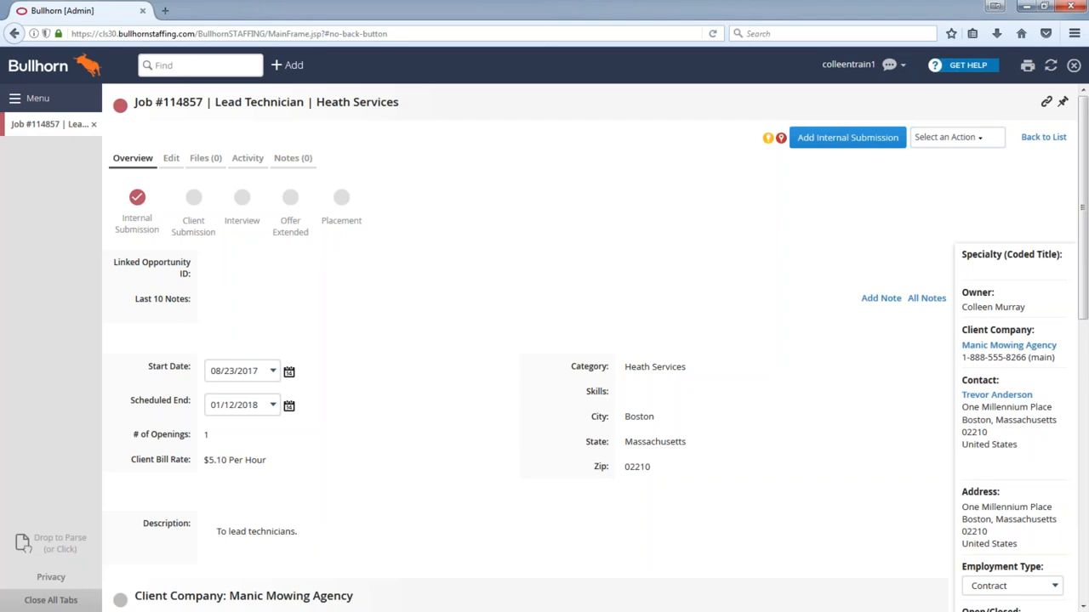
mouse_move(150, 88)
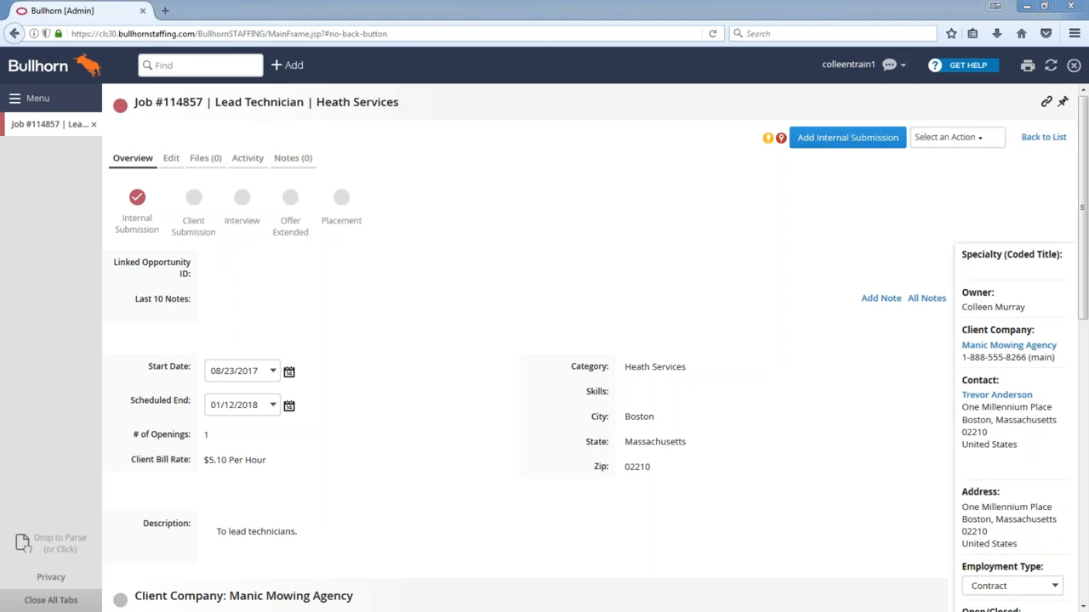
mouse_move(113, 309)
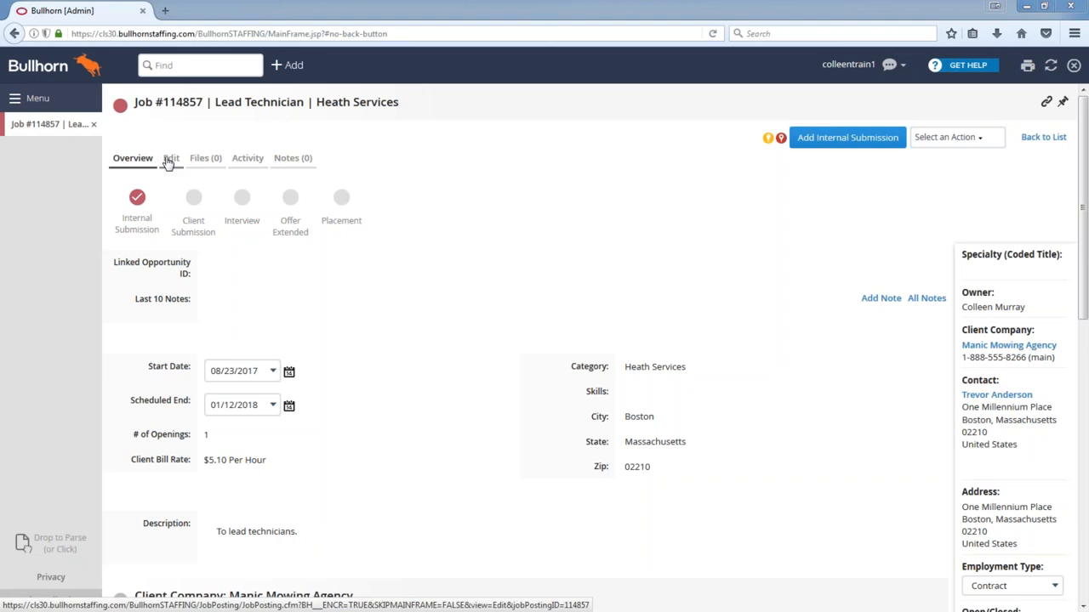
- Show the job's Edit form and highlight the Client ID # field
click(170, 158)
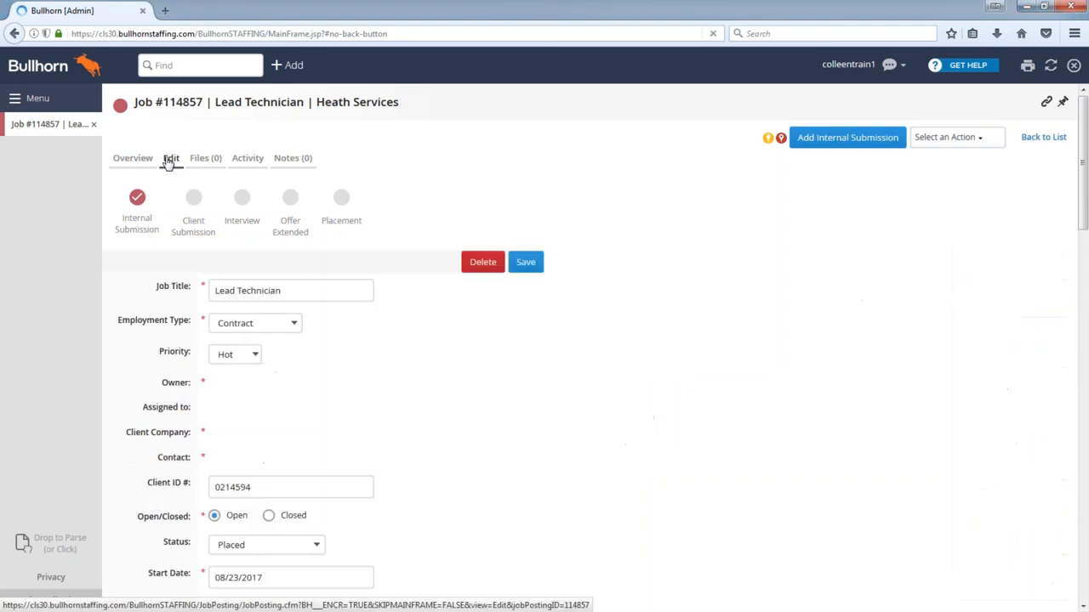
click(170, 156)
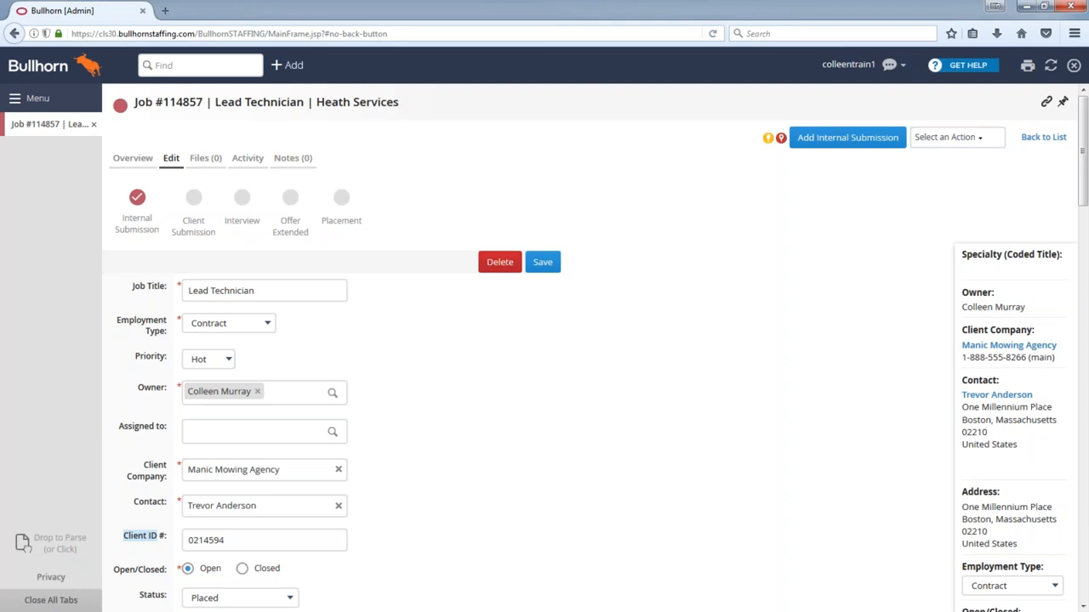
double_click(139, 534)
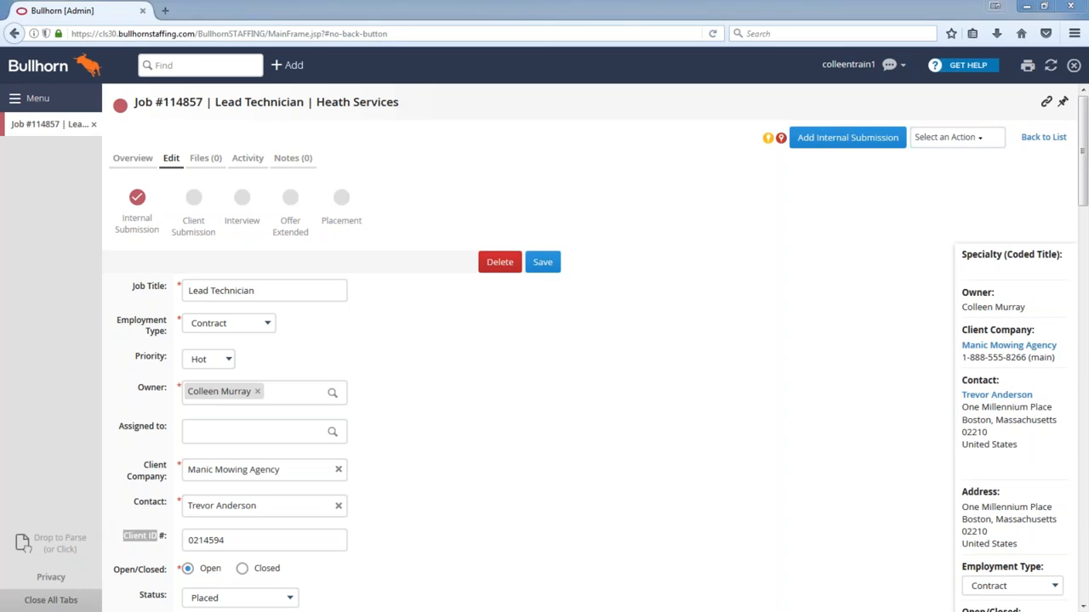
mouse_move(949, 144)
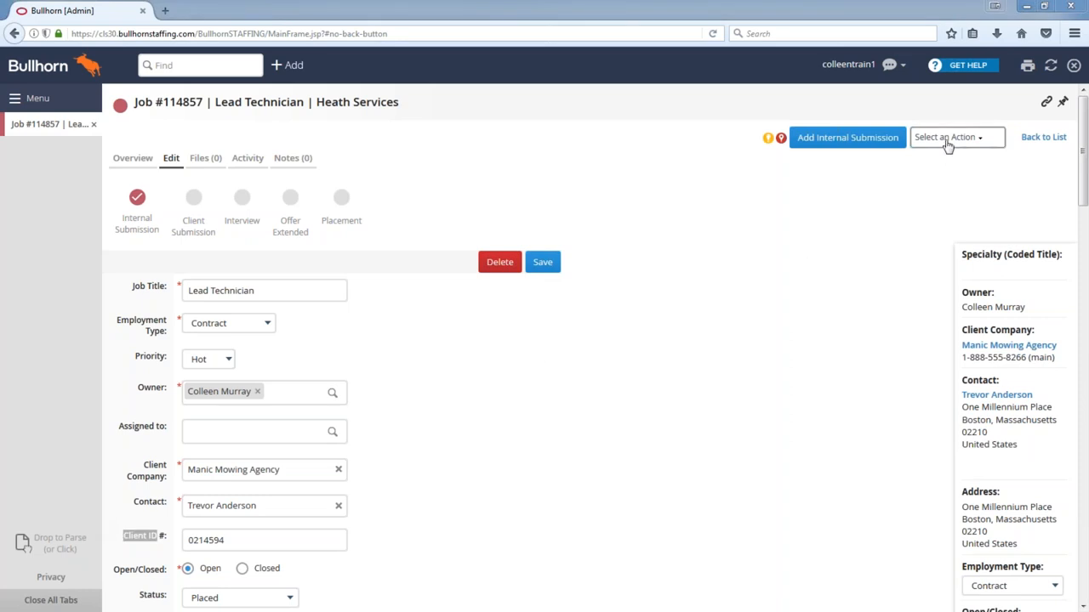
- Start an Add Placement on the job and select John Shepard as the candidate
click(952, 136)
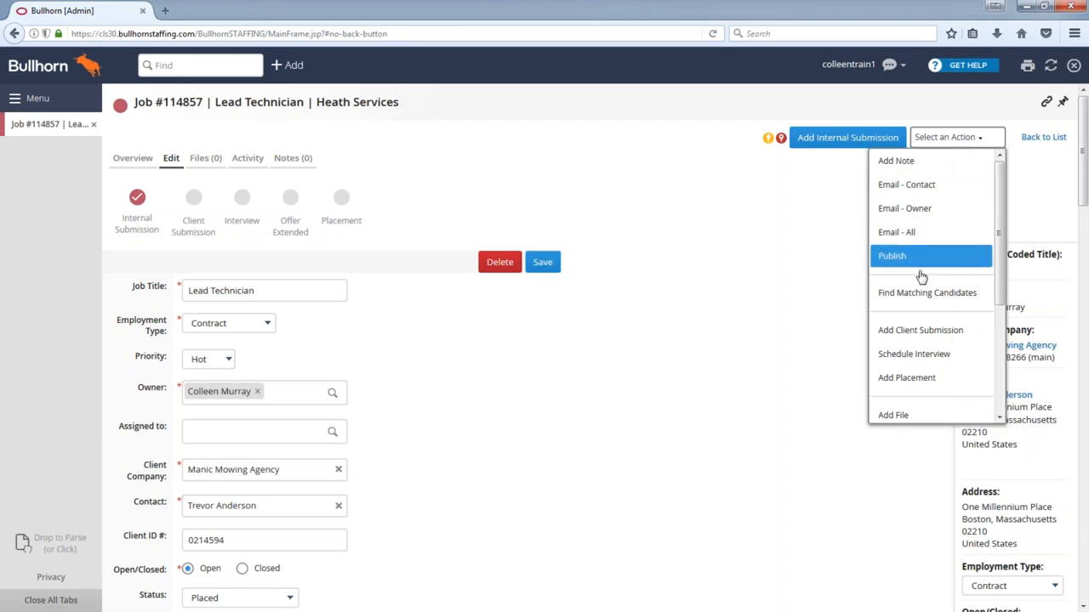
click(891, 255)
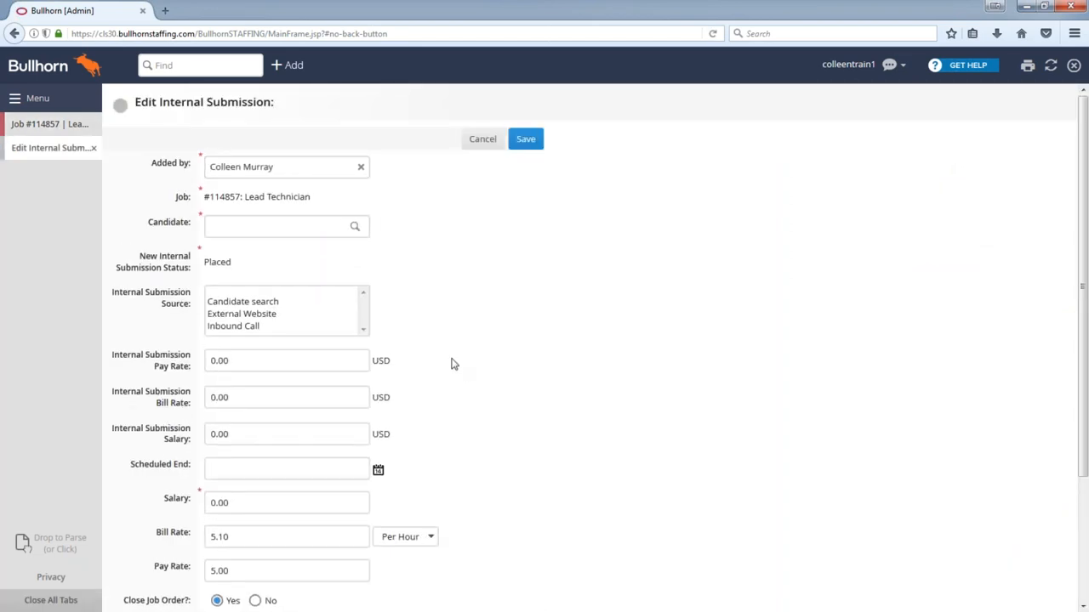
click(281, 224)
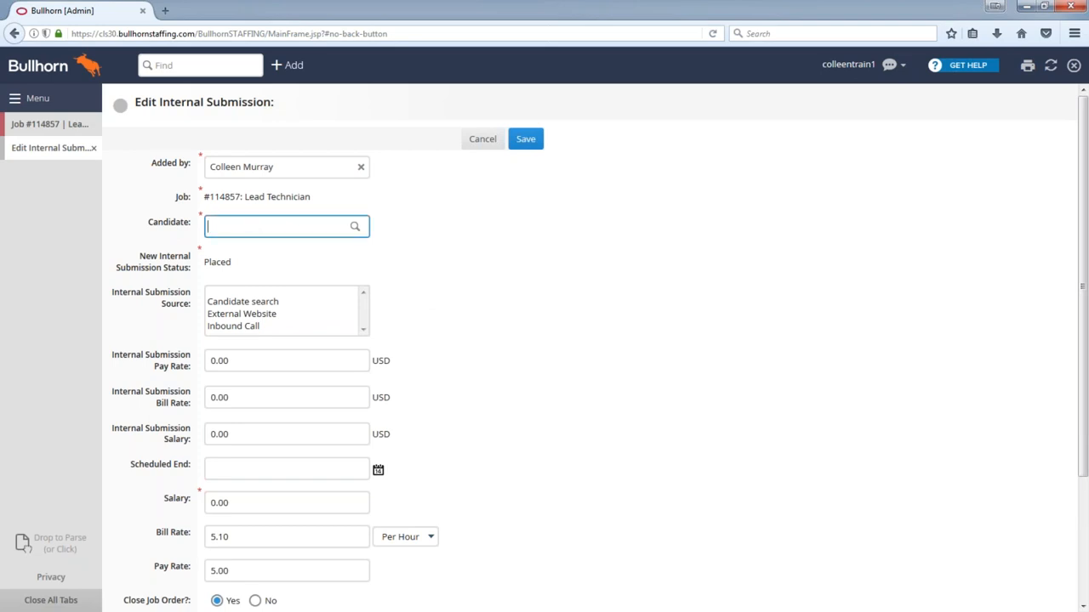
text(sh she)
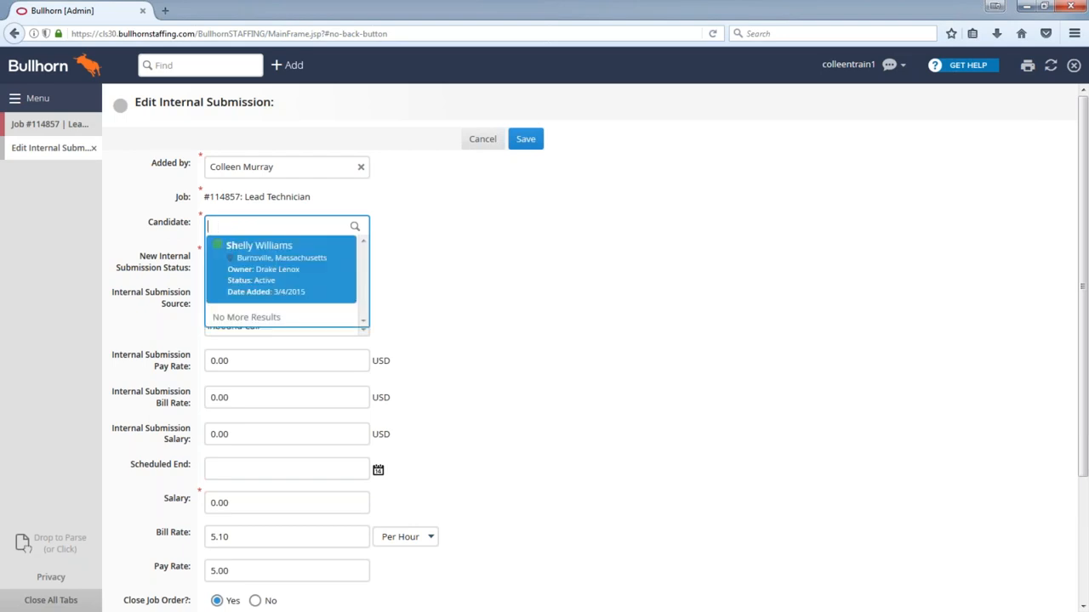
text(joh)
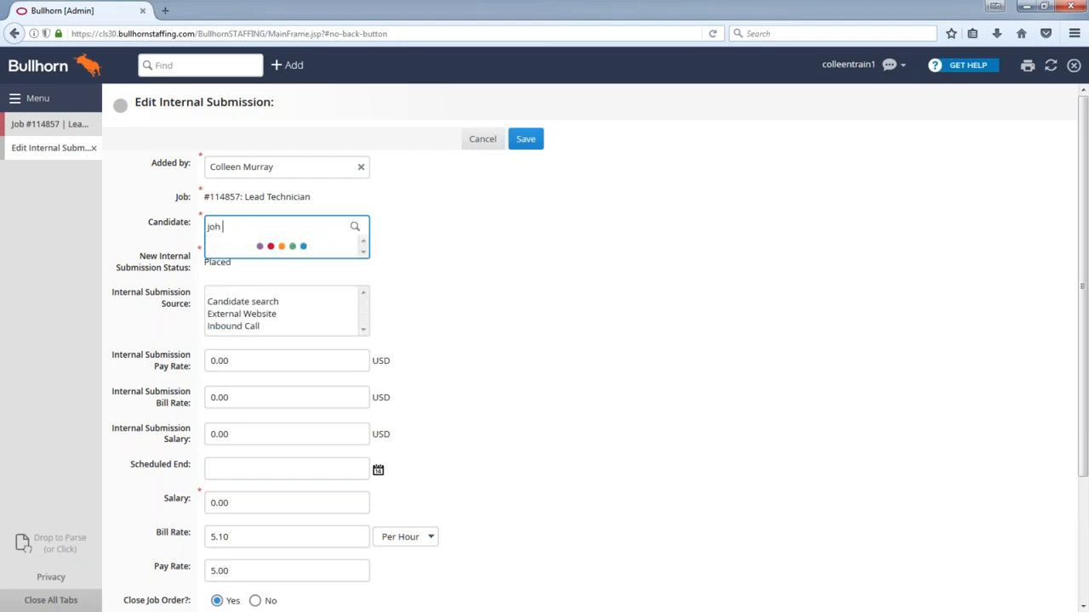
click(264, 236)
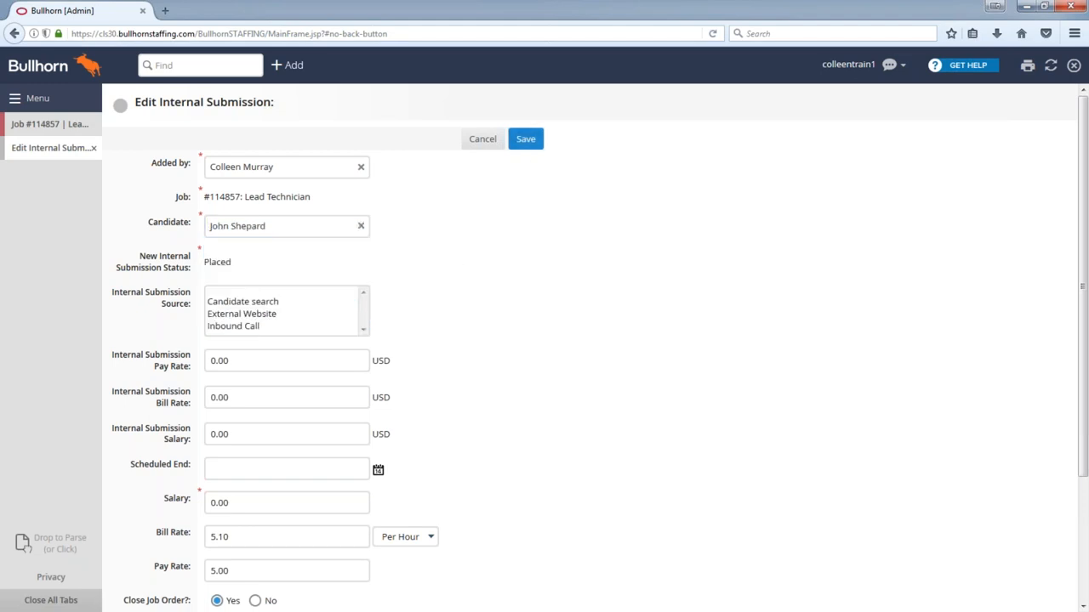
- Save the placement and confirm creating the undeletable placement record
click(524, 139)
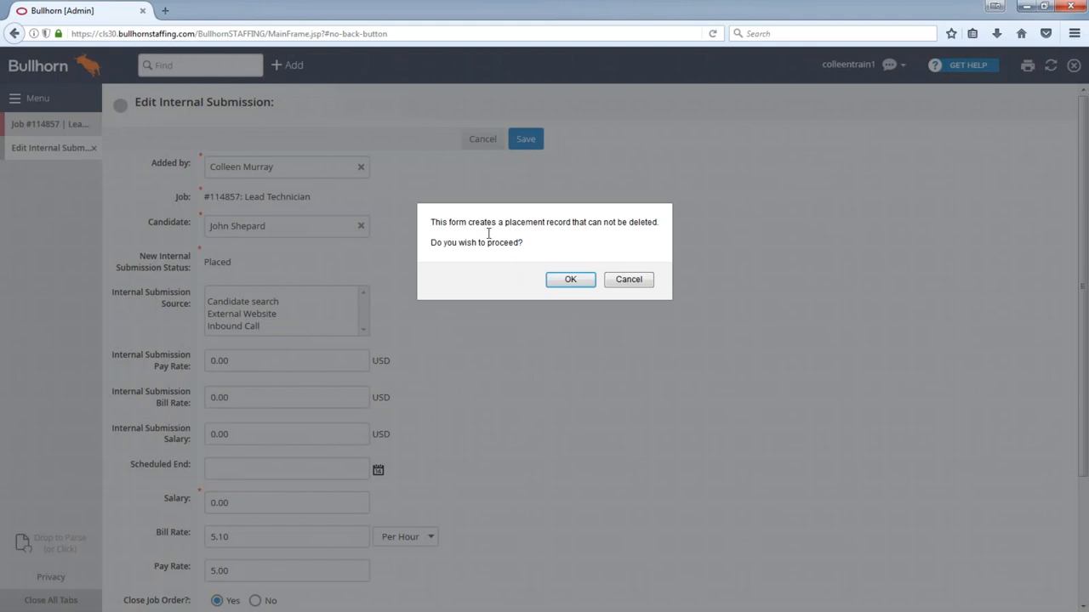
click(570, 279)
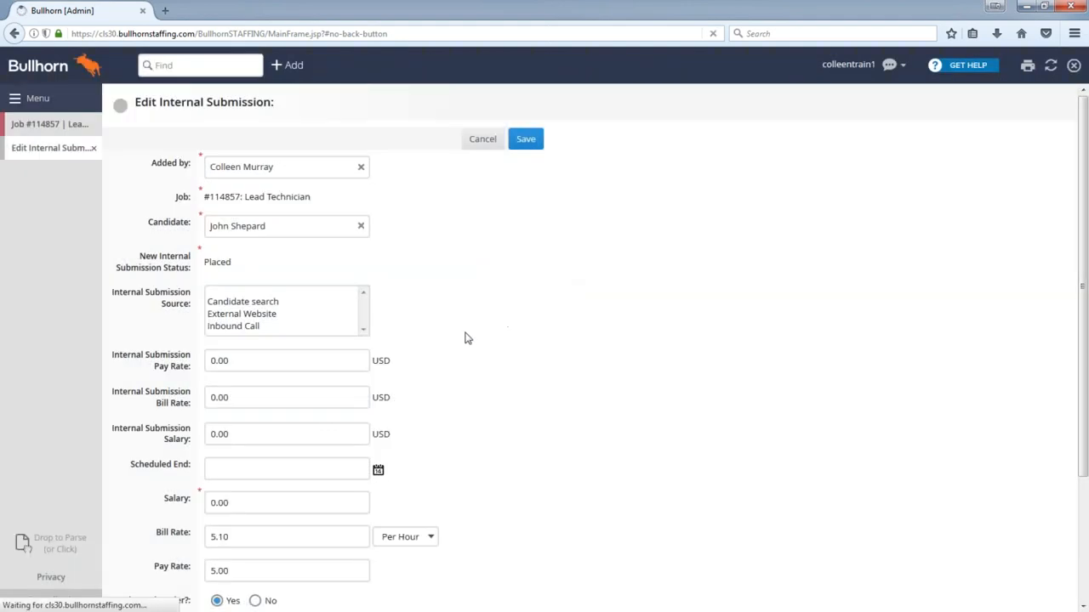
- Review the Client ID on Placement #79164, then switch to the Lead Technician job #114857
click(524, 139)
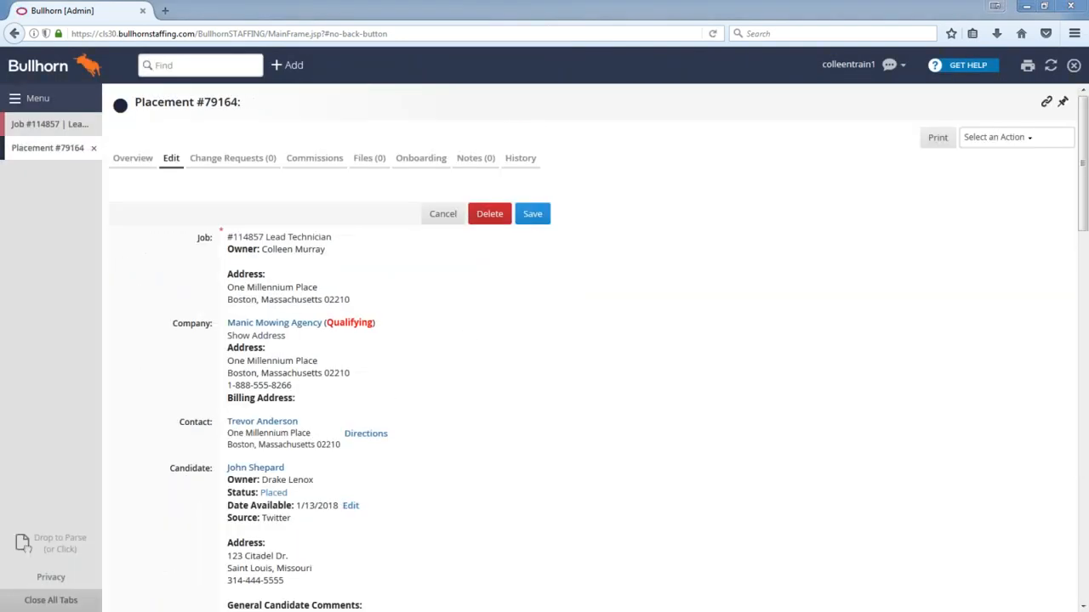
mouse_move(434, 479)
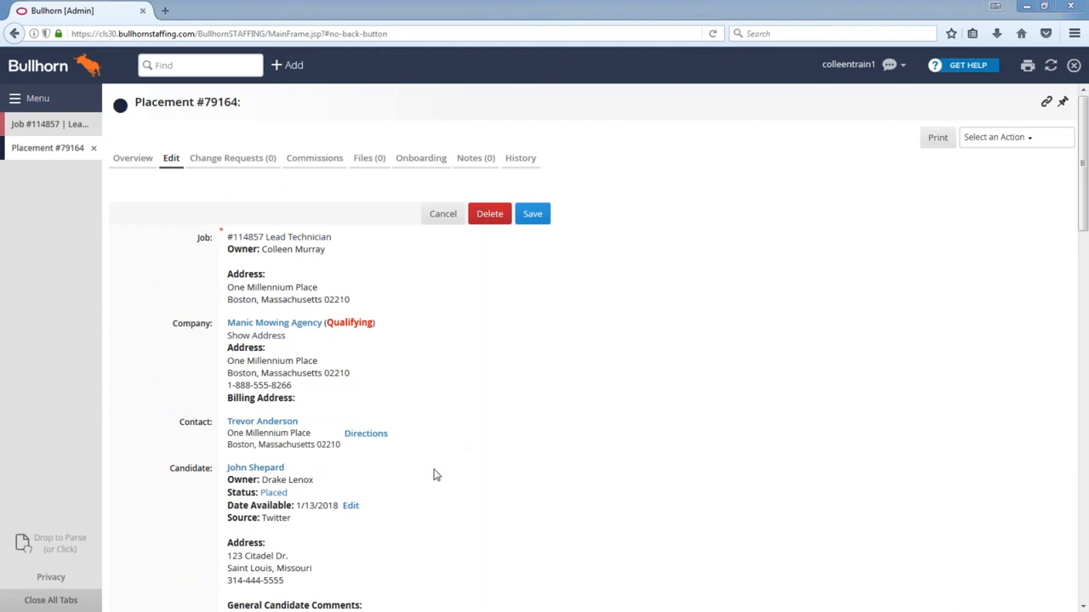
scroll(down, 3)
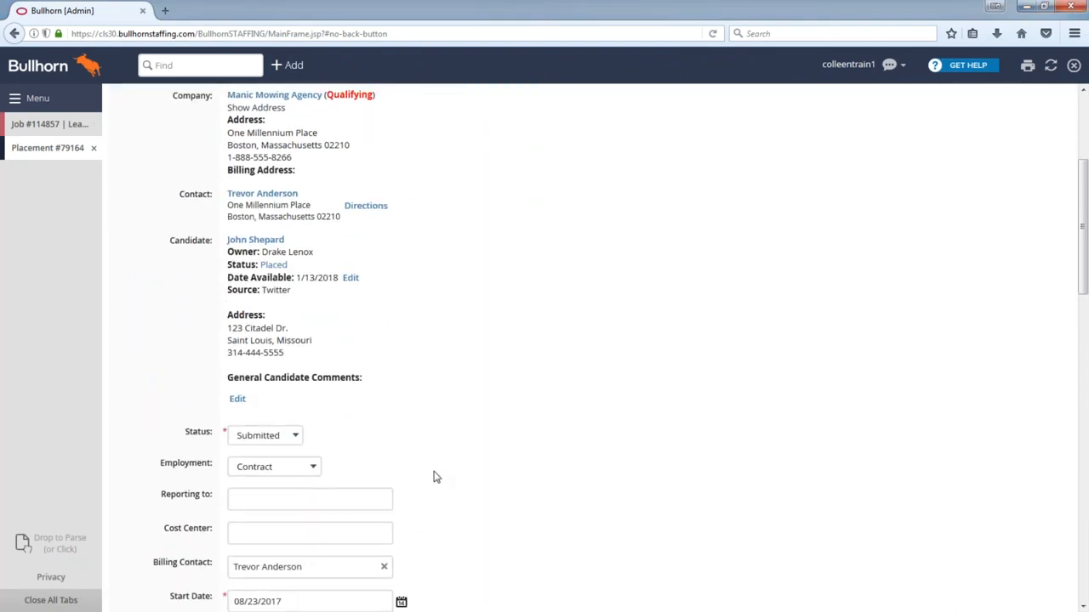
scroll(down, 3)
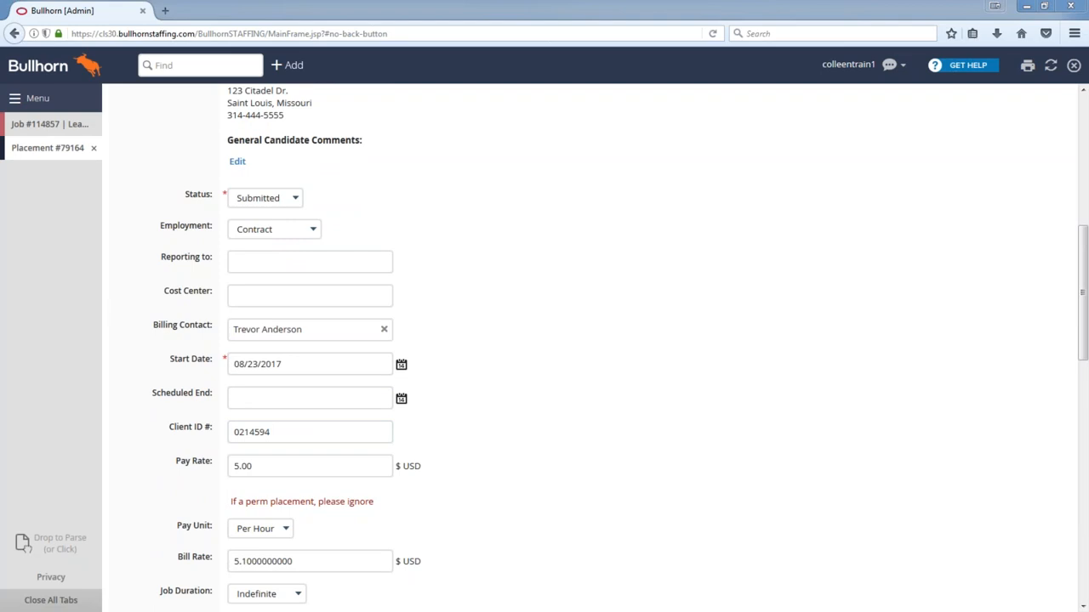
click(48, 124)
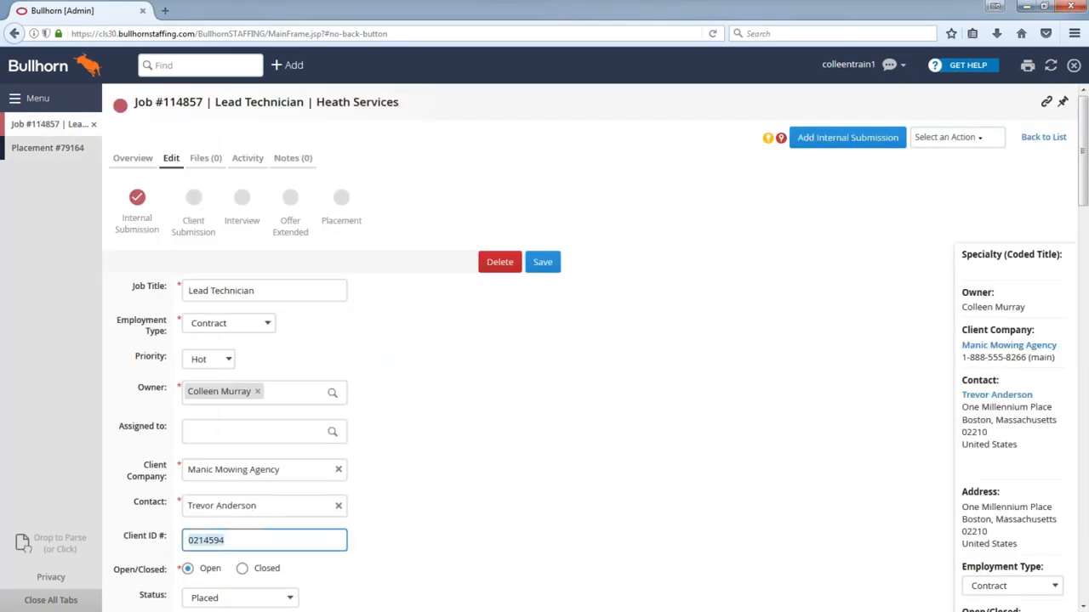
- Save job #114857 with Client ID 1111, check the placement still shows 0214594, and close it
text(111)
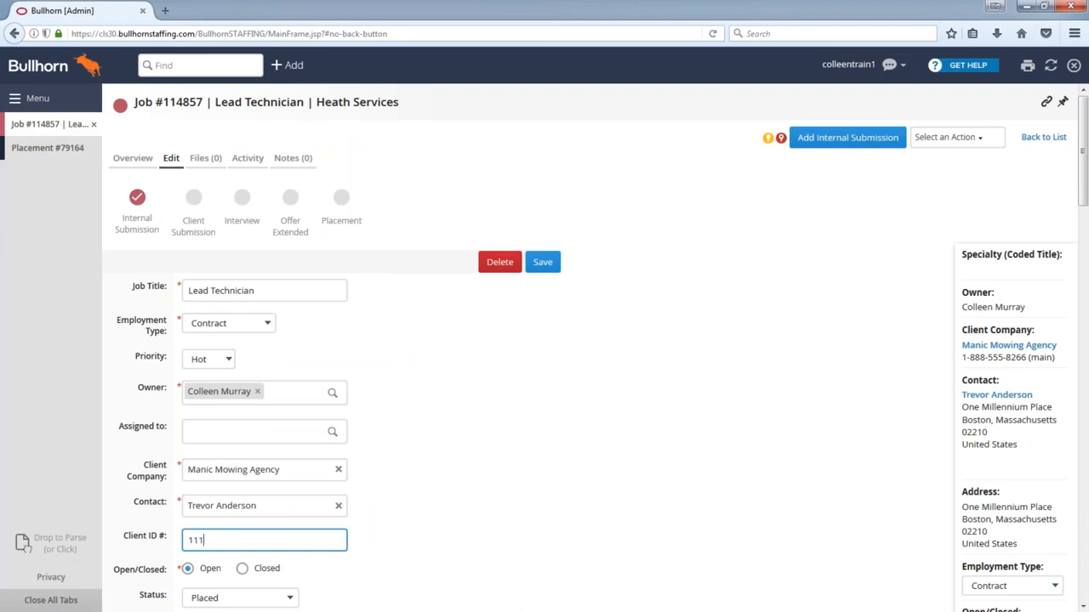
text(1)
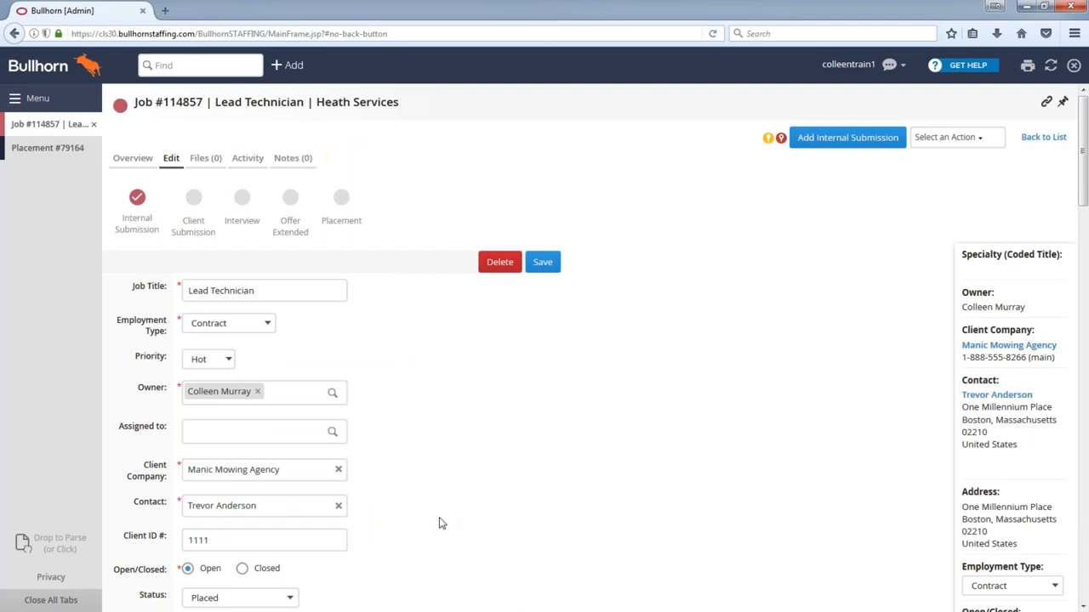
click(542, 106)
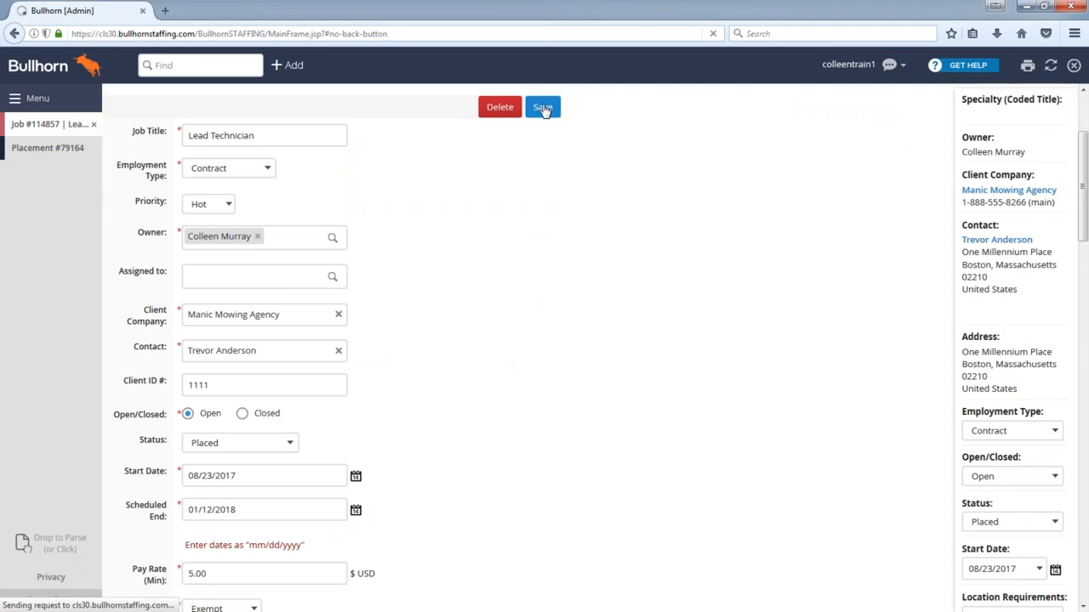
click(541, 106)
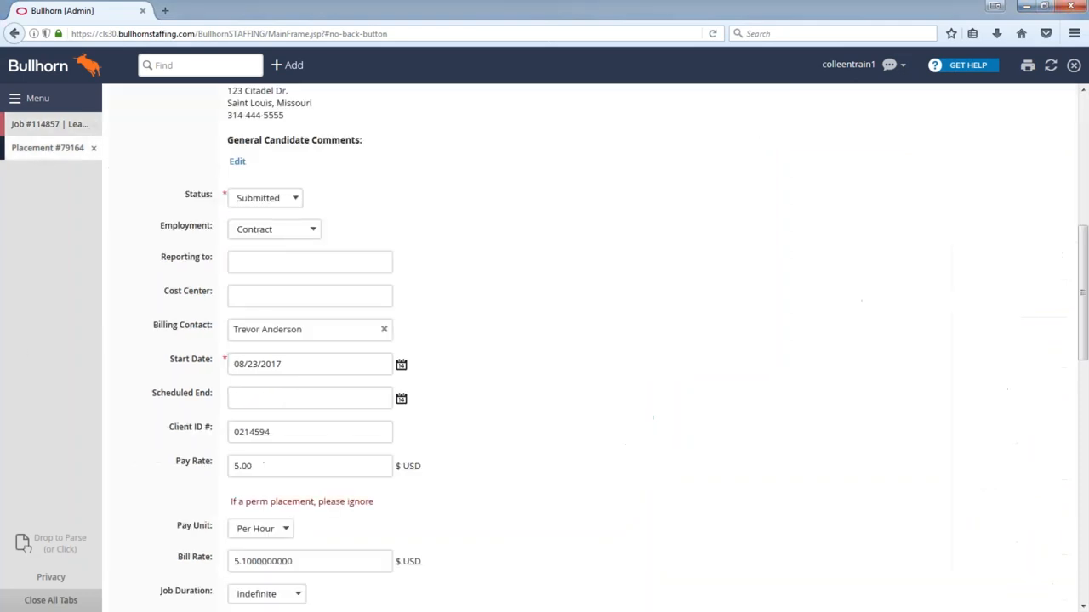
mouse_move(303, 449)
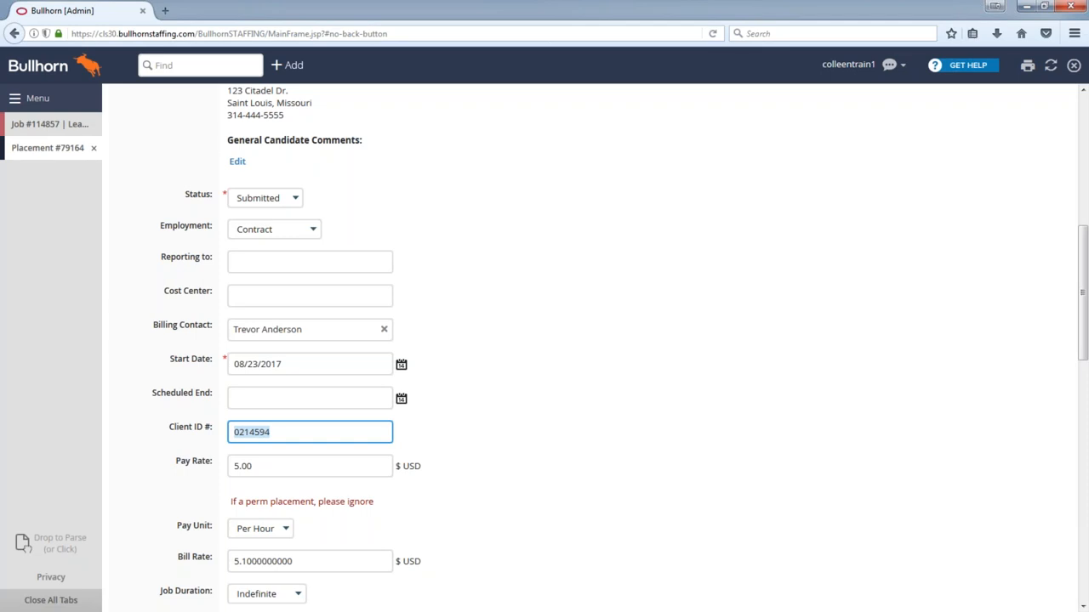
click(94, 148)
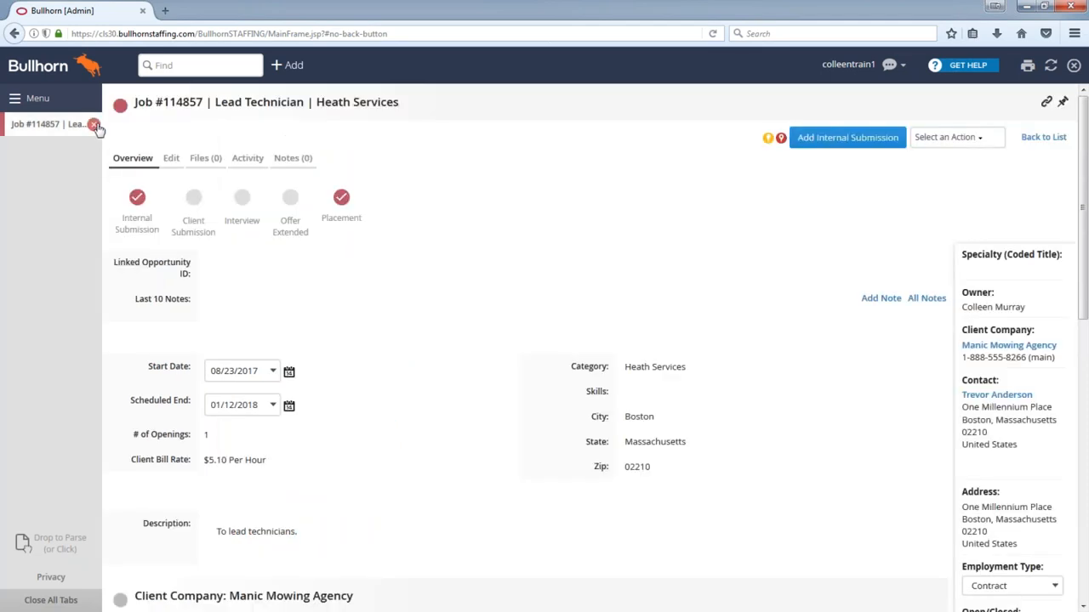
- Close the Lead Technician job and go to Field Mappings via Menu > Tools
click(92, 124)
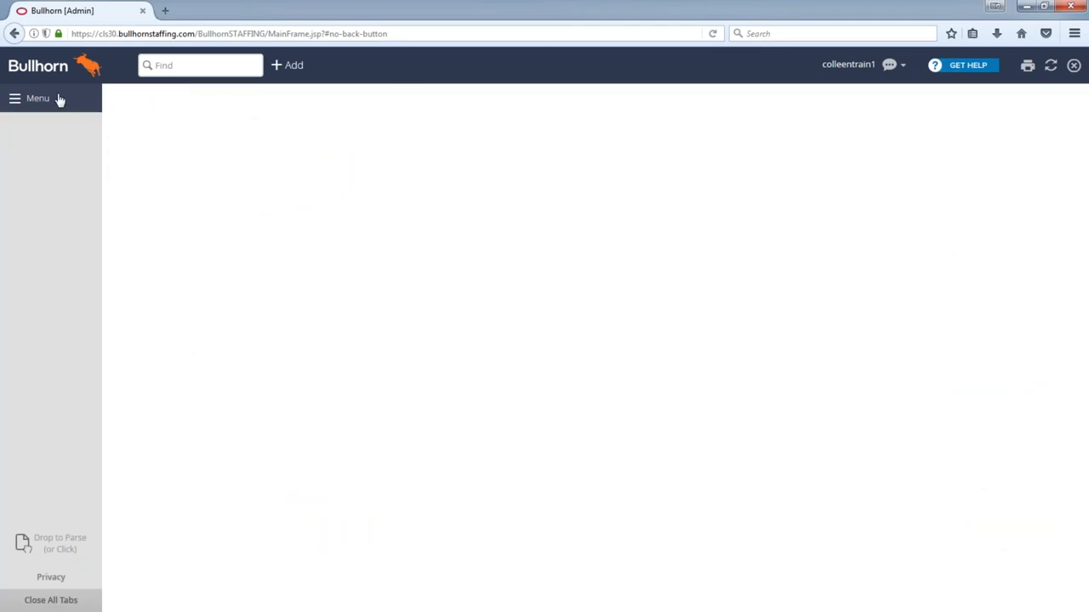
click(38, 97)
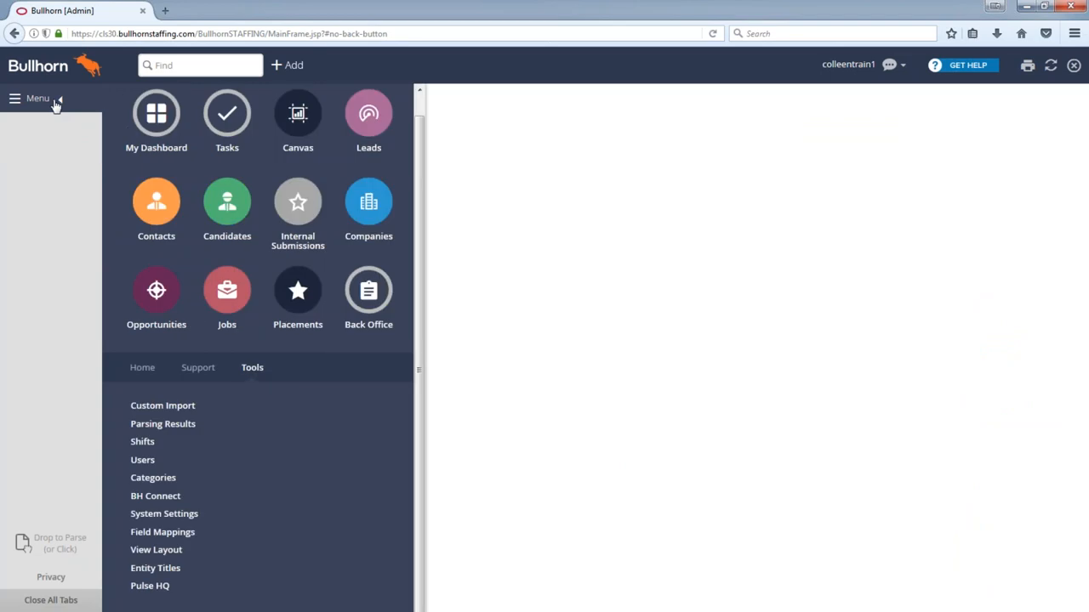
mouse_move(252, 372)
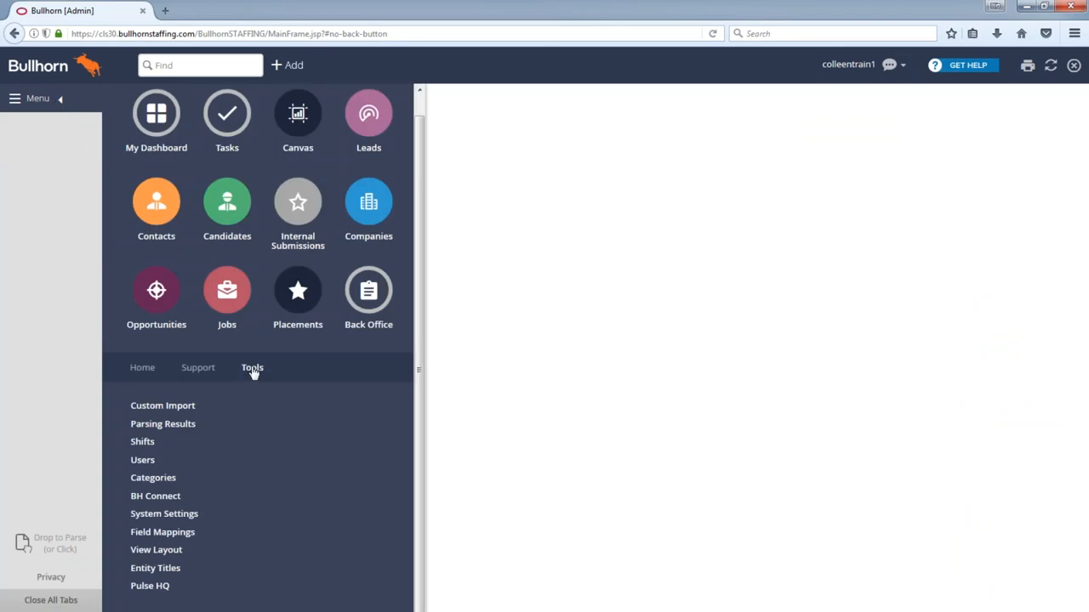
mouse_move(174, 538)
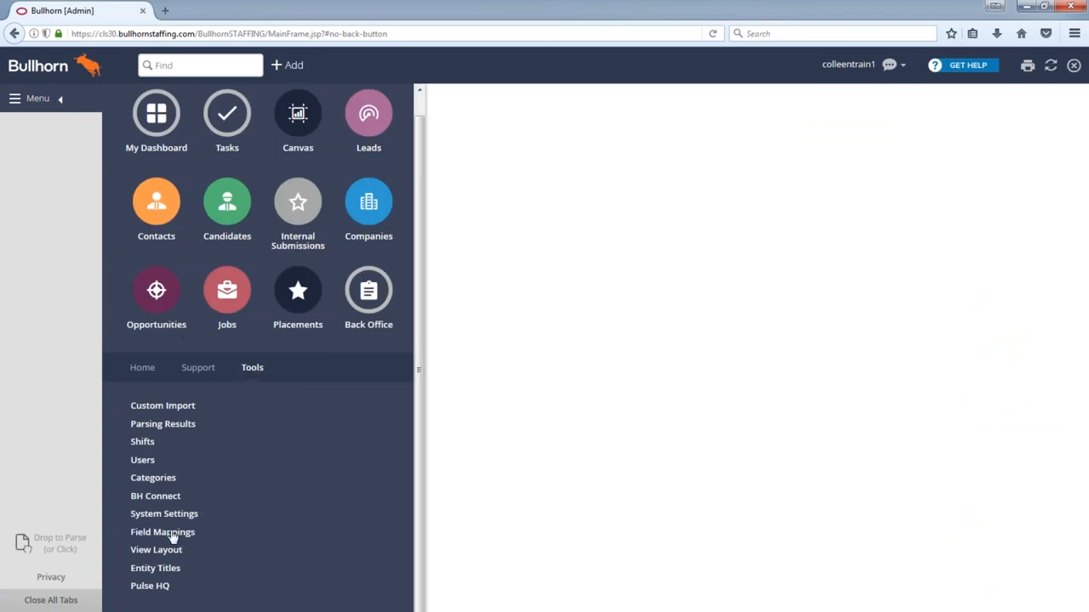
click(164, 531)
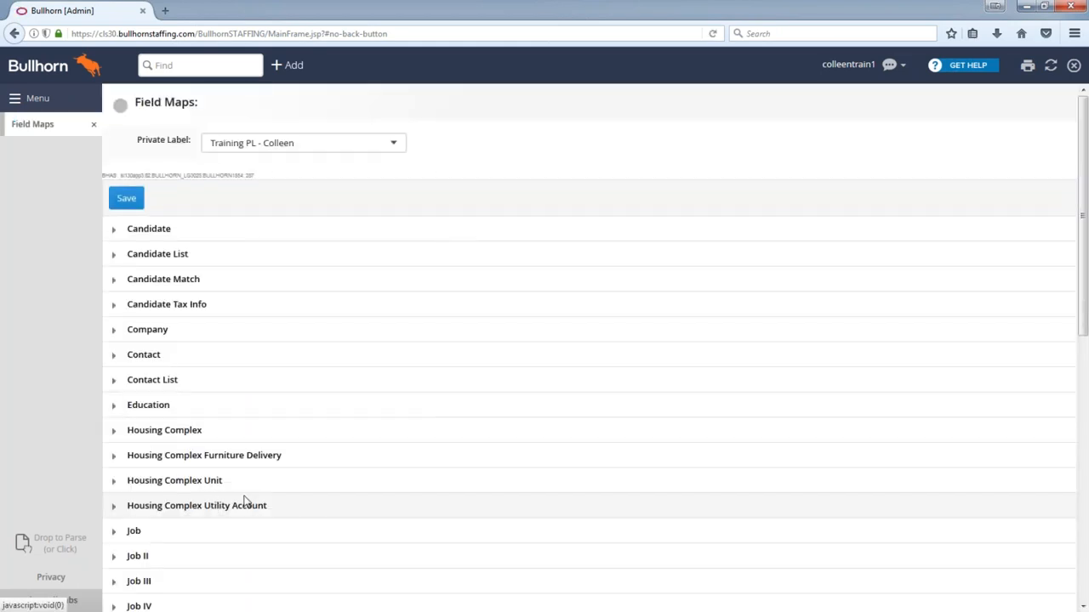
- Expand the Job field maps and filter the Field column by 'correla'
click(114, 531)
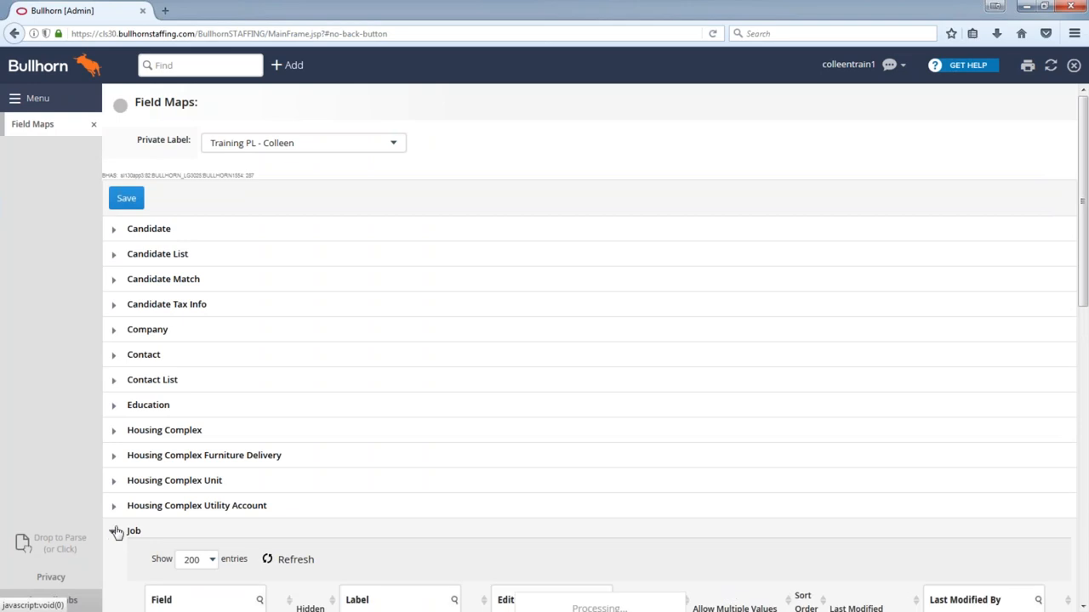
click(133, 531)
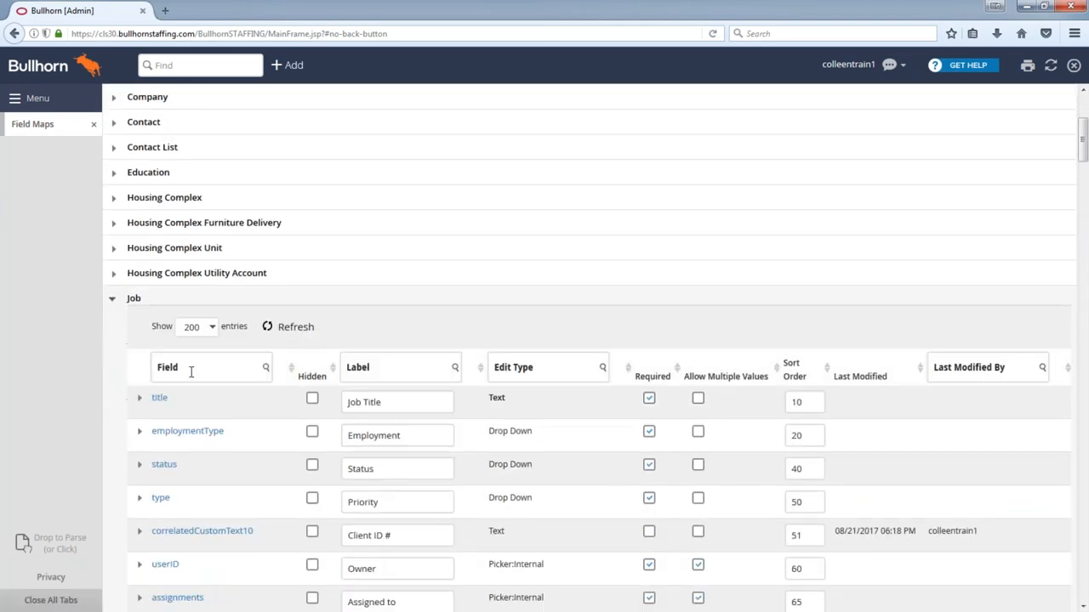
click(211, 367)
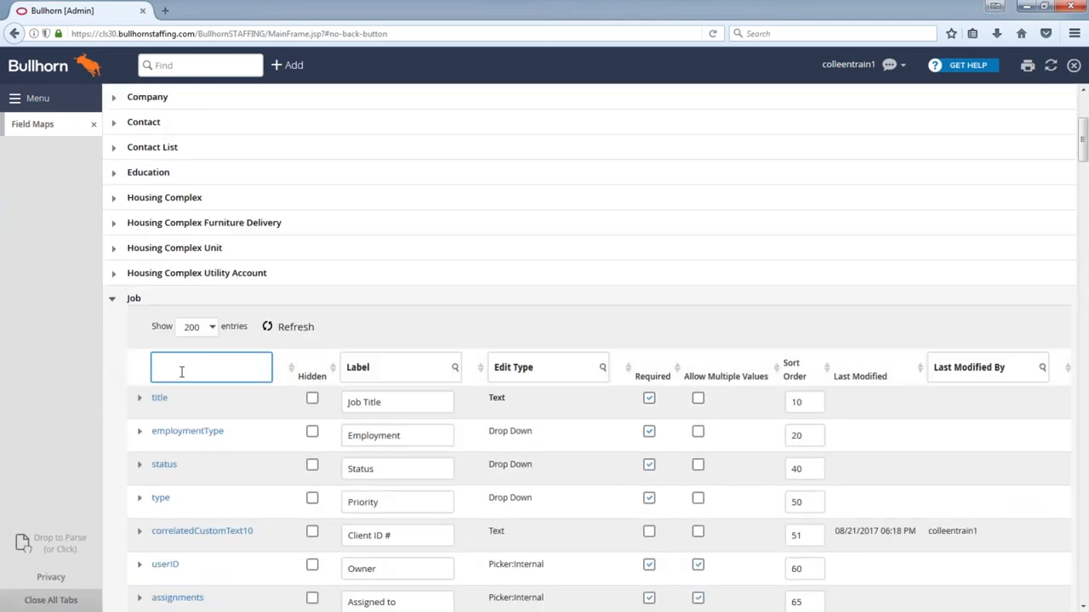
text(correlated)
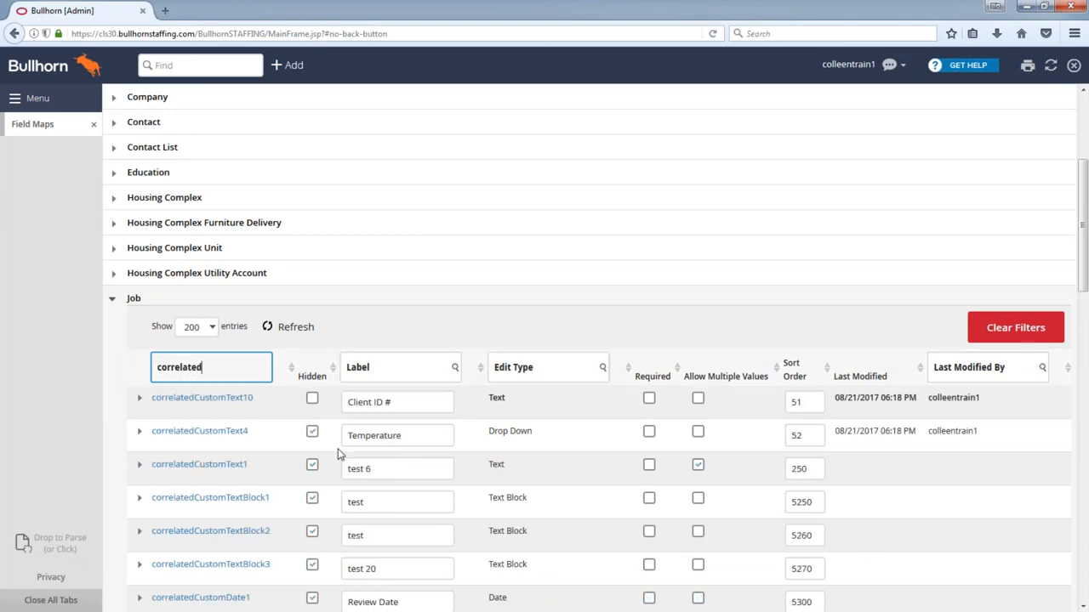
scroll(down, 3)
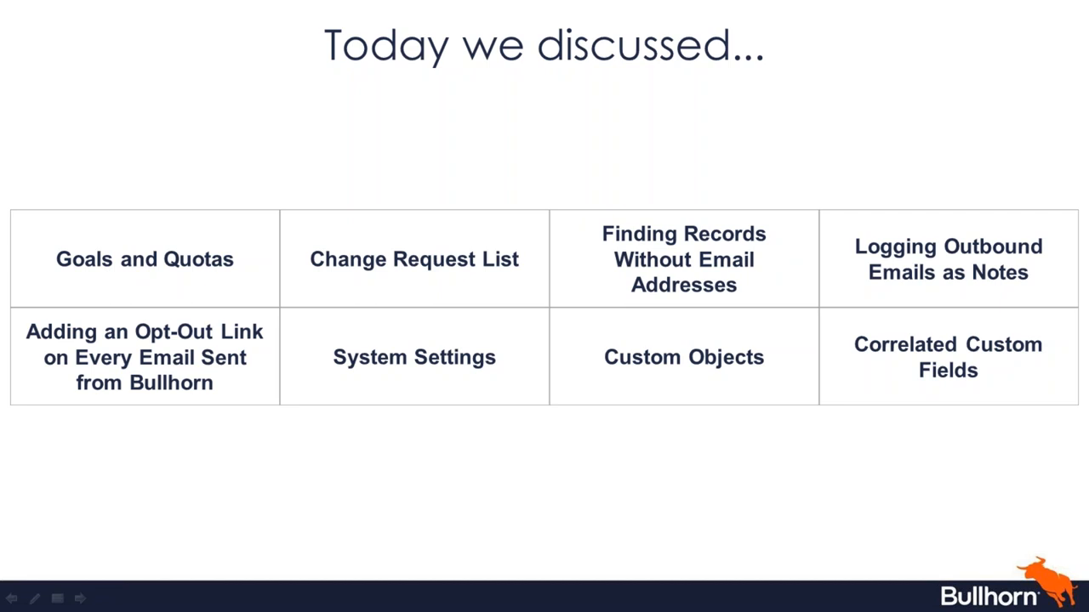
mouse_move(606, 472)
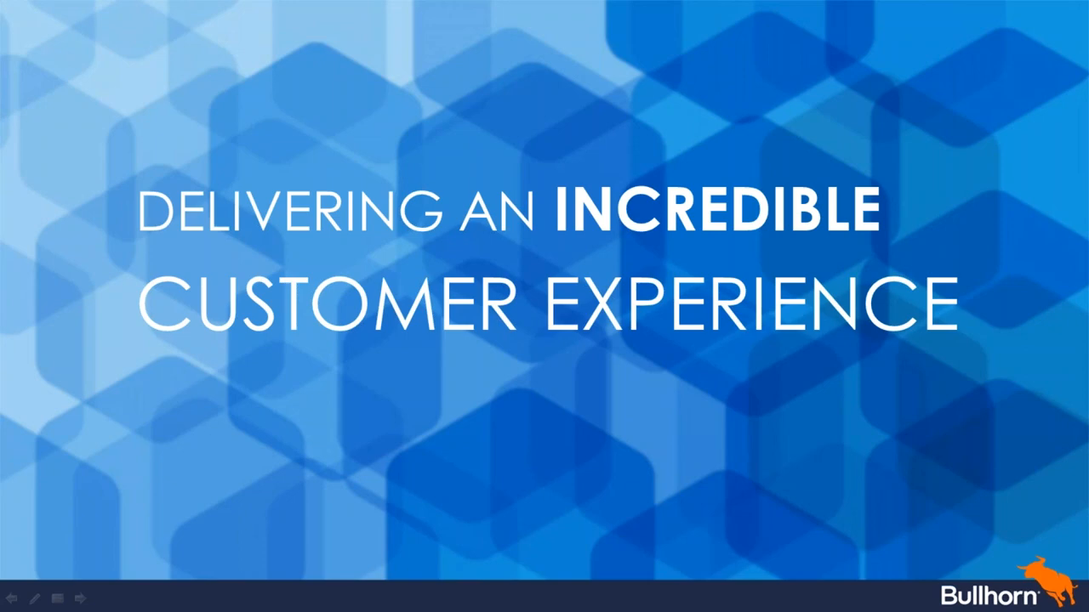
mouse_move(293, 353)
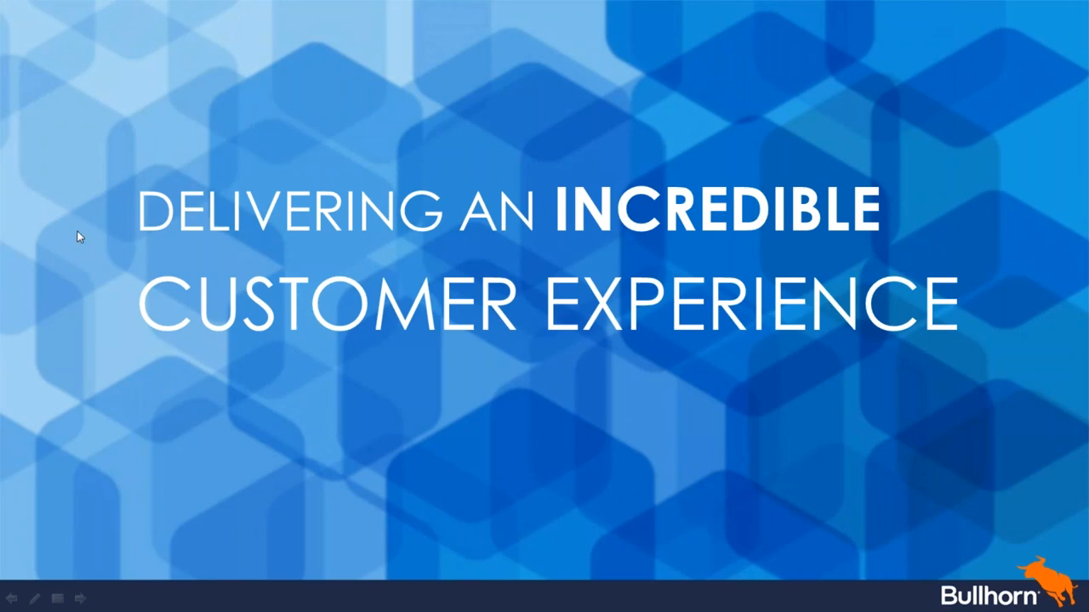
mouse_move(527, 357)
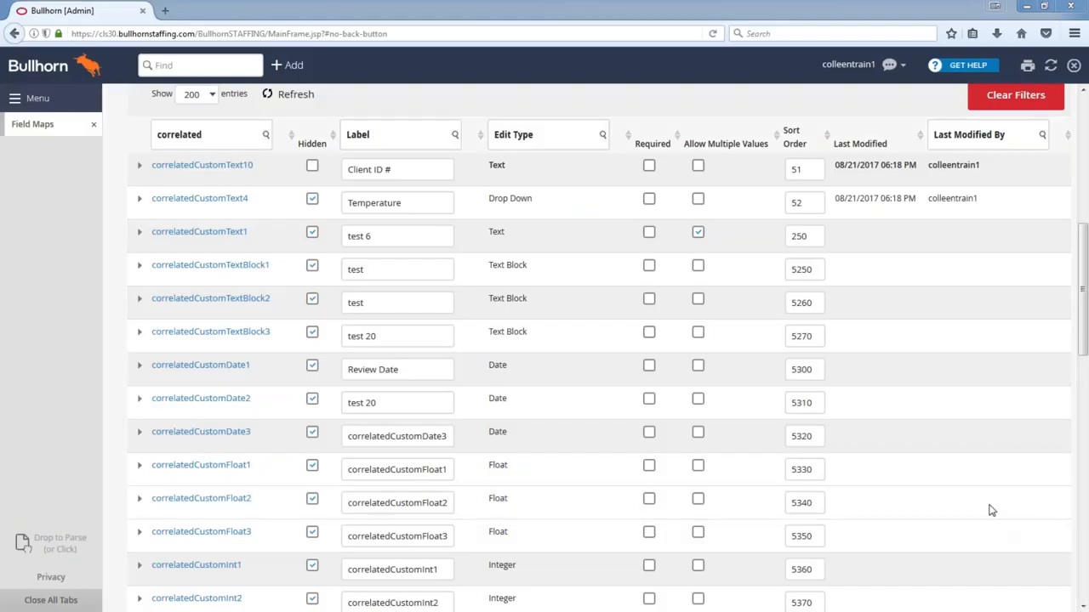
- Close Field Maps and navigate Menu > Home to the Goals & Quotas list
click(93, 122)
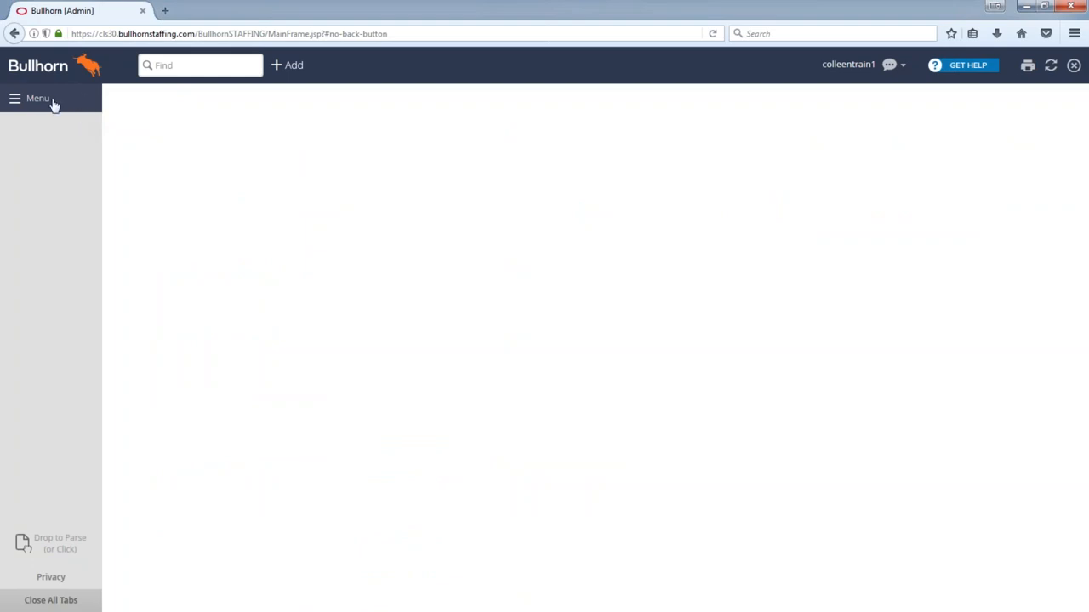
click(37, 97)
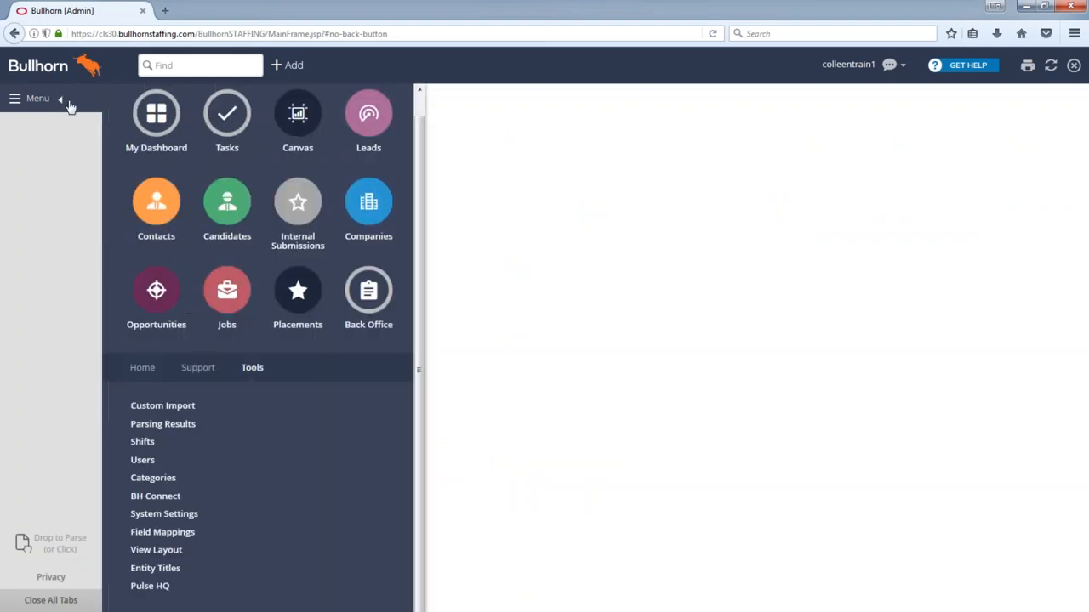
mouse_move(156, 496)
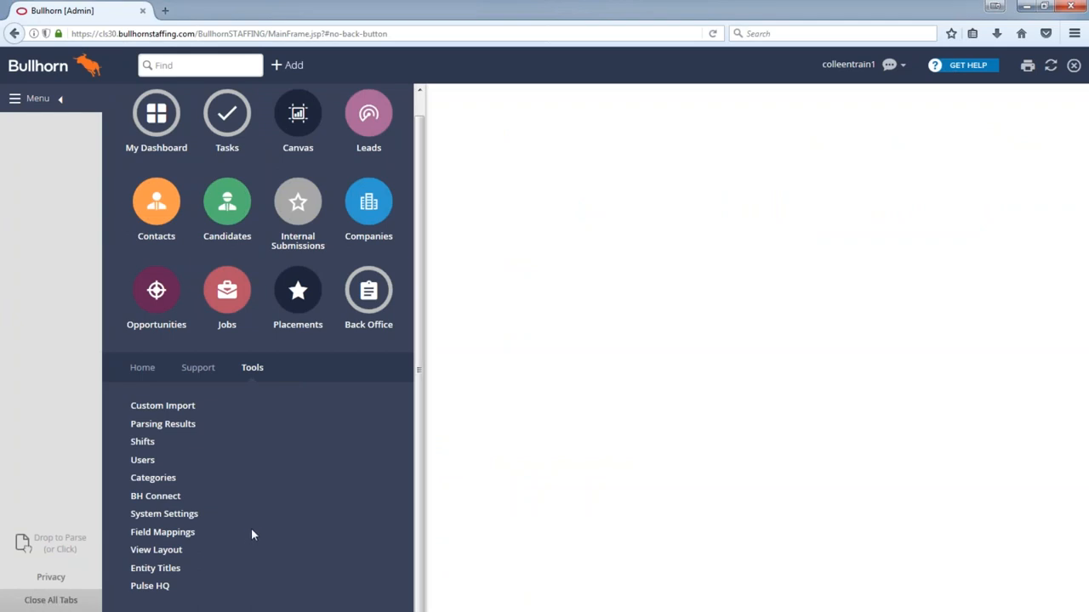
click(143, 368)
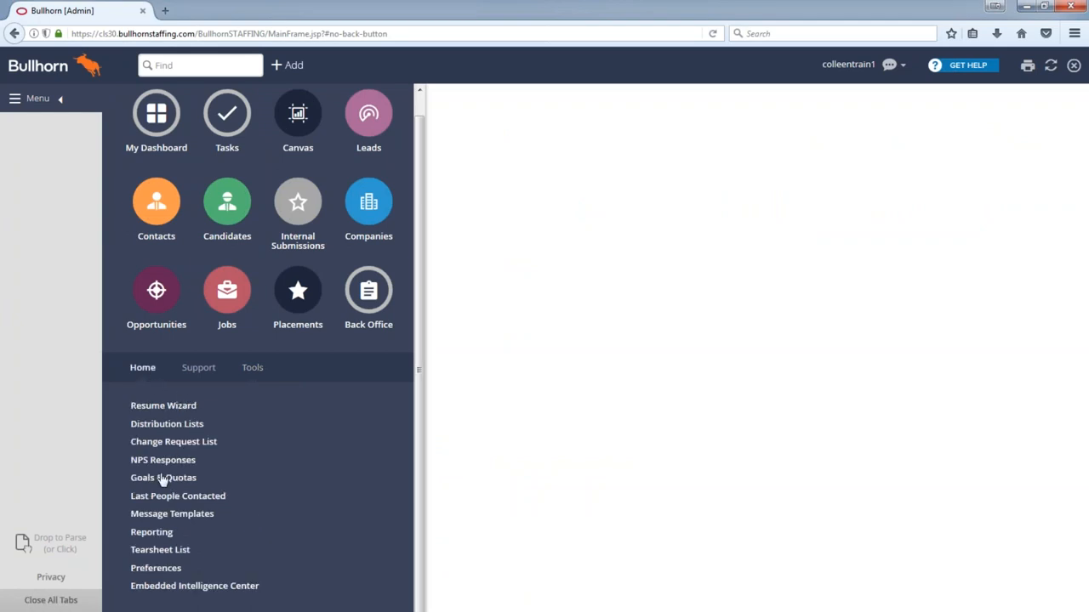
click(163, 476)
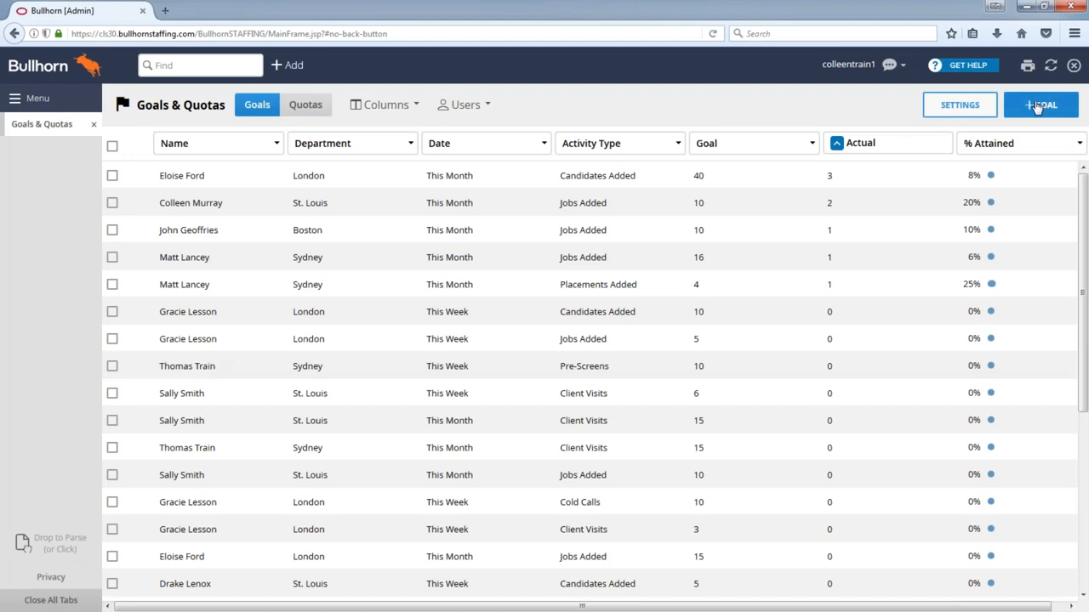
- Draft a new goal with 2nd, Final and In-house Interviews activities, then cancel without saving
click(1039, 105)
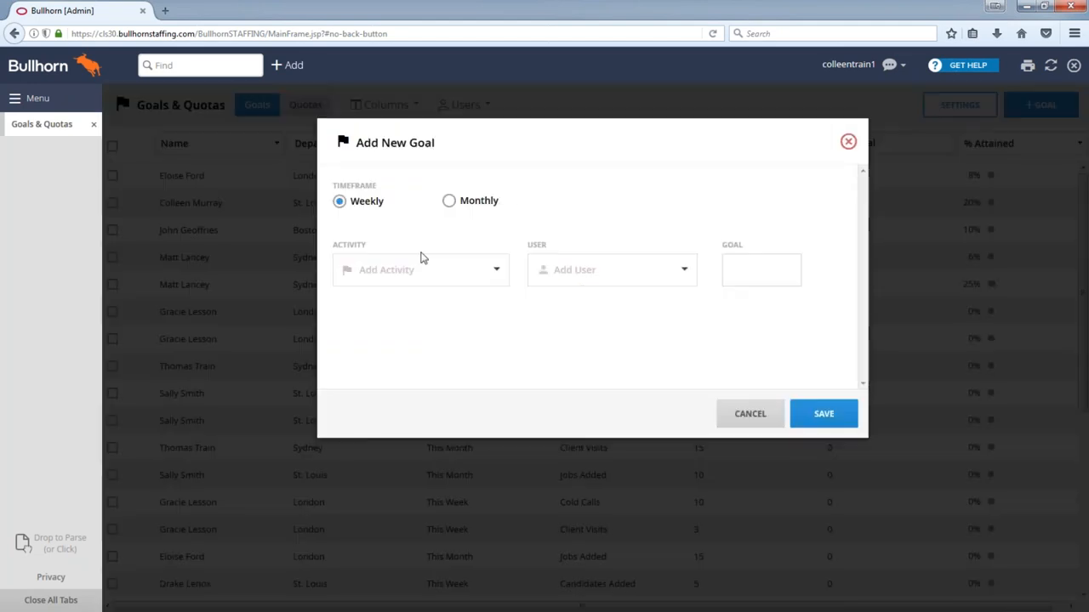
click(420, 268)
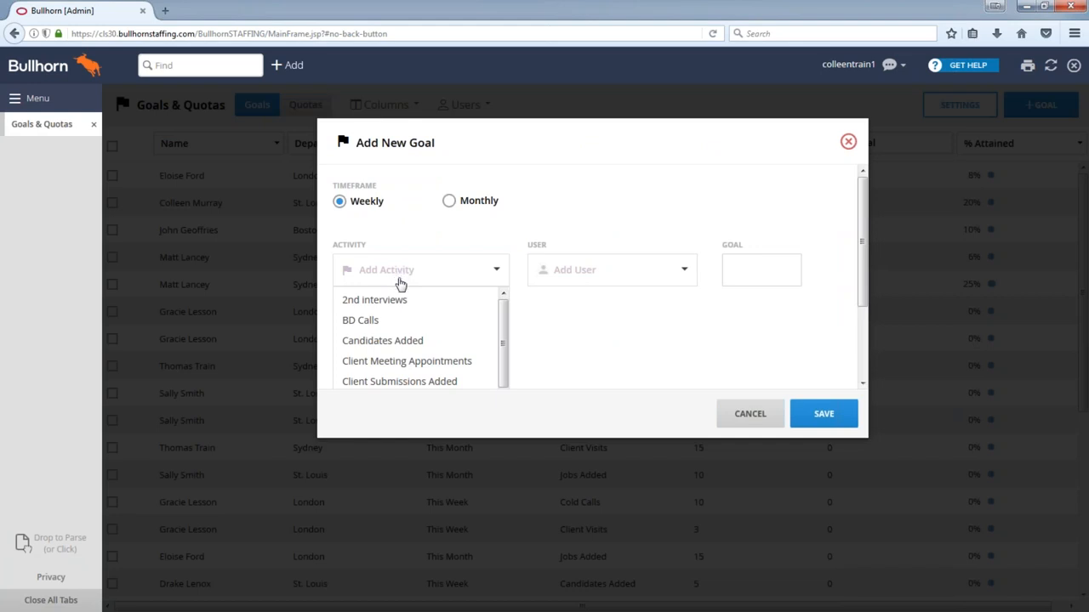
click(374, 299)
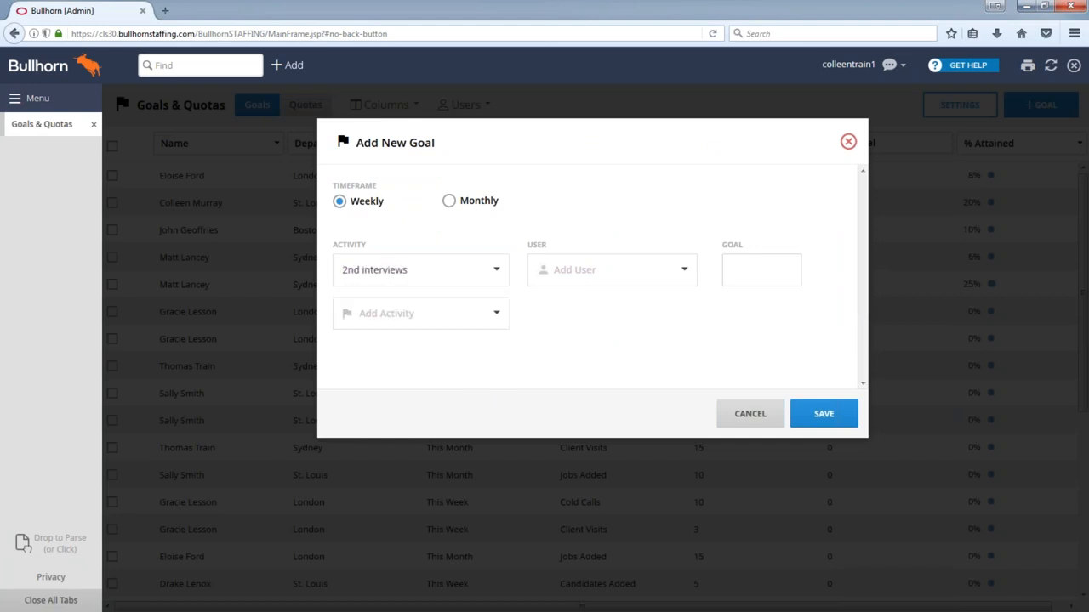
mouse_move(395, 284)
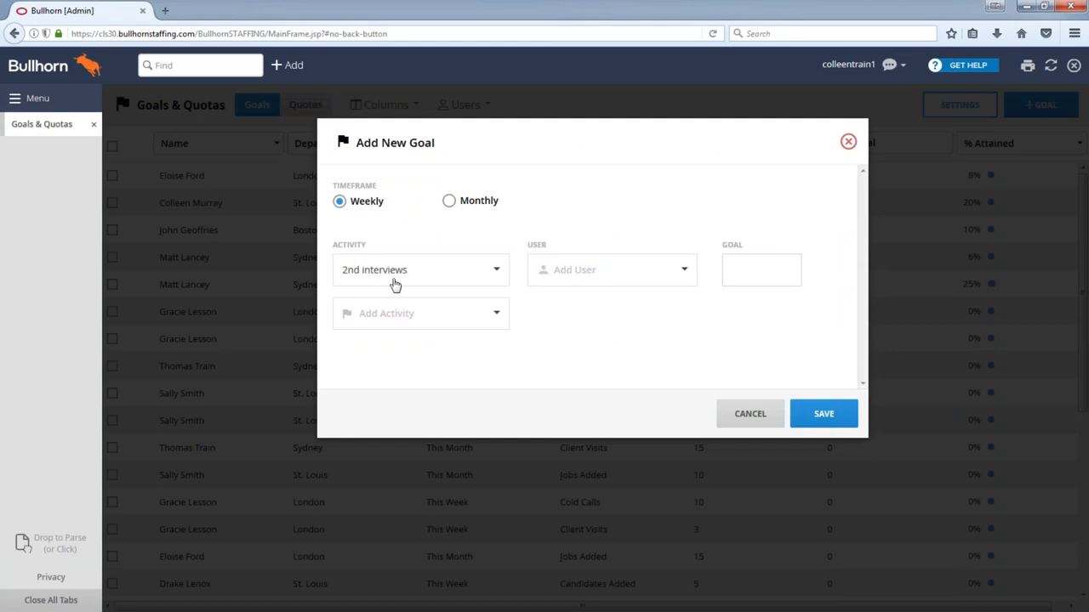
click(420, 313)
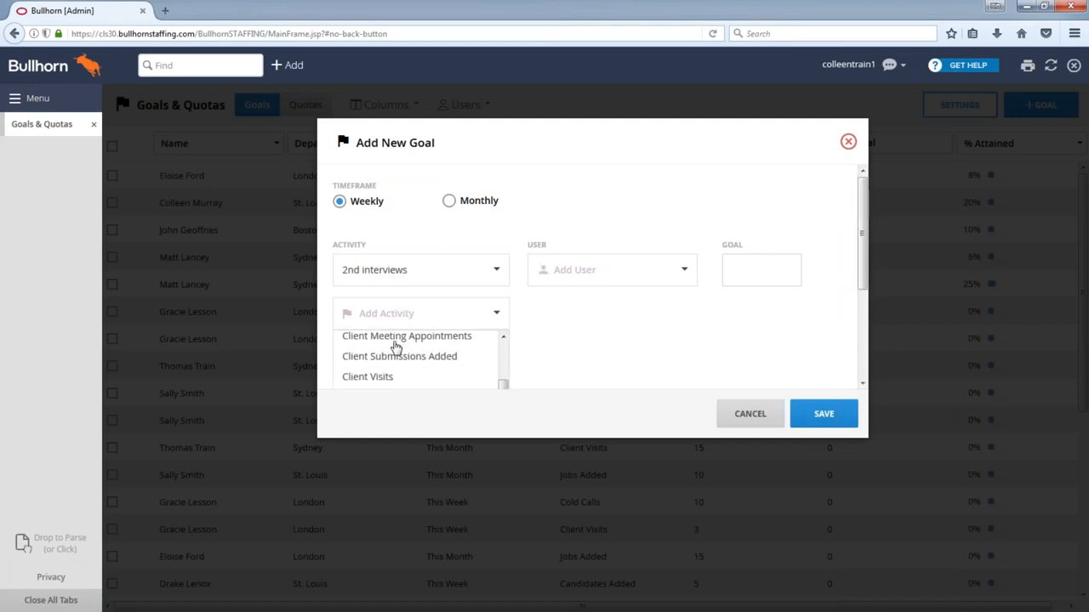
scroll(down, 3)
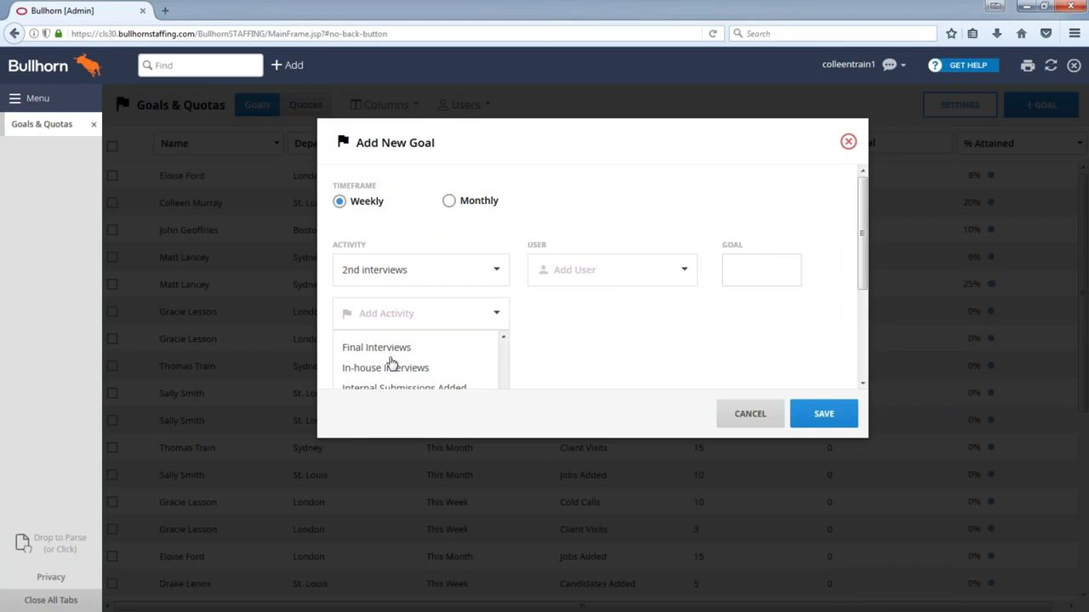
click(376, 347)
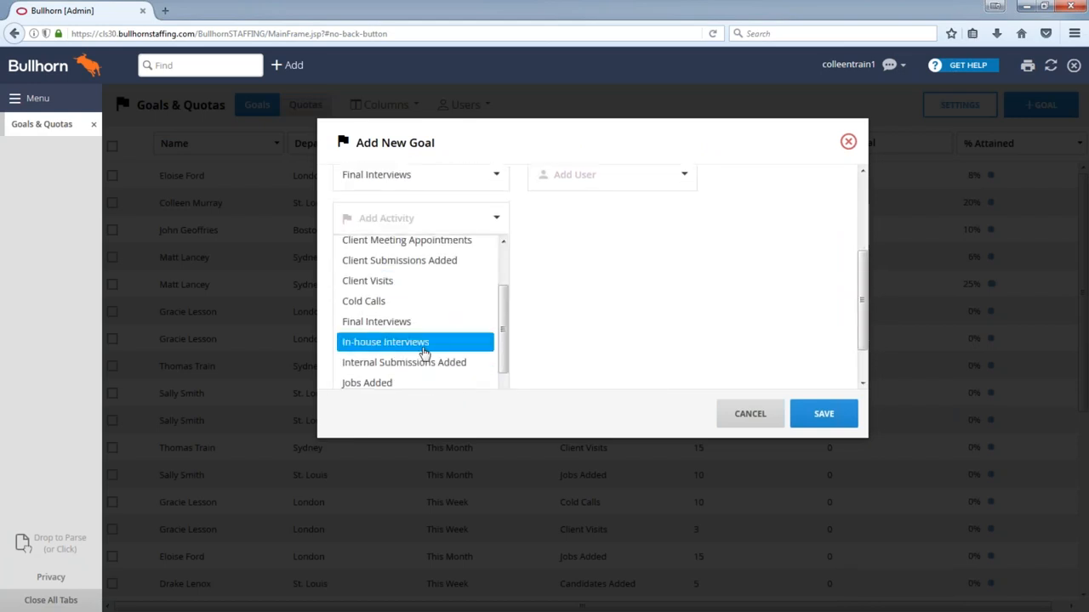
click(385, 341)
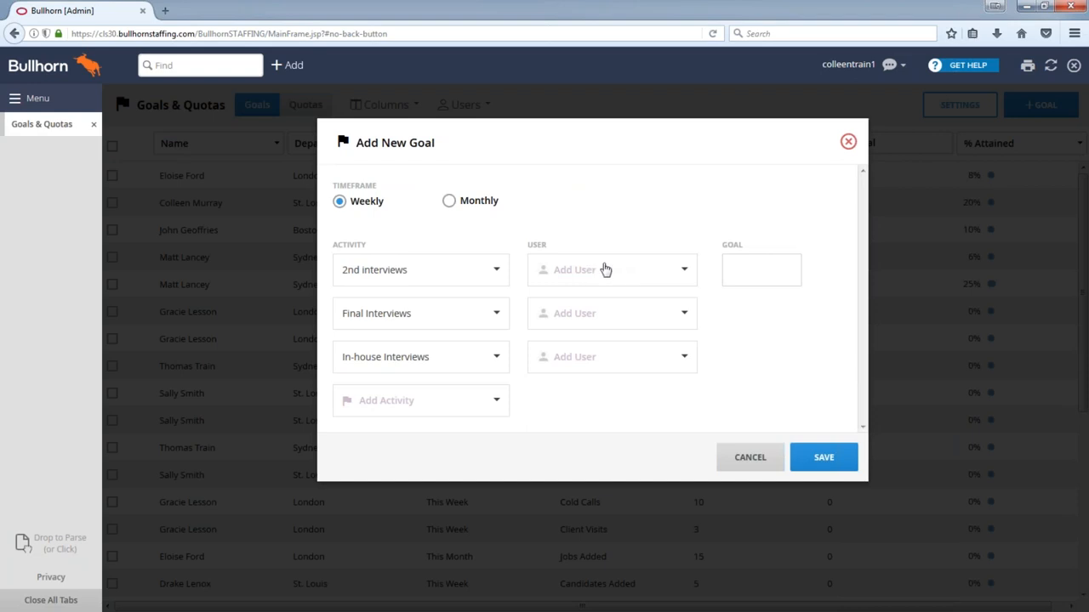
mouse_move(474, 282)
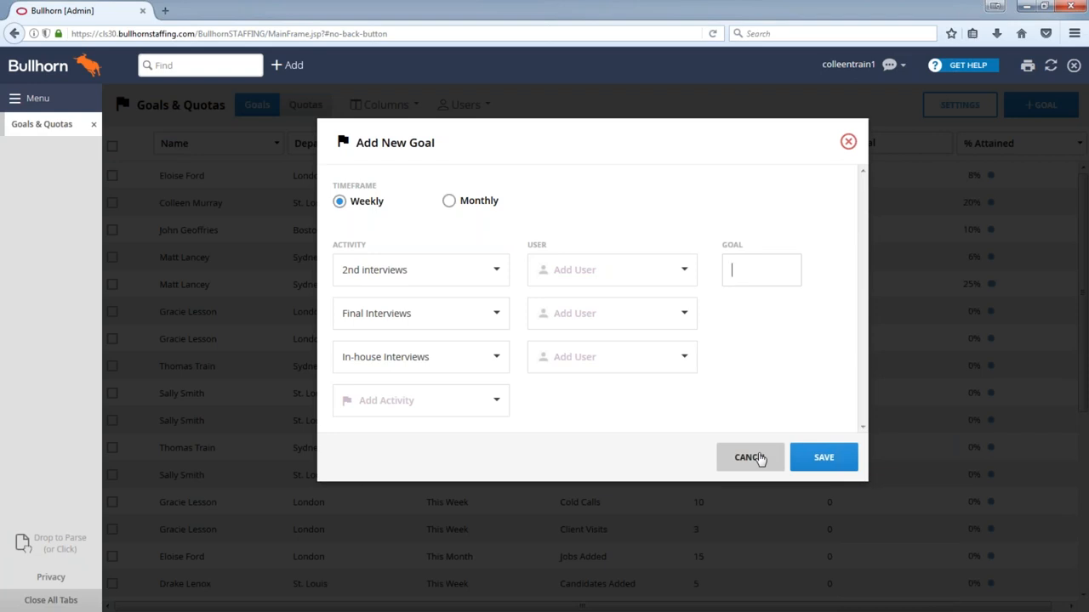
click(749, 456)
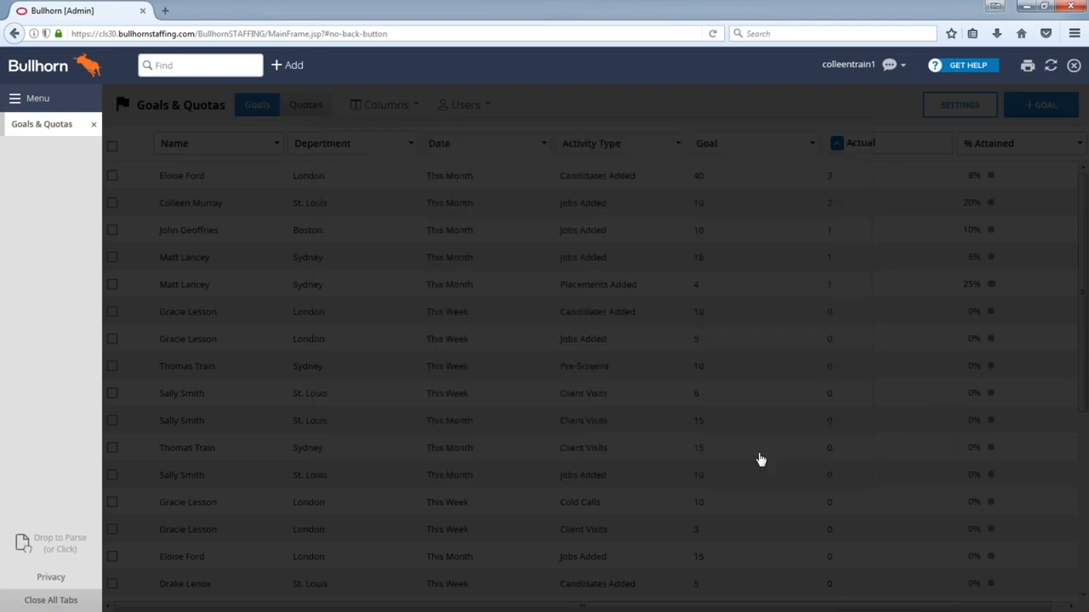
- Toggle the main navigation menu over Goals & Quotas and go to My Dashboard
click(94, 124)
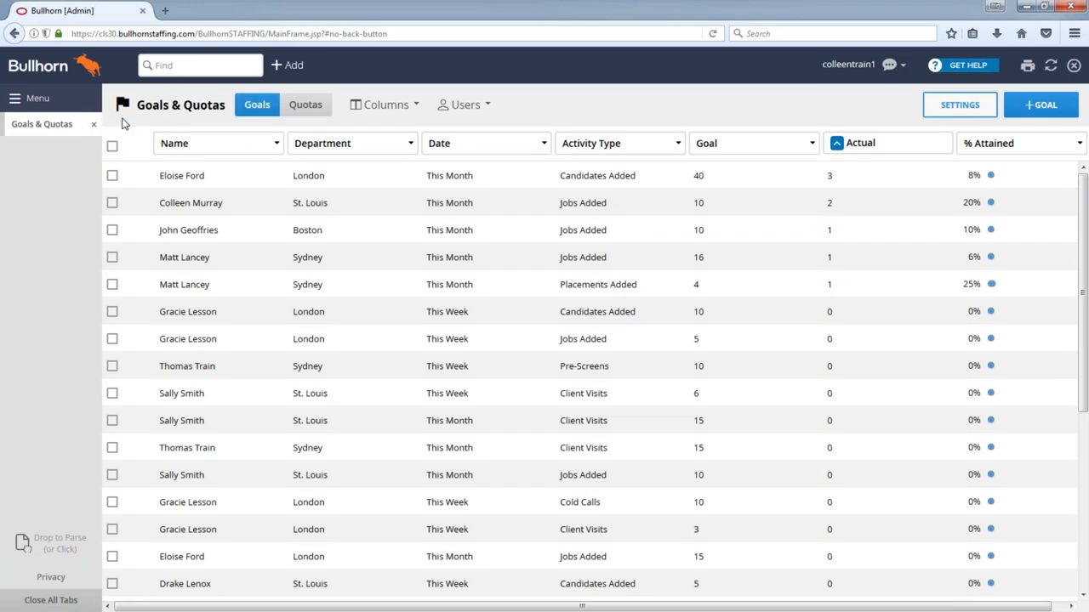
click(37, 97)
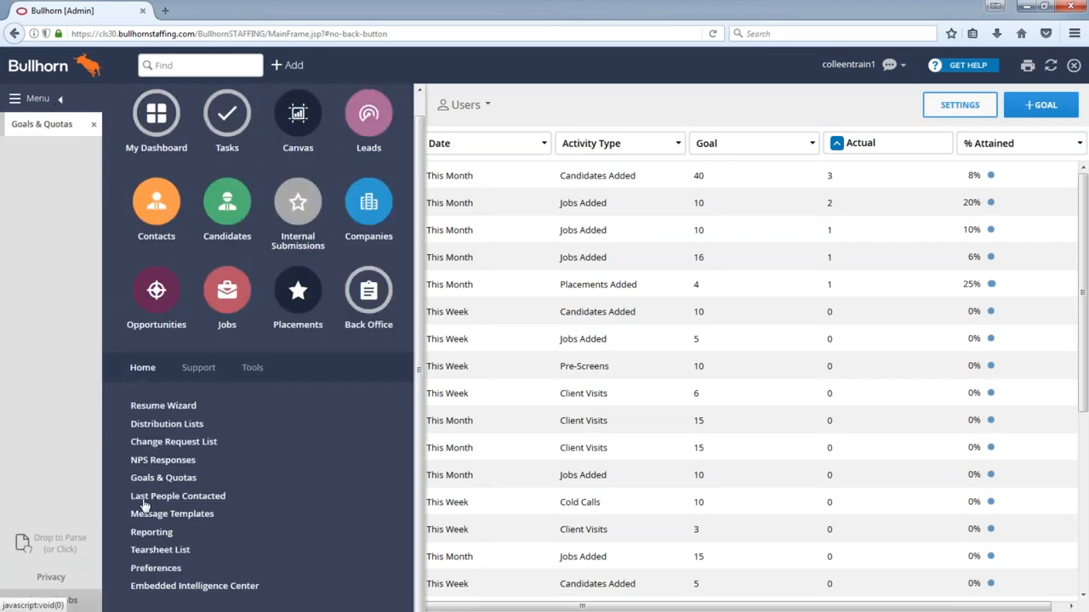
click(163, 476)
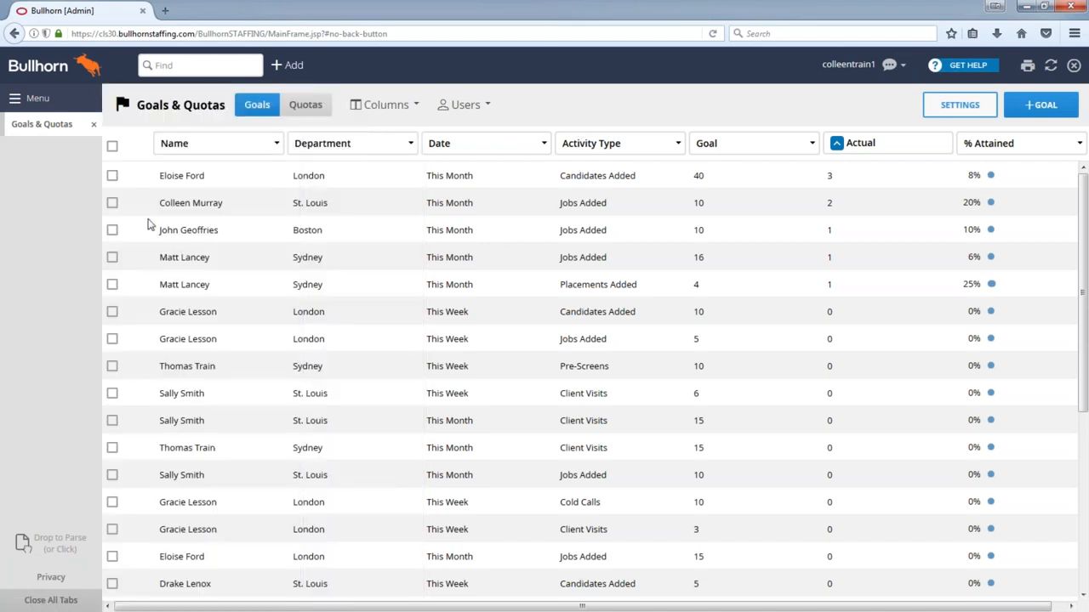
mouse_move(558, 211)
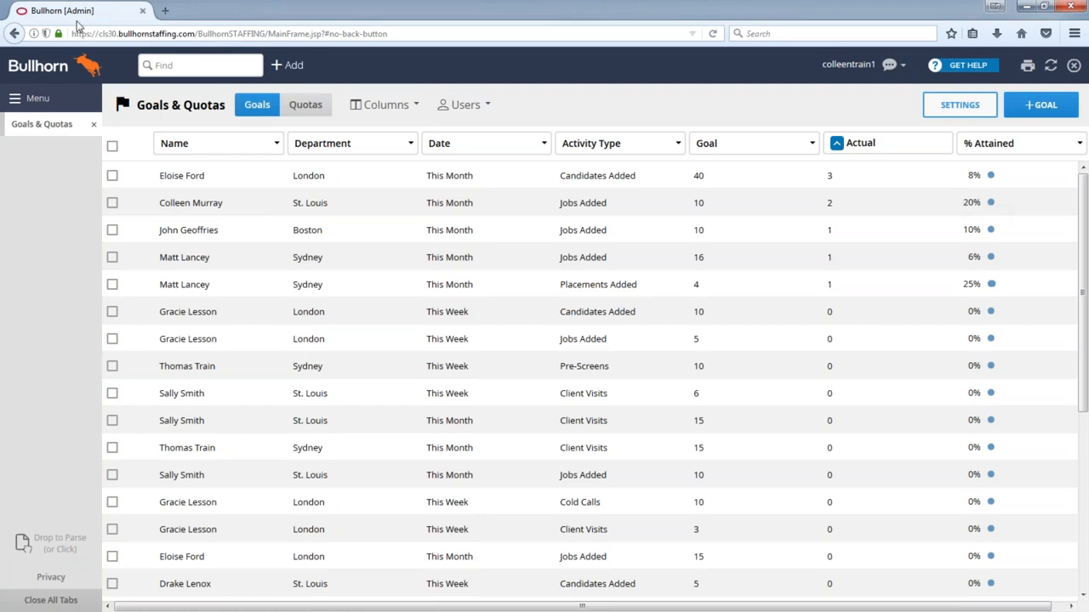
mouse_move(61, 99)
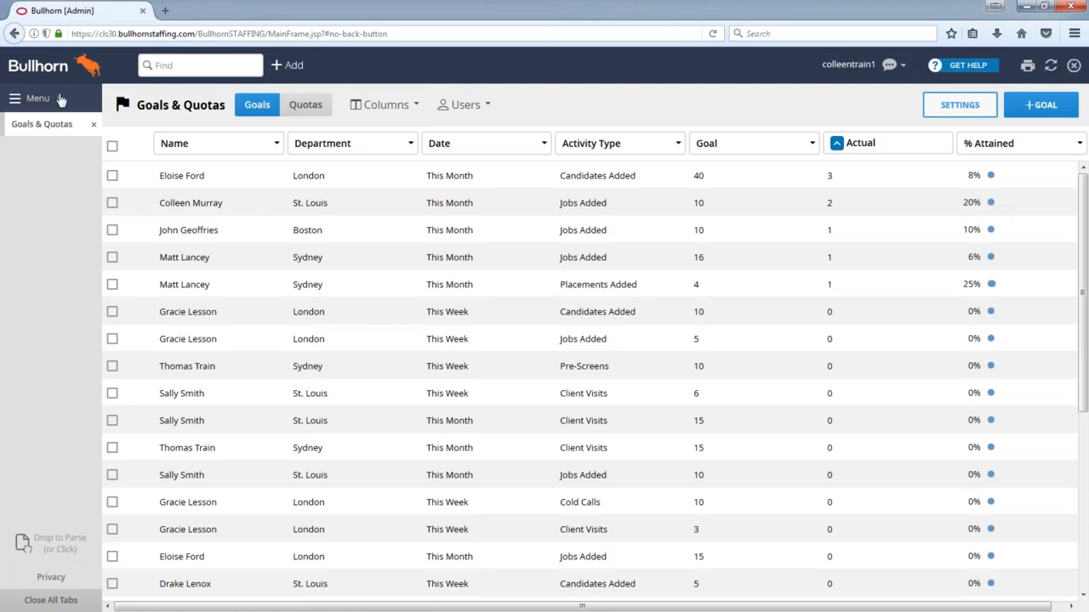
click(33, 98)
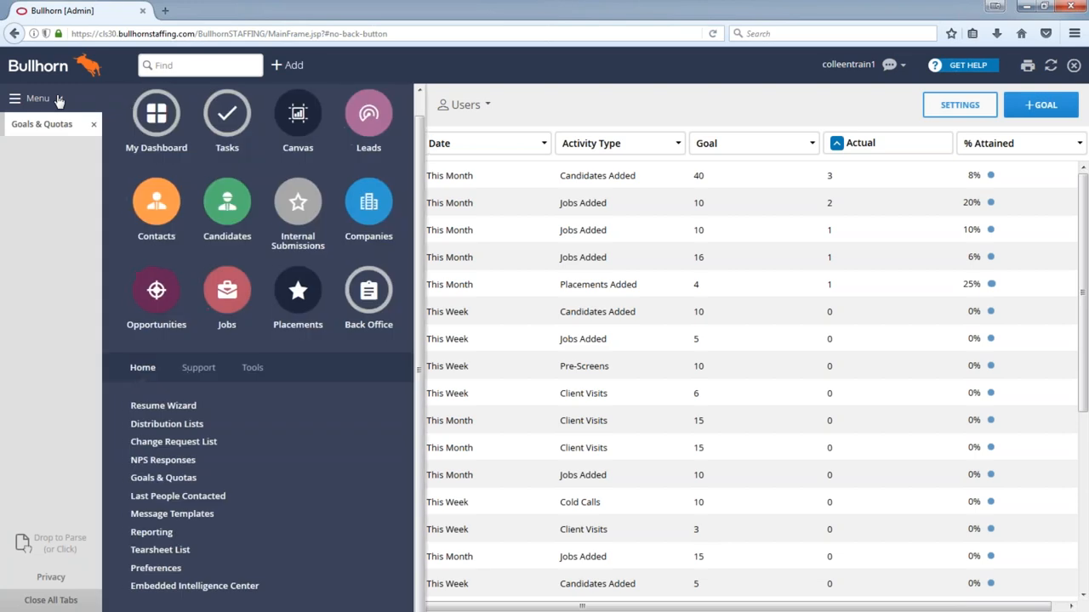
mouse_move(156, 112)
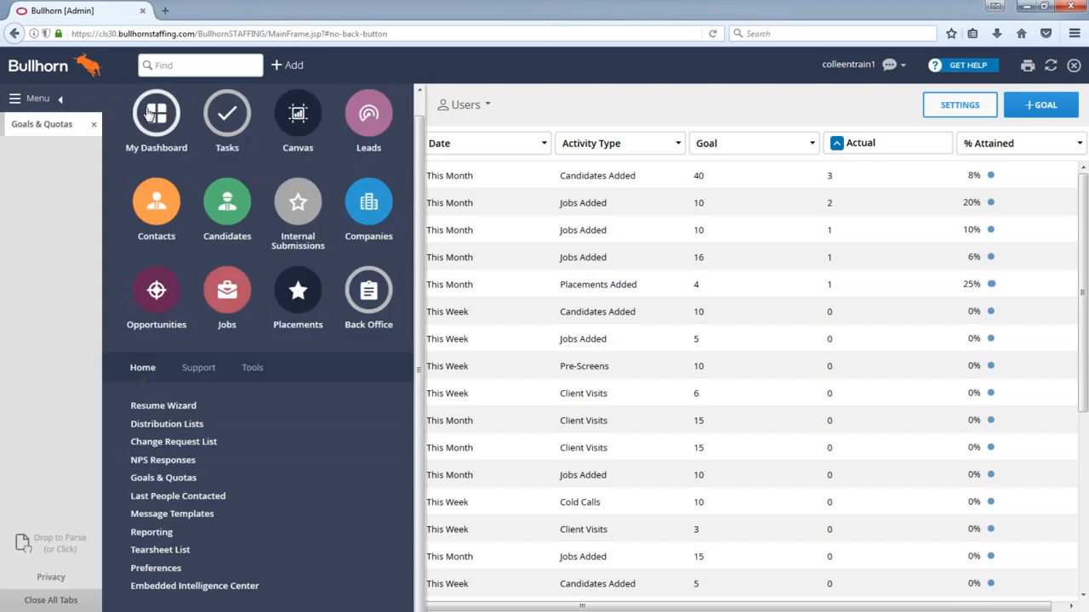
click(156, 112)
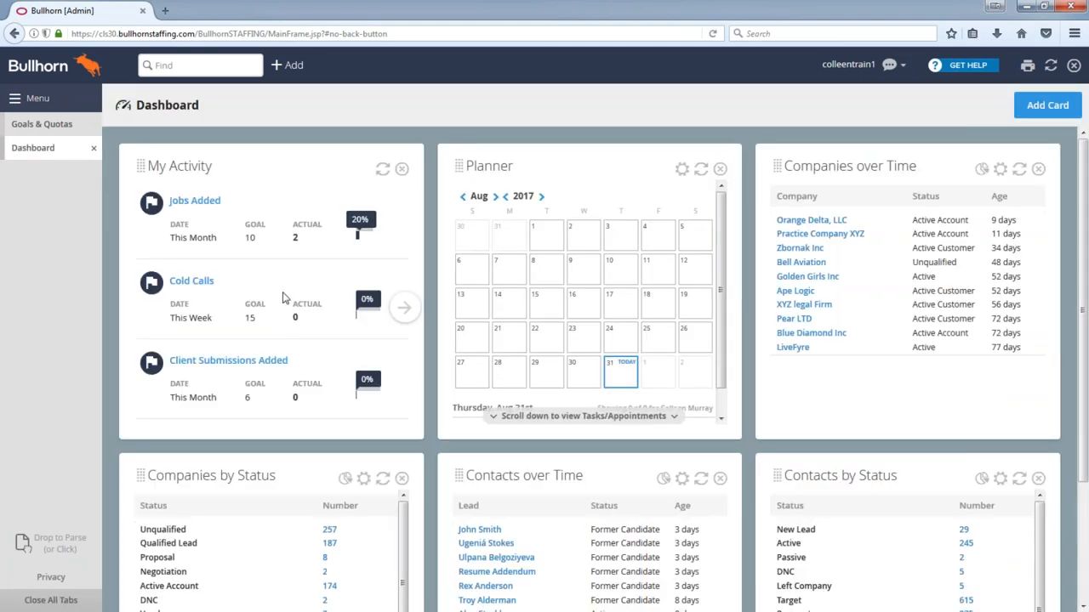
mouse_move(338, 388)
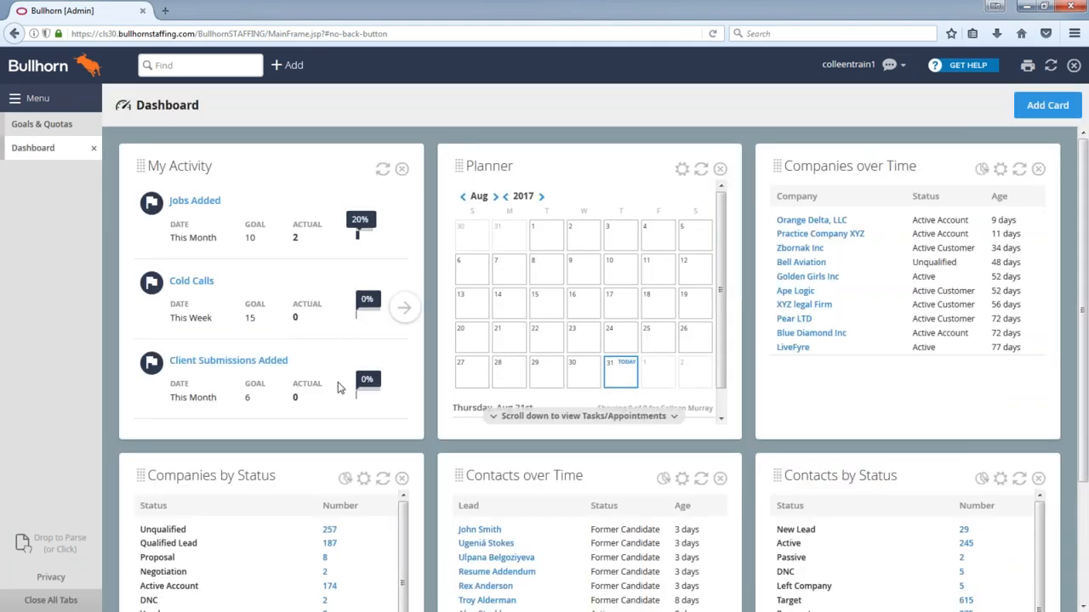
mouse_move(179, 274)
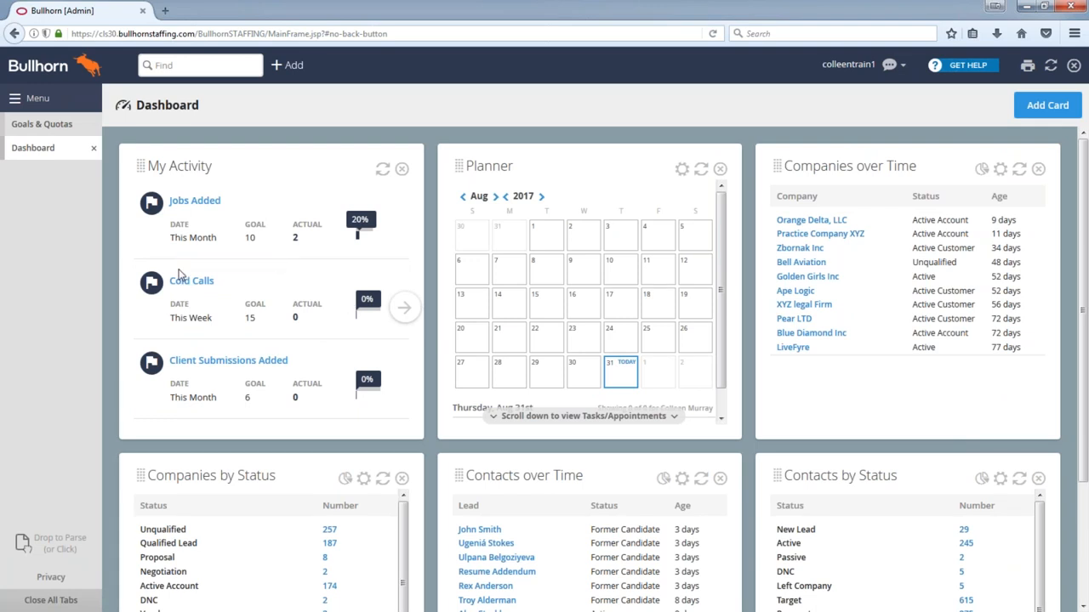
mouse_move(194, 366)
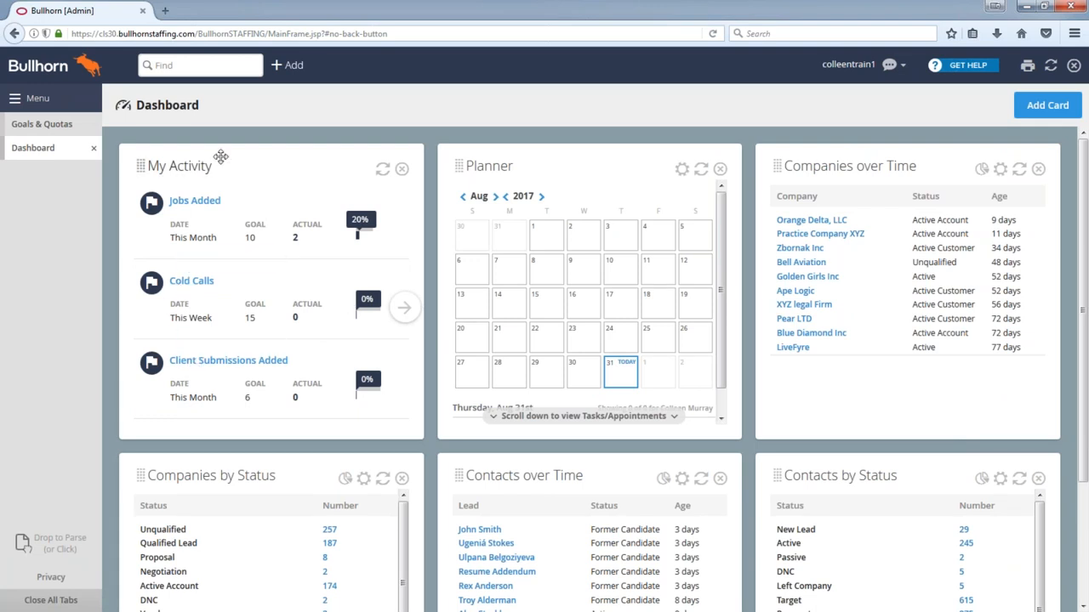
mouse_move(221, 156)
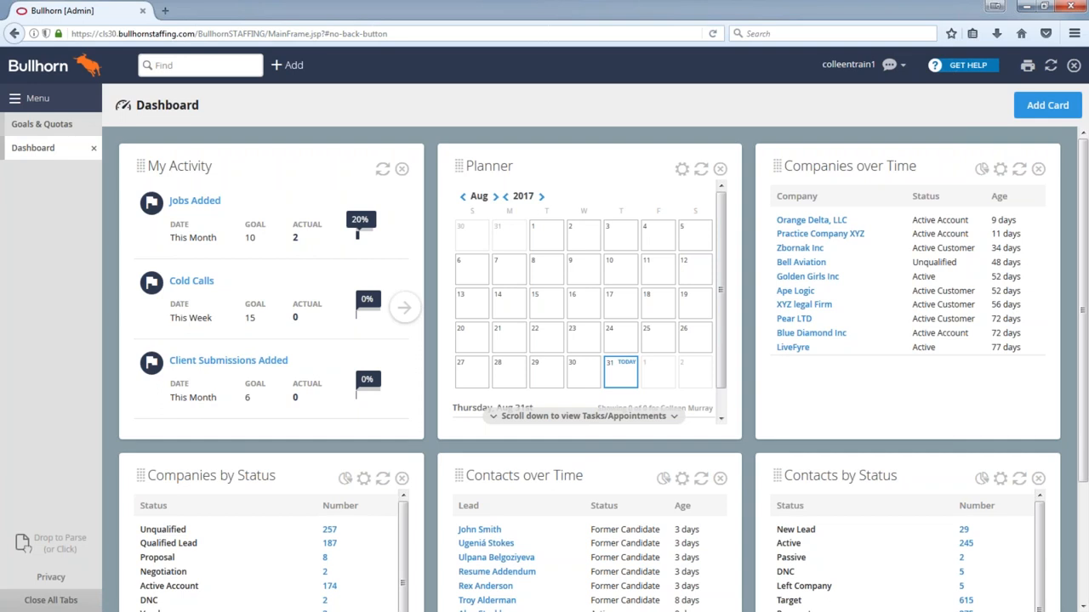
mouse_move(270, 377)
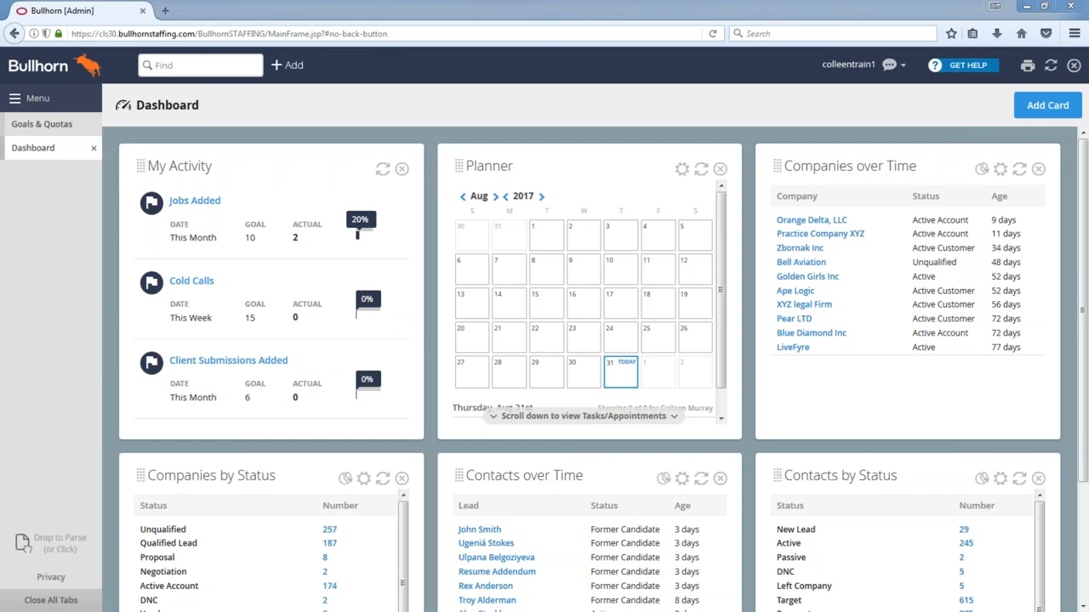
mouse_move(71, 111)
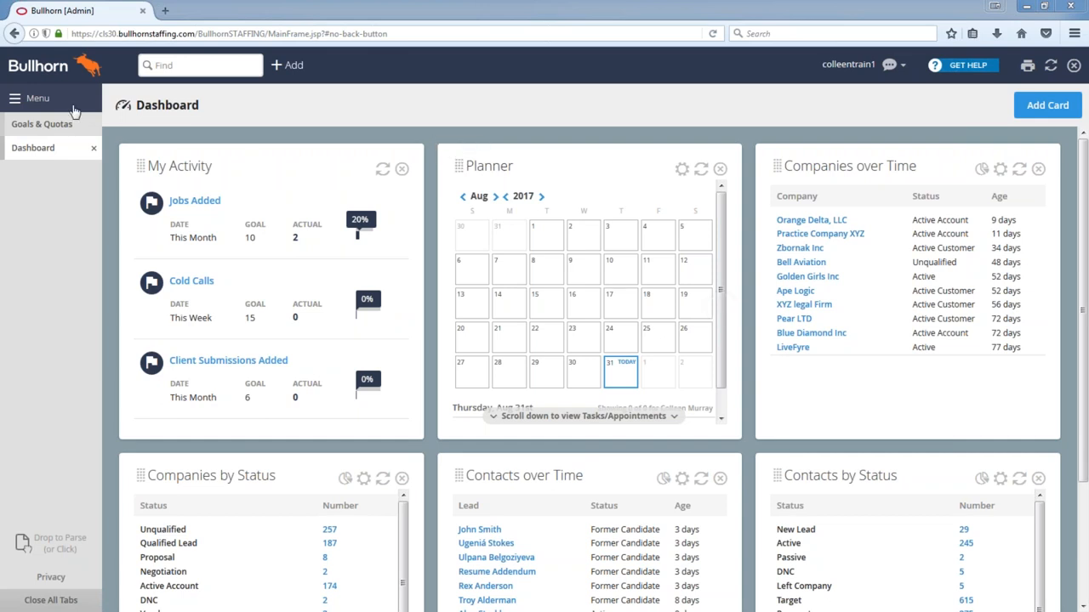
- Bring up the main navigation menu over the Dashboard
click(37, 97)
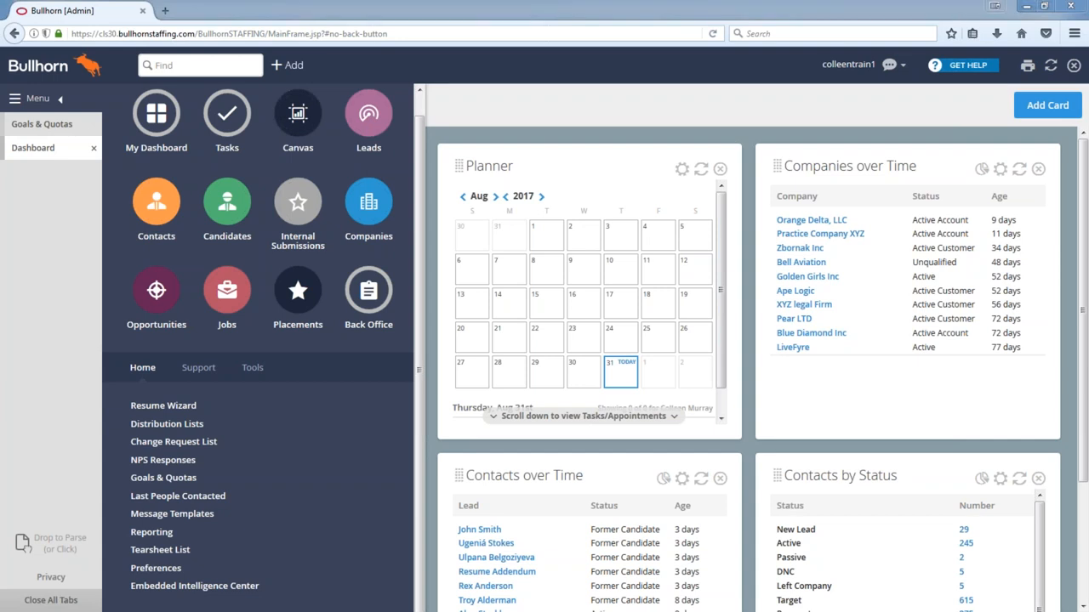
mouse_move(359, 366)
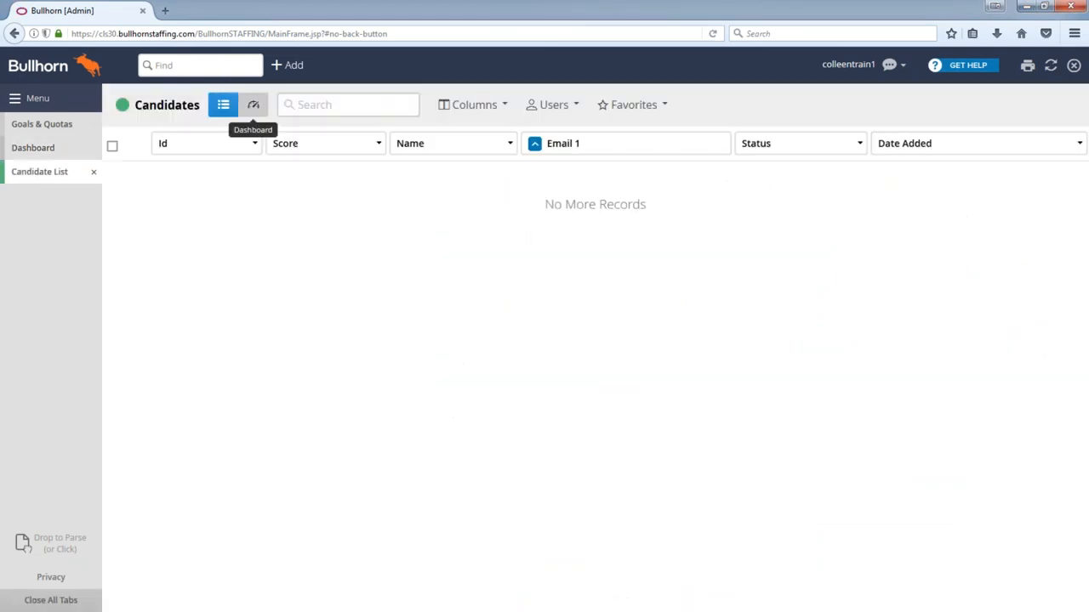
- Search candidates with Email 1 criterion '@*', find no matches, and return to the candidate list
click(347, 104)
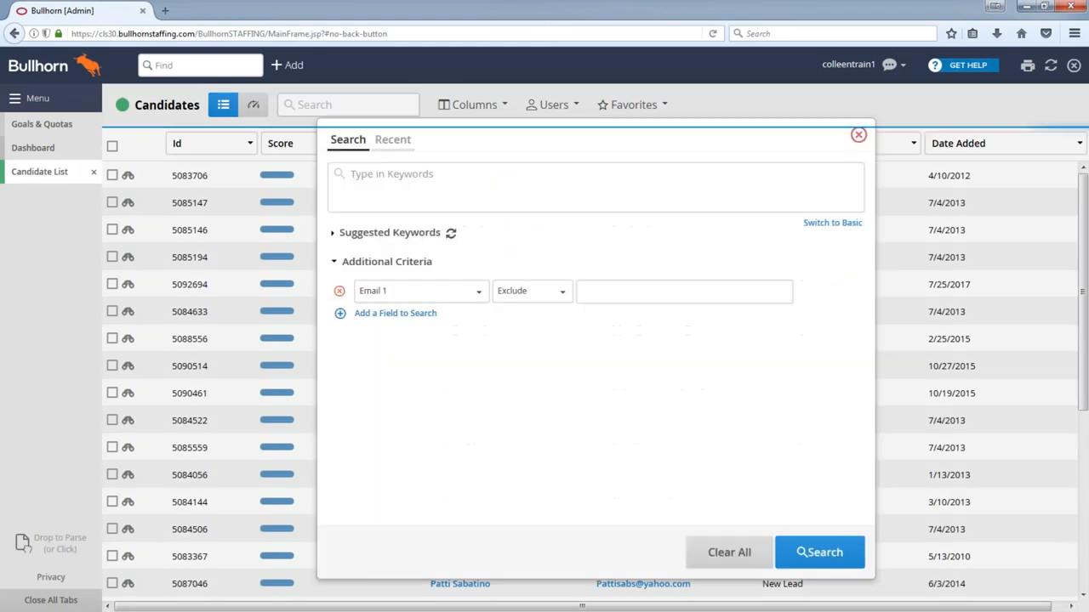
click(595, 185)
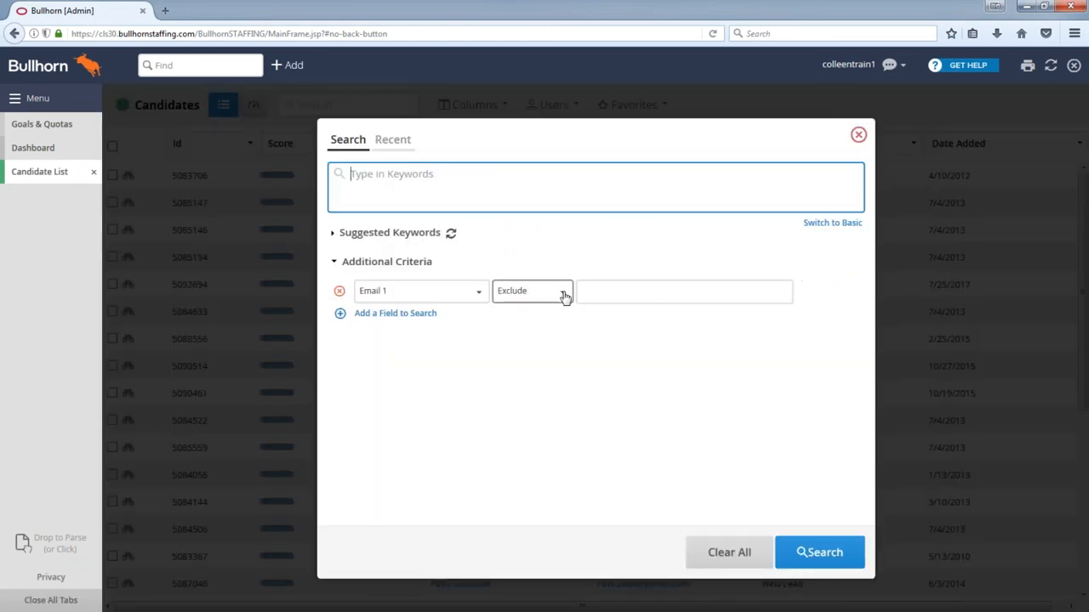
click(531, 289)
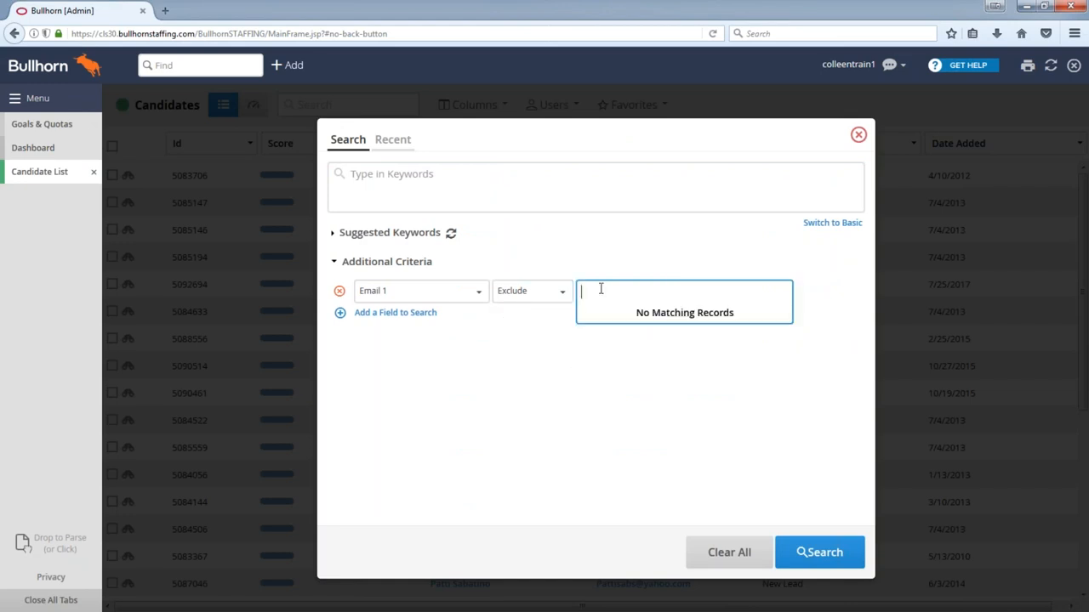
text(@)
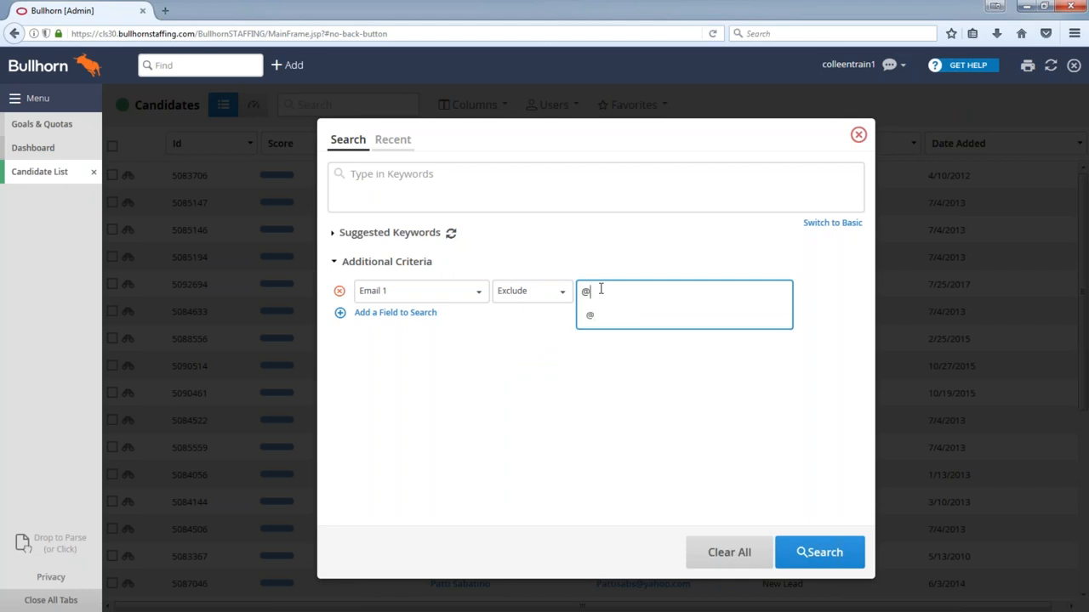
text(*)
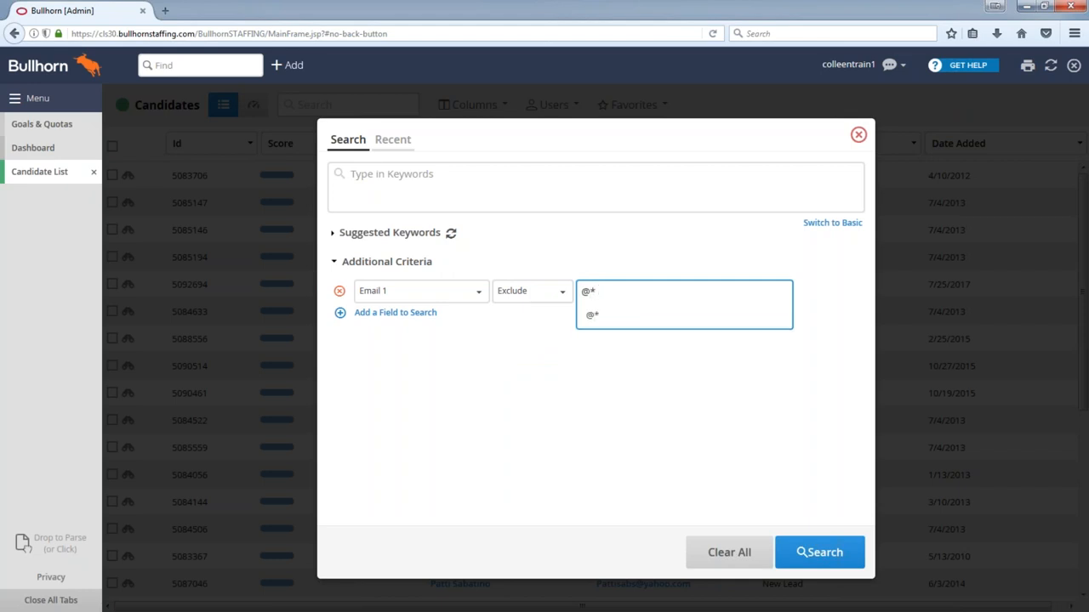
click(530, 289)
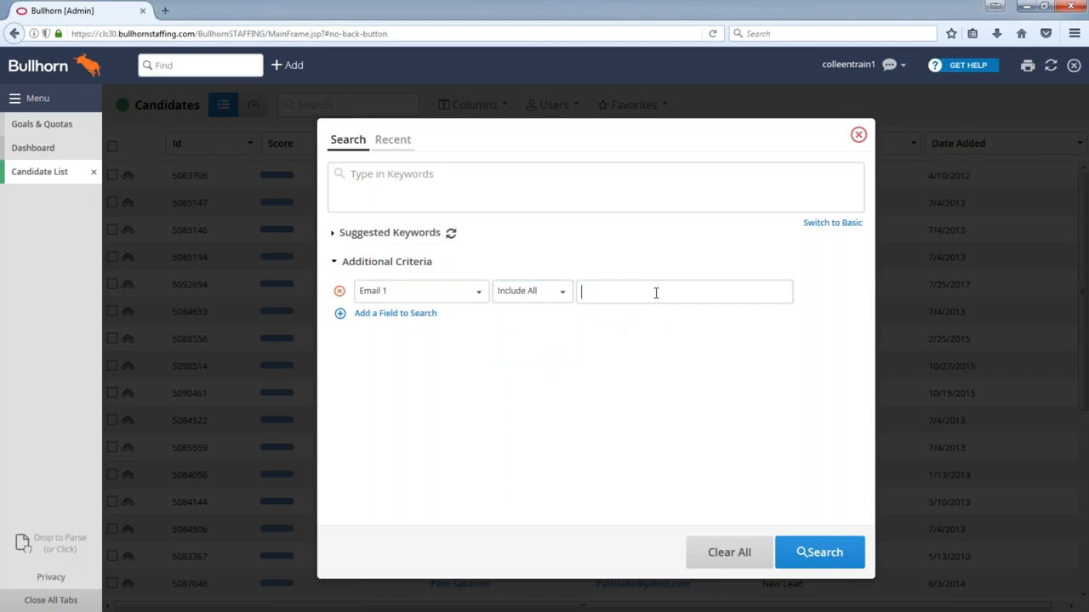
click(684, 292)
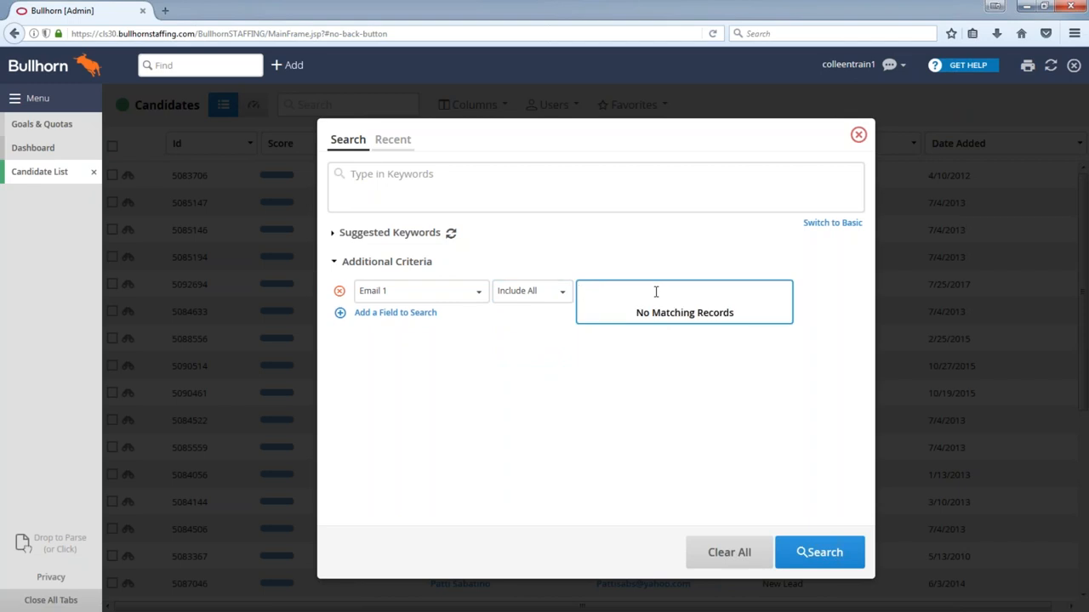
text(@*)
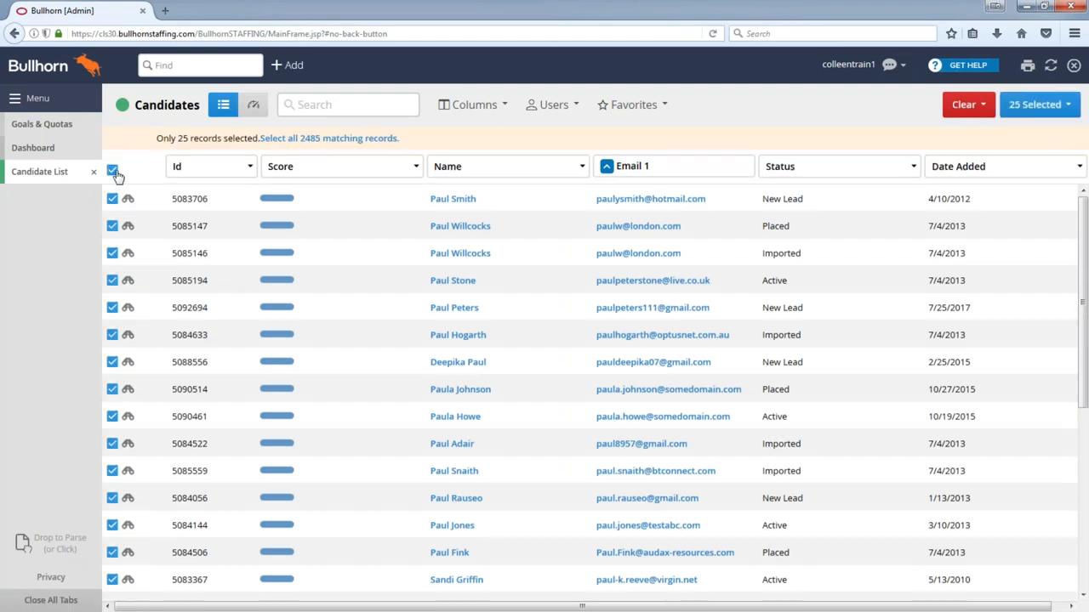
click(113, 170)
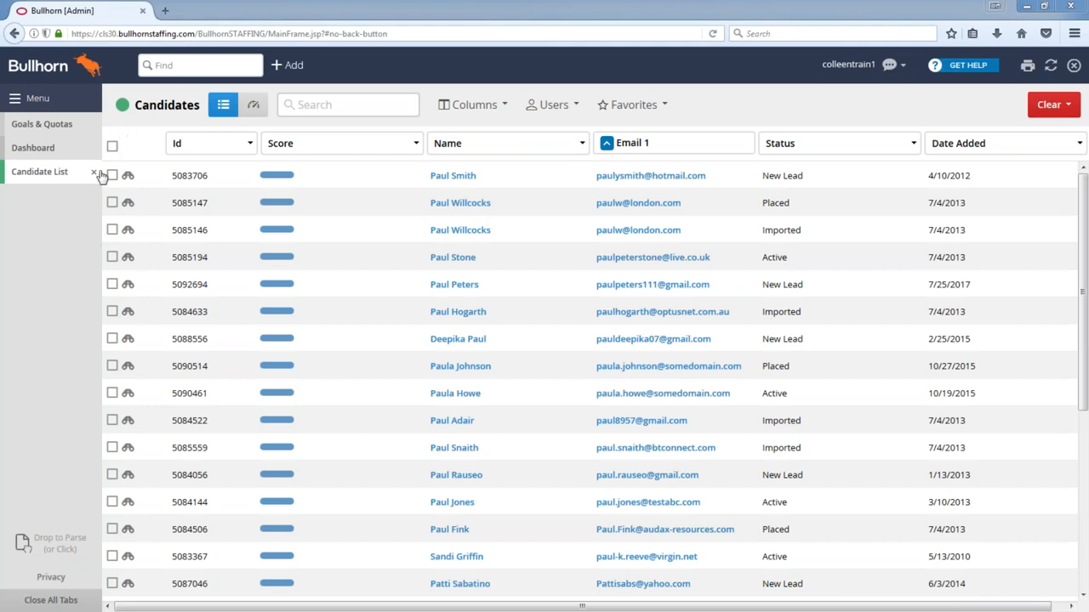
- Close the Candidate List and go to Menu > Tools > System Settings
click(41, 123)
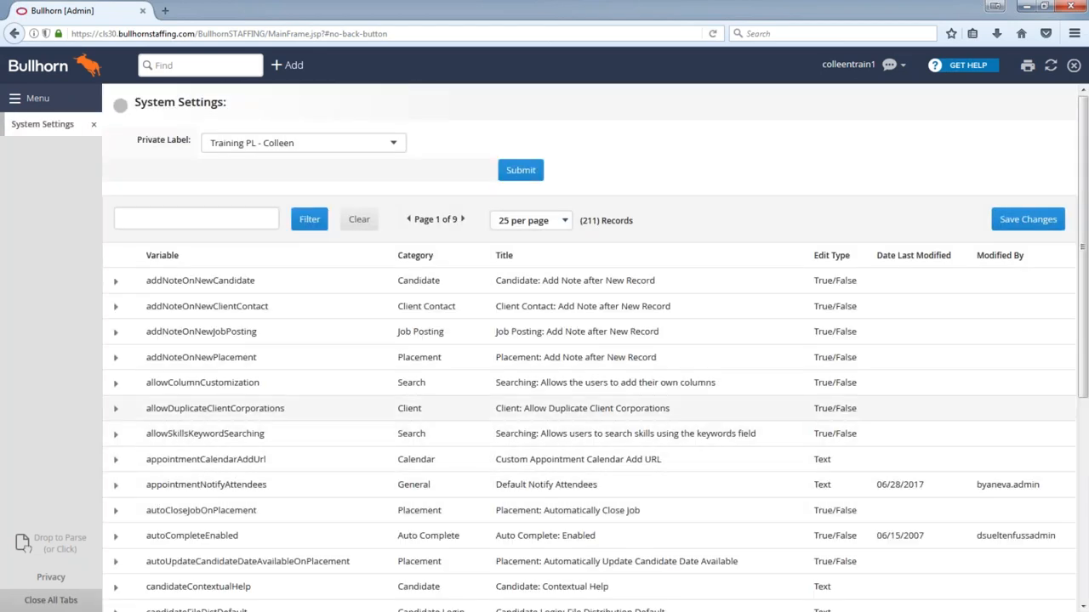
- Filter System Settings by 'note' to 12 records and expand defaultEmailNoteAction showing value Email
click(196, 218)
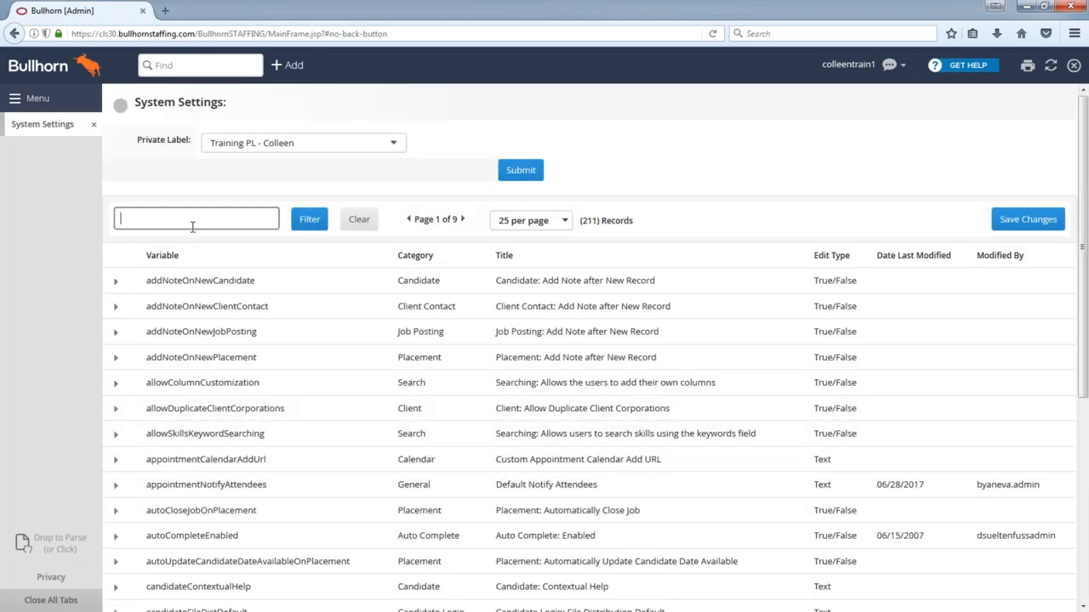
text(note)
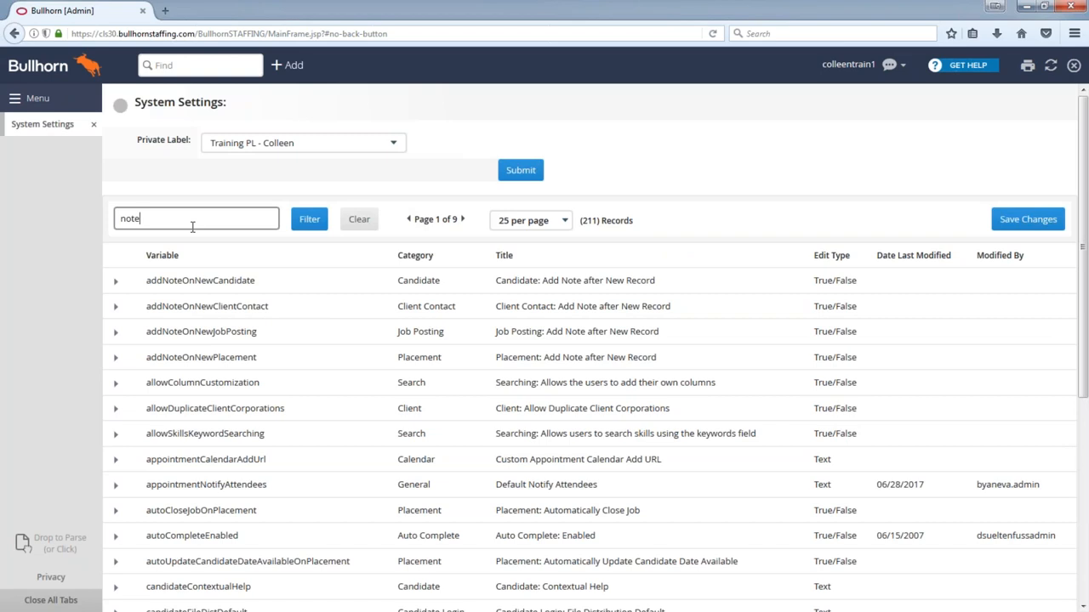
click(310, 218)
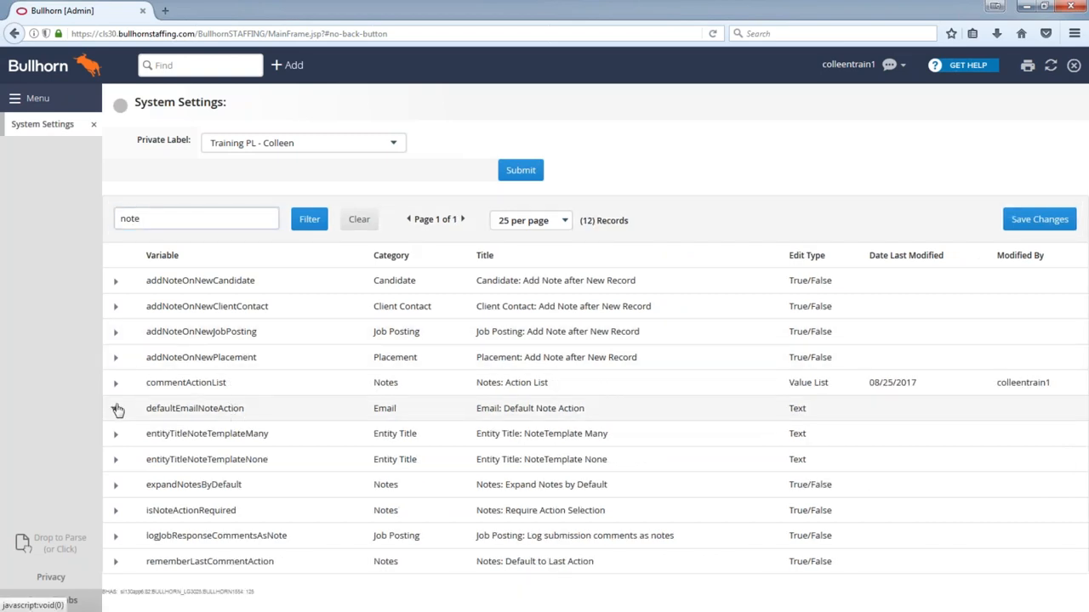
click(116, 408)
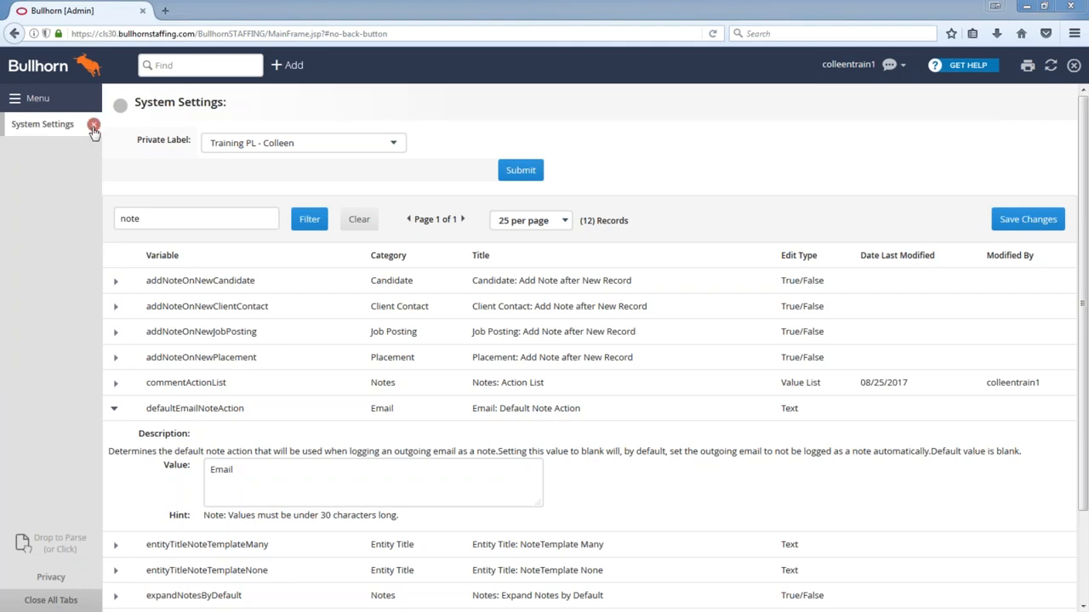
- Close System Settings and navigate via the Home menu to the Reporting page
click(34, 97)
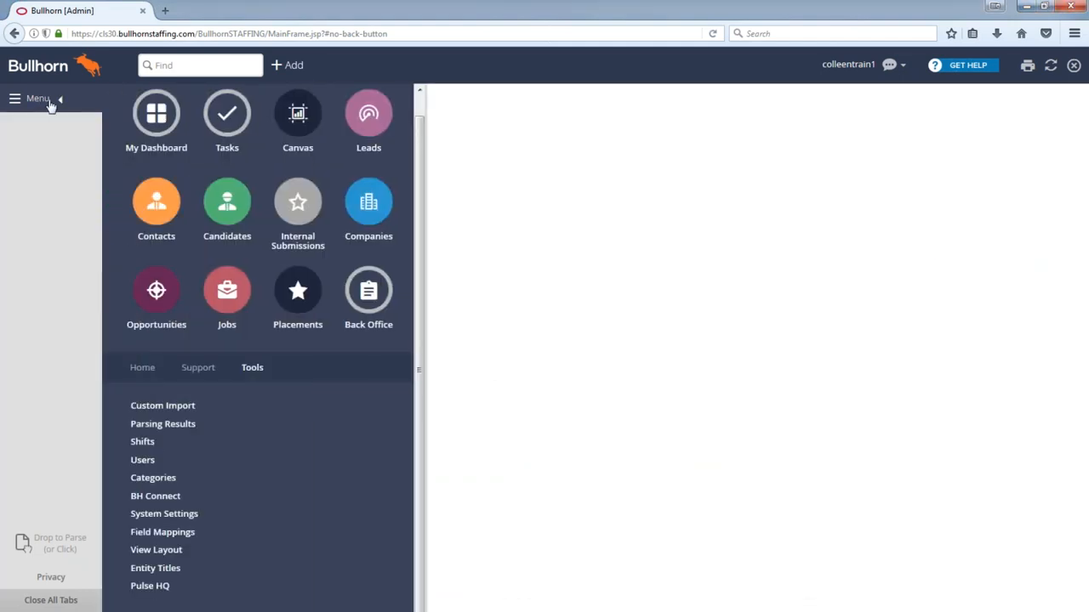
mouse_move(151, 541)
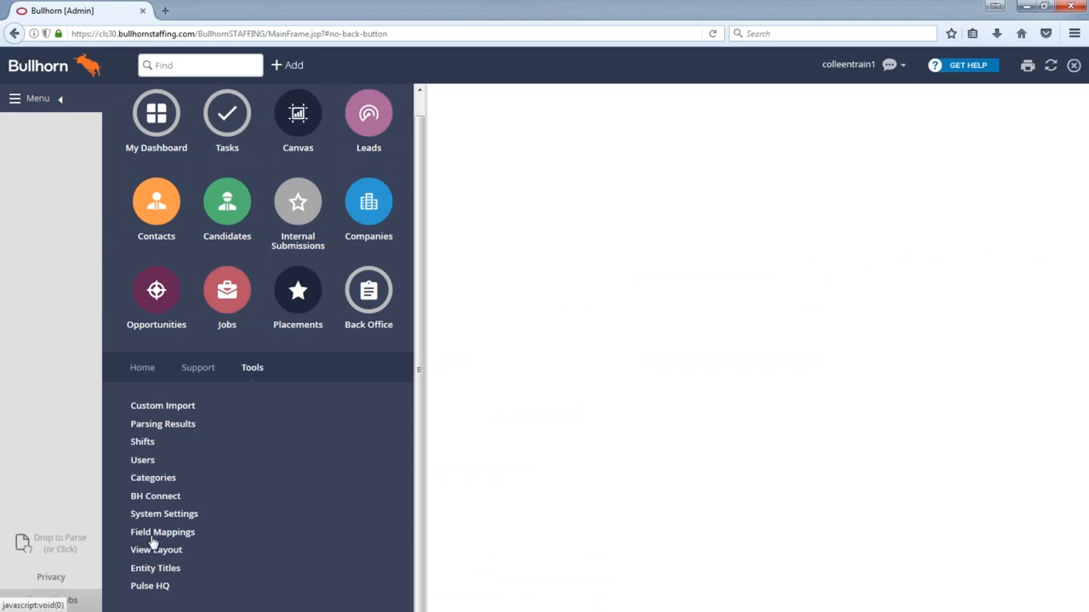
click(143, 368)
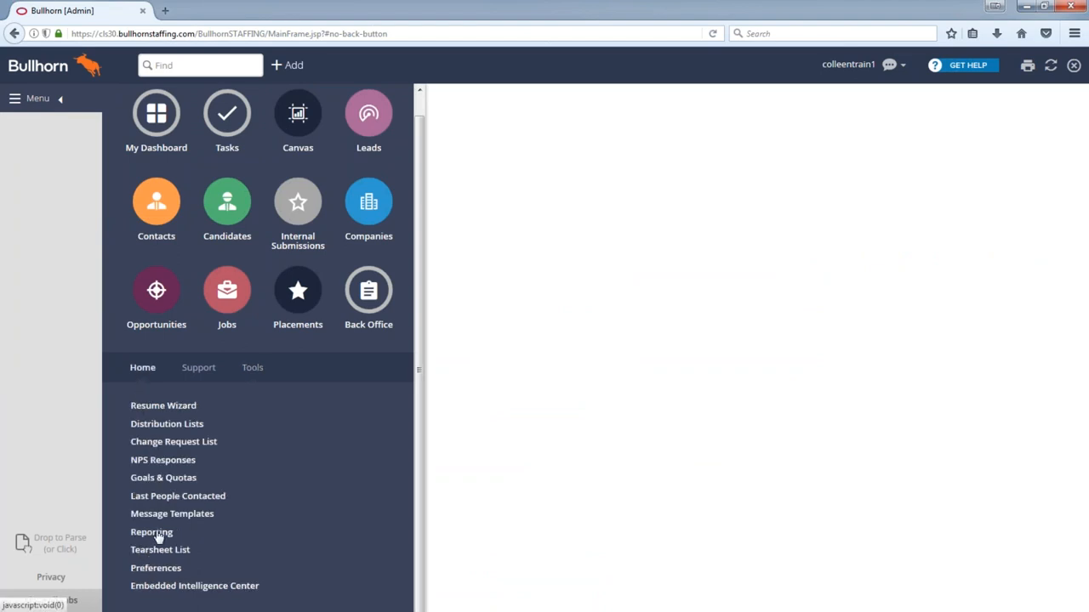
click(152, 530)
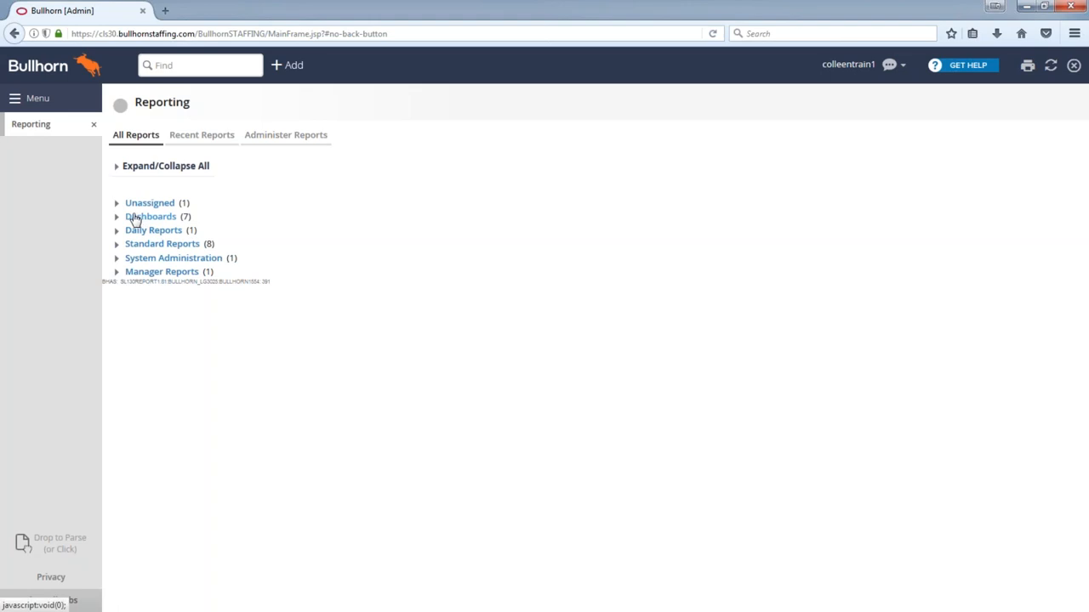
- Expand Standard Reports (eight Jasper reports) and the System Administration report group
click(116, 245)
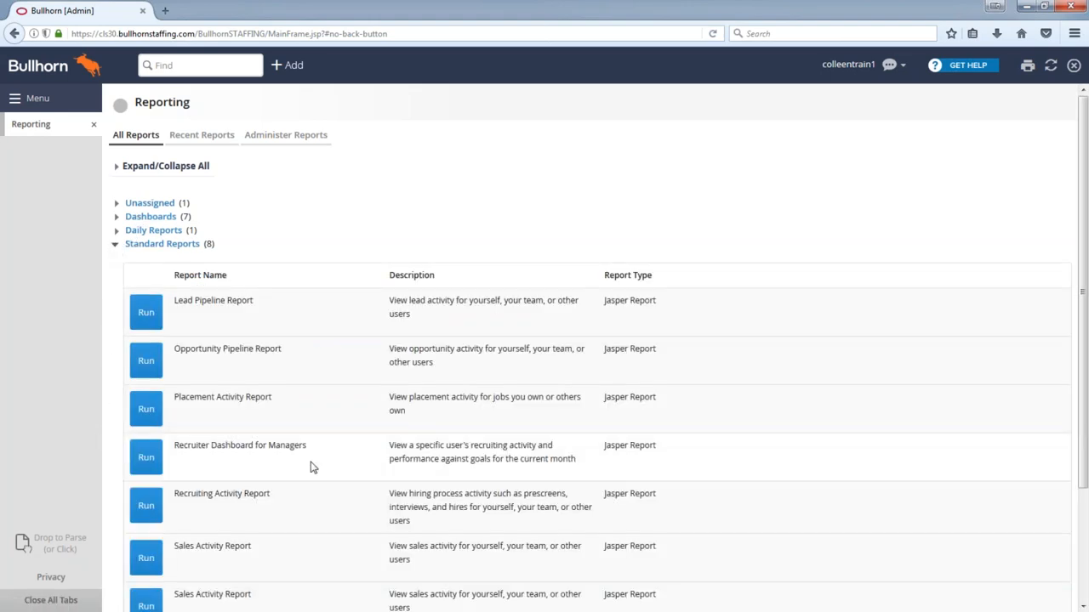
scroll(down, 3)
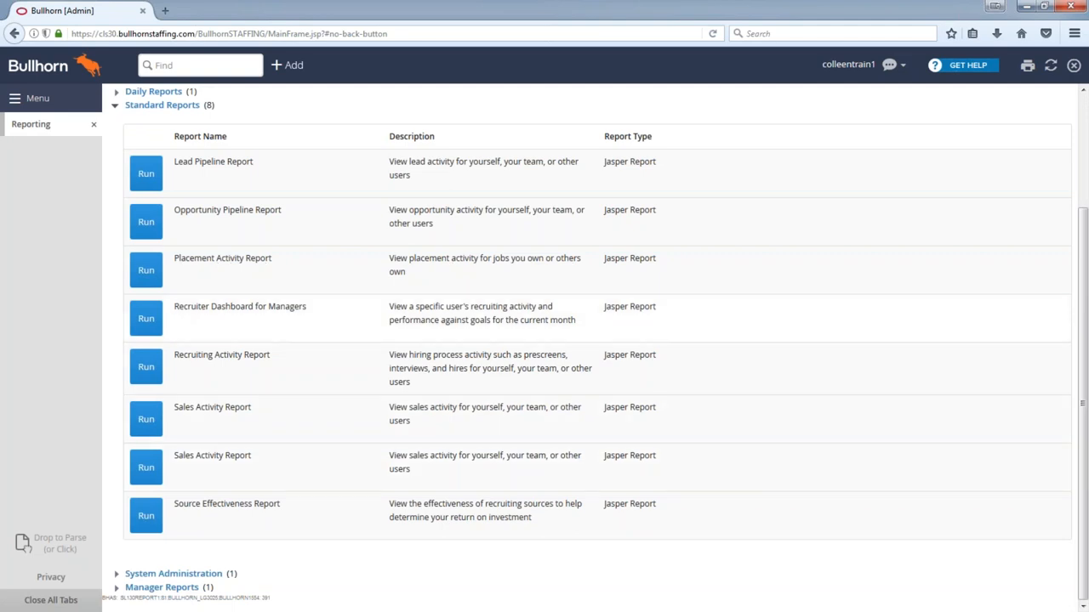
click(116, 573)
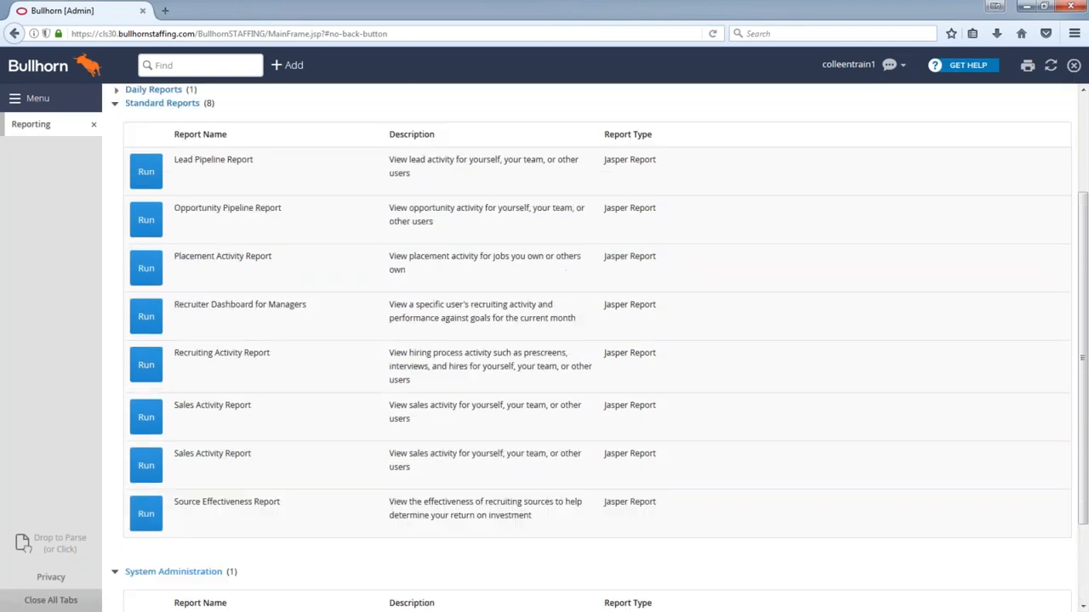
scroll(up, 3)
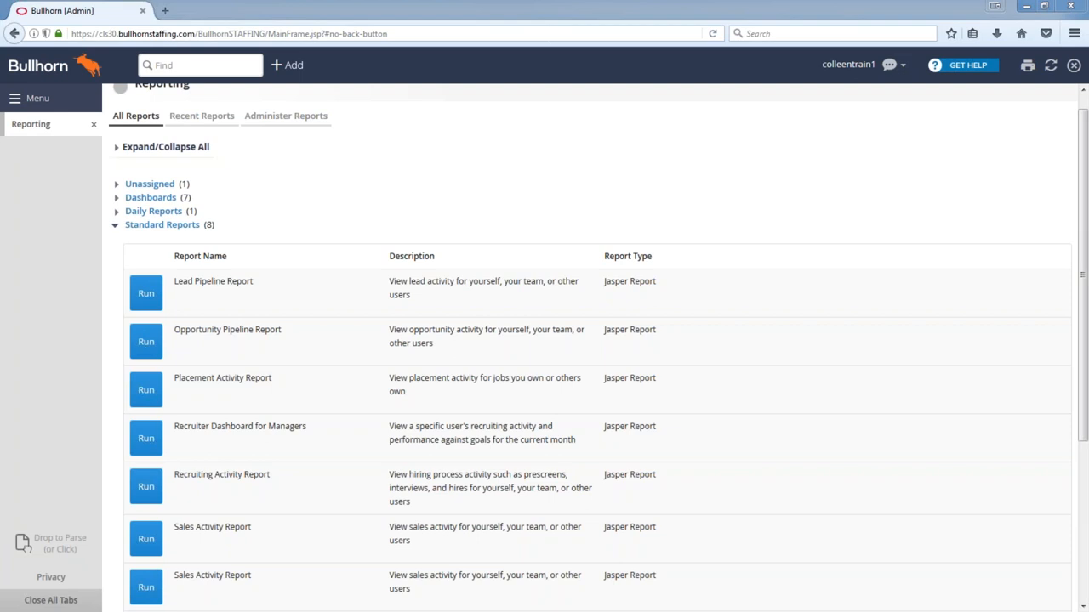
- Open the Change Request List from the Home section of the main navigation
click(13, 97)
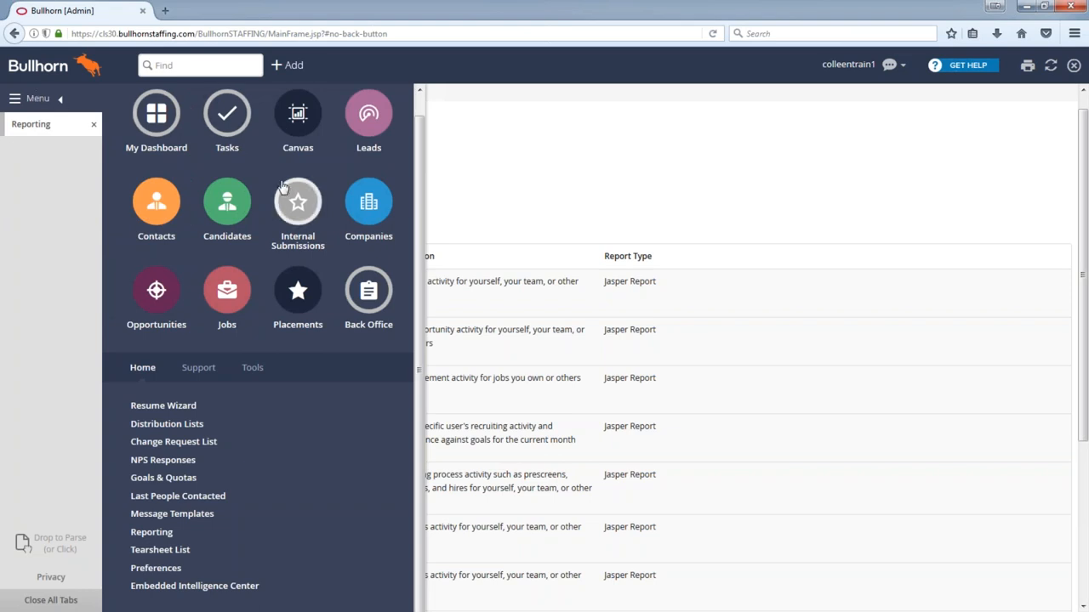
mouse_move(265, 177)
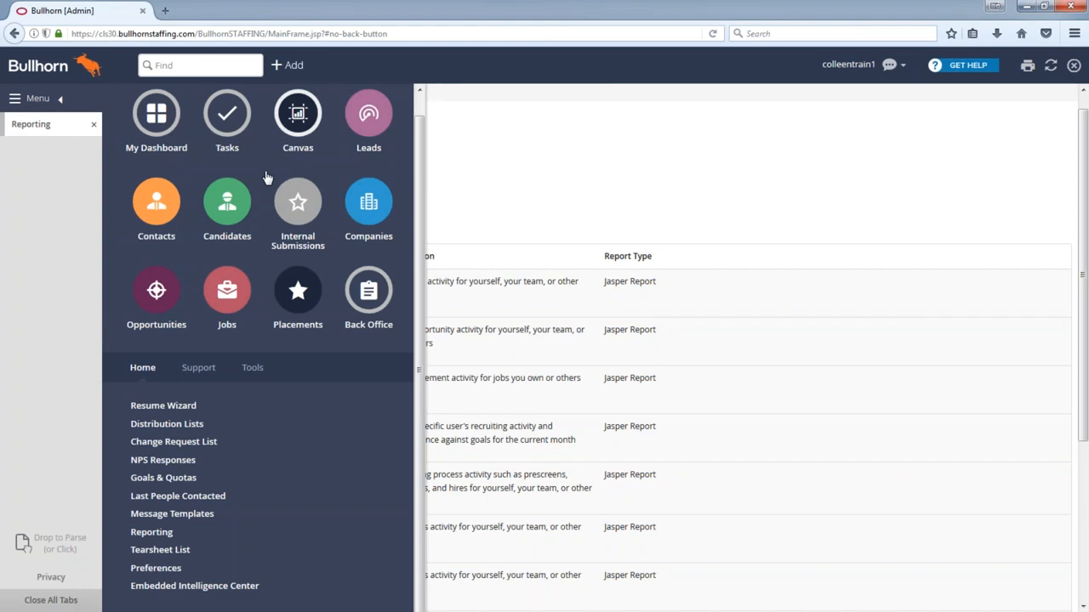
mouse_move(269, 184)
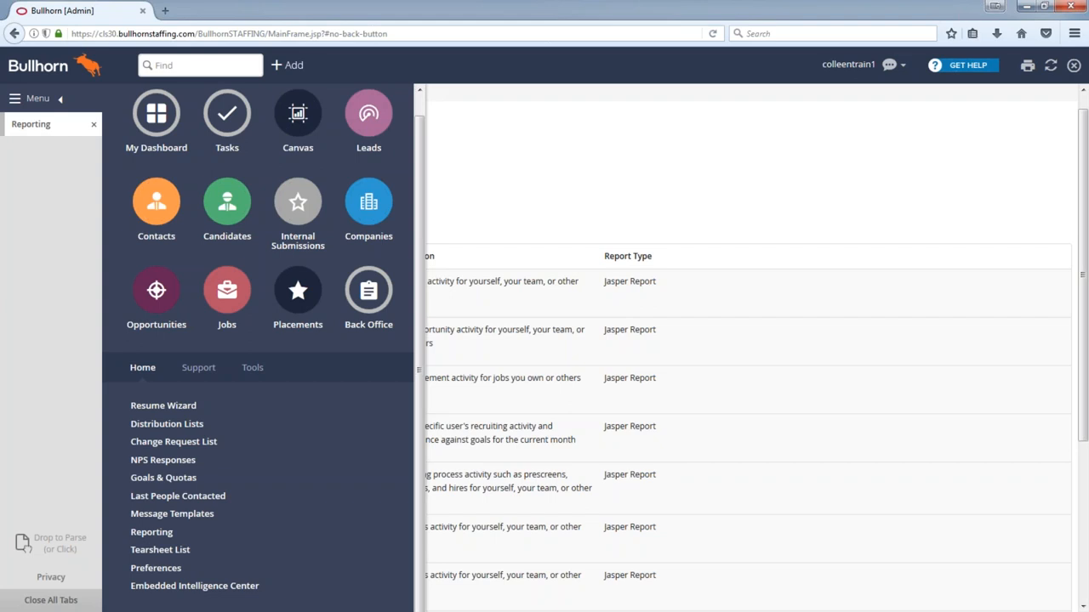
mouse_move(298, 203)
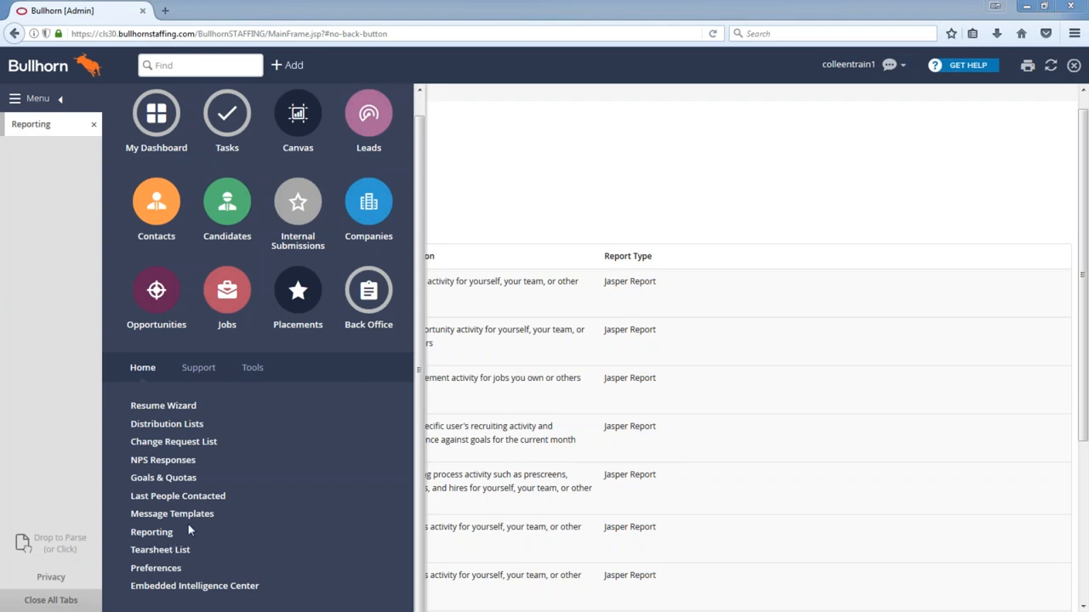
mouse_move(249, 484)
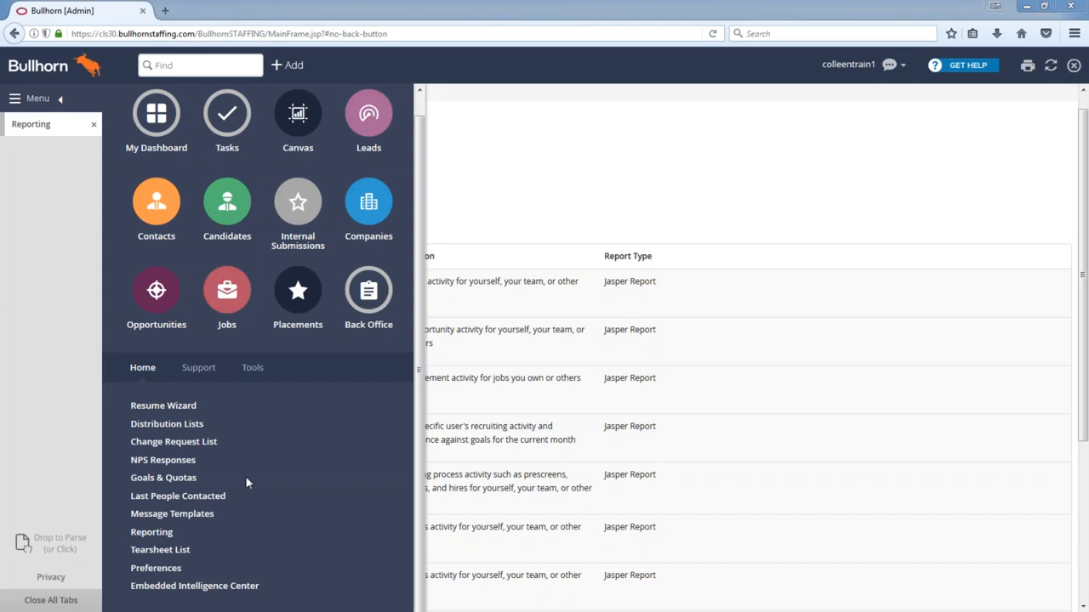
click(152, 530)
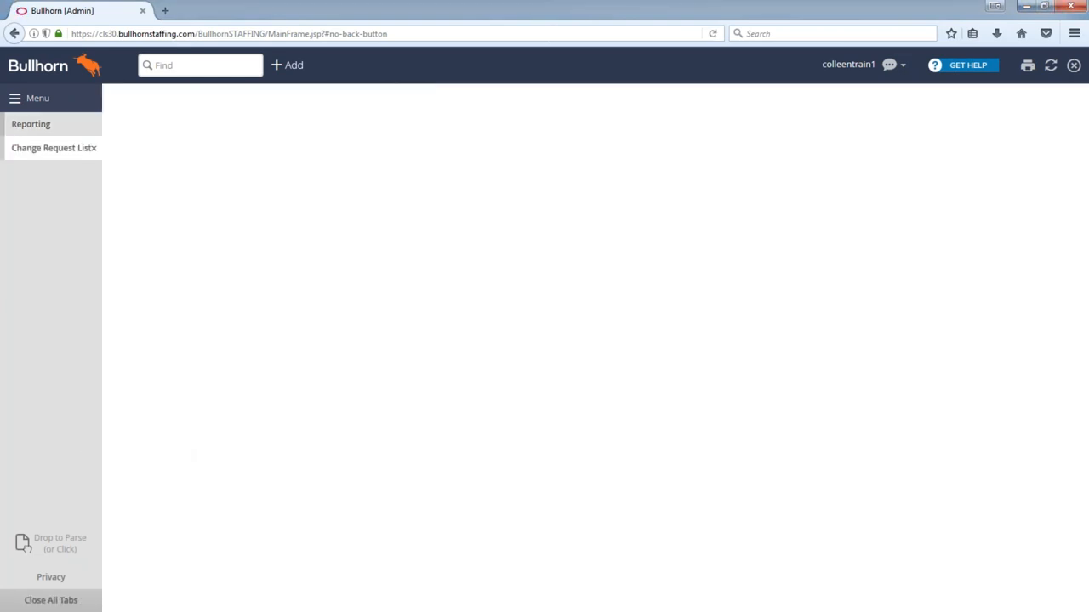
- View the Change Requests list, then close it and the Reporting page, leaving an empty workspace
click(55, 146)
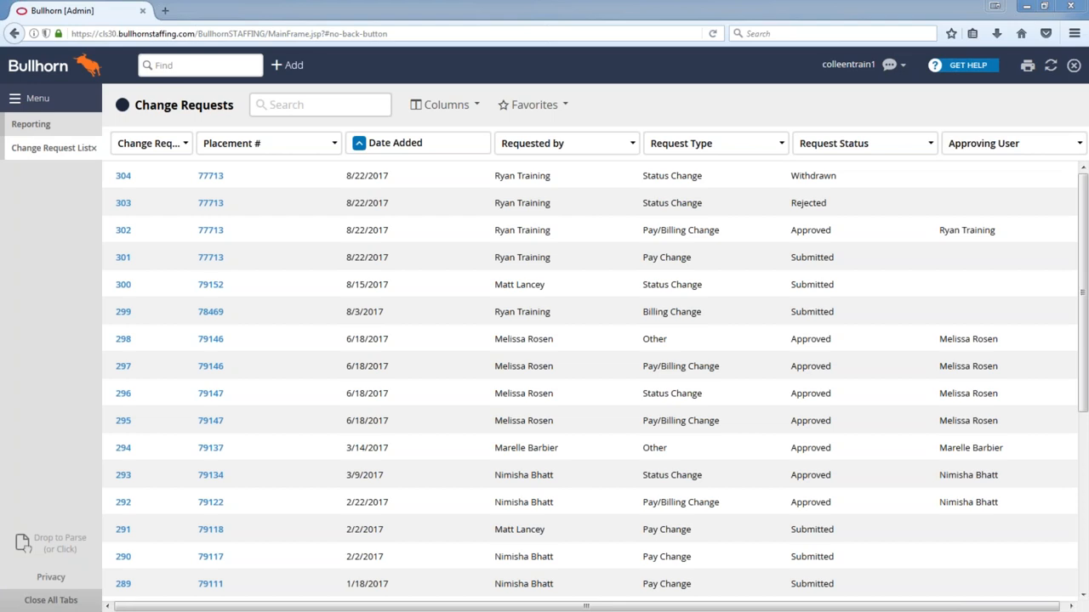
click(31, 123)
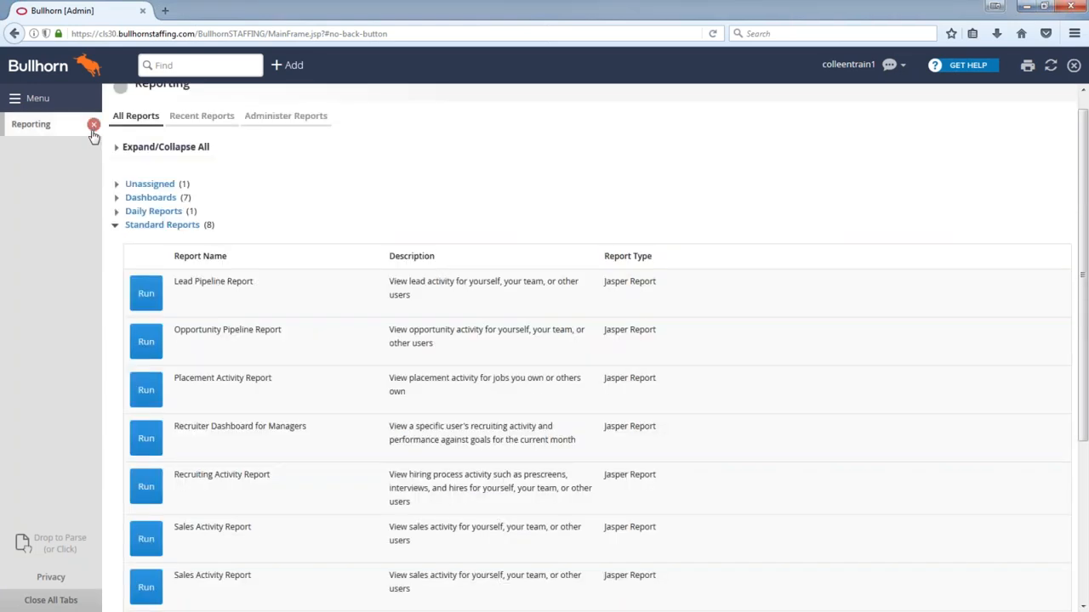
click(93, 124)
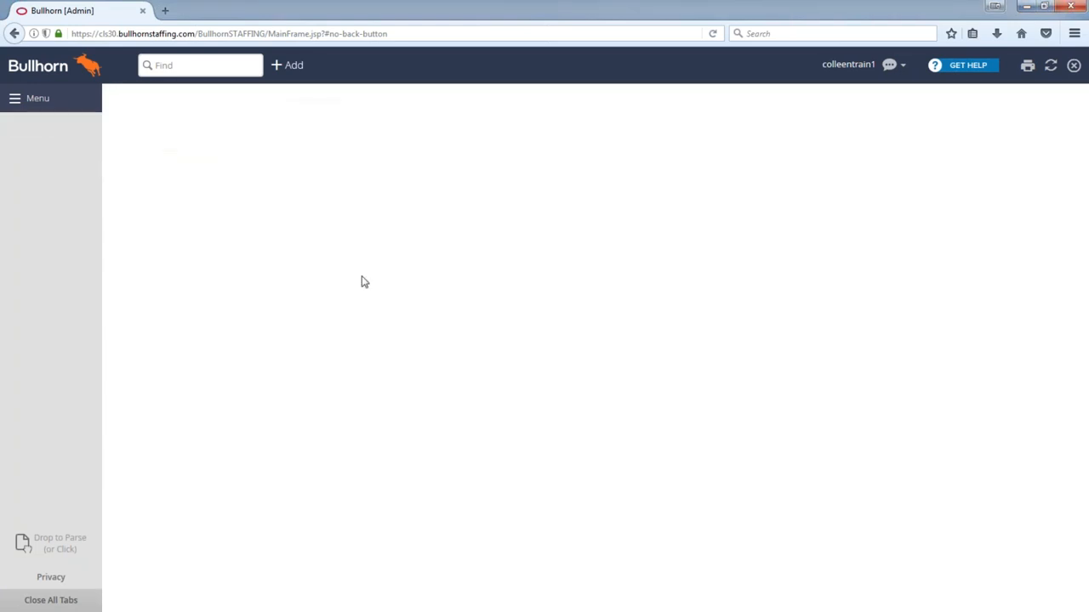